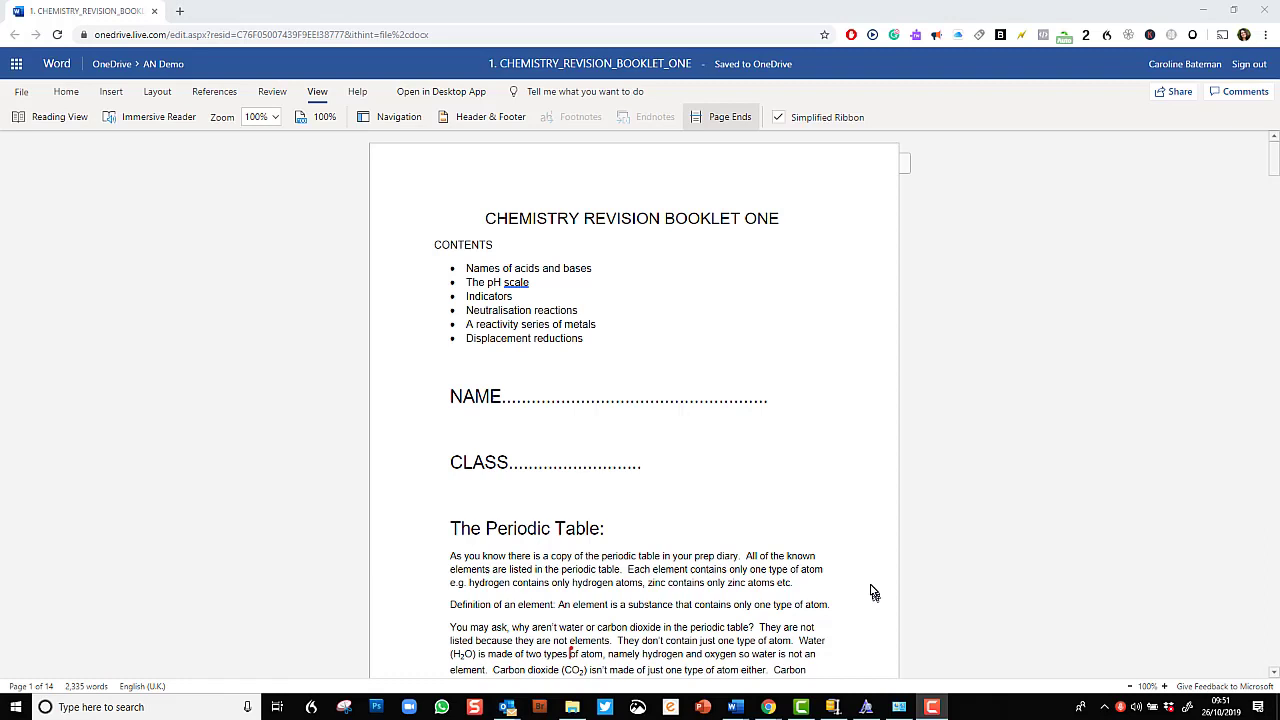
{"action": "mouse_move", "coordinate": [380, 153]}
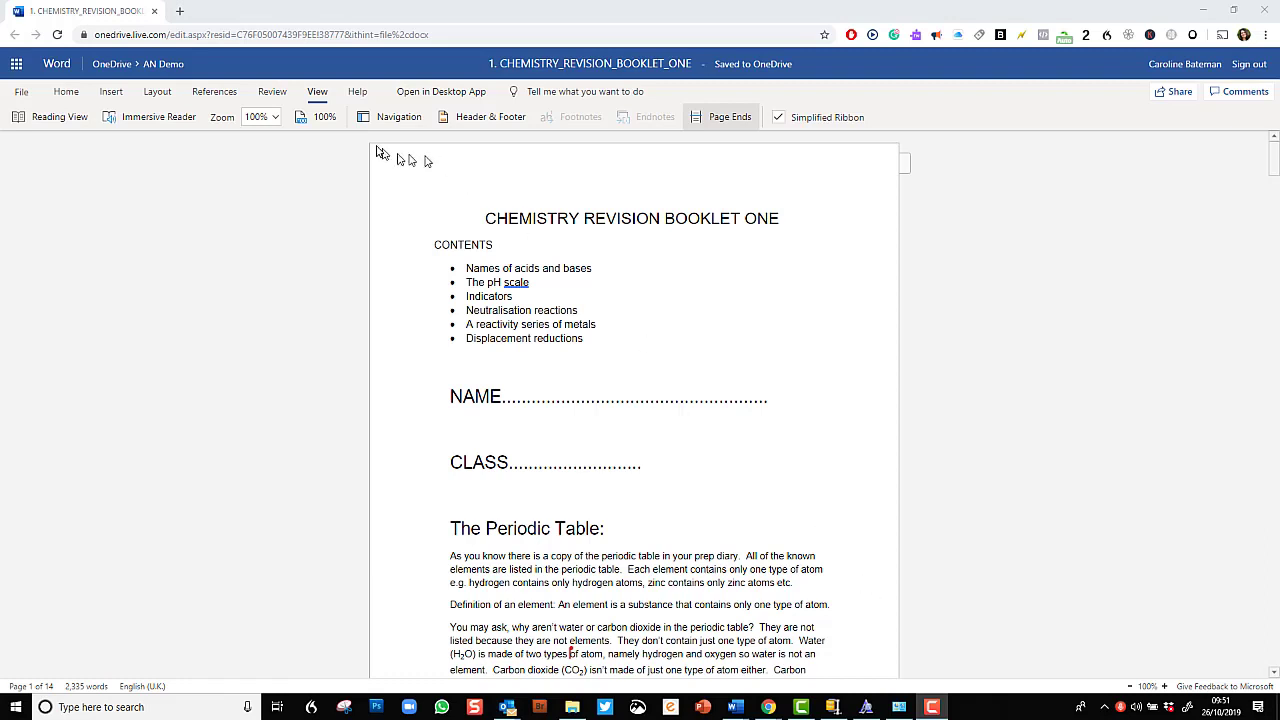
{"action": "mouse_move", "coordinate": [758, 236]}
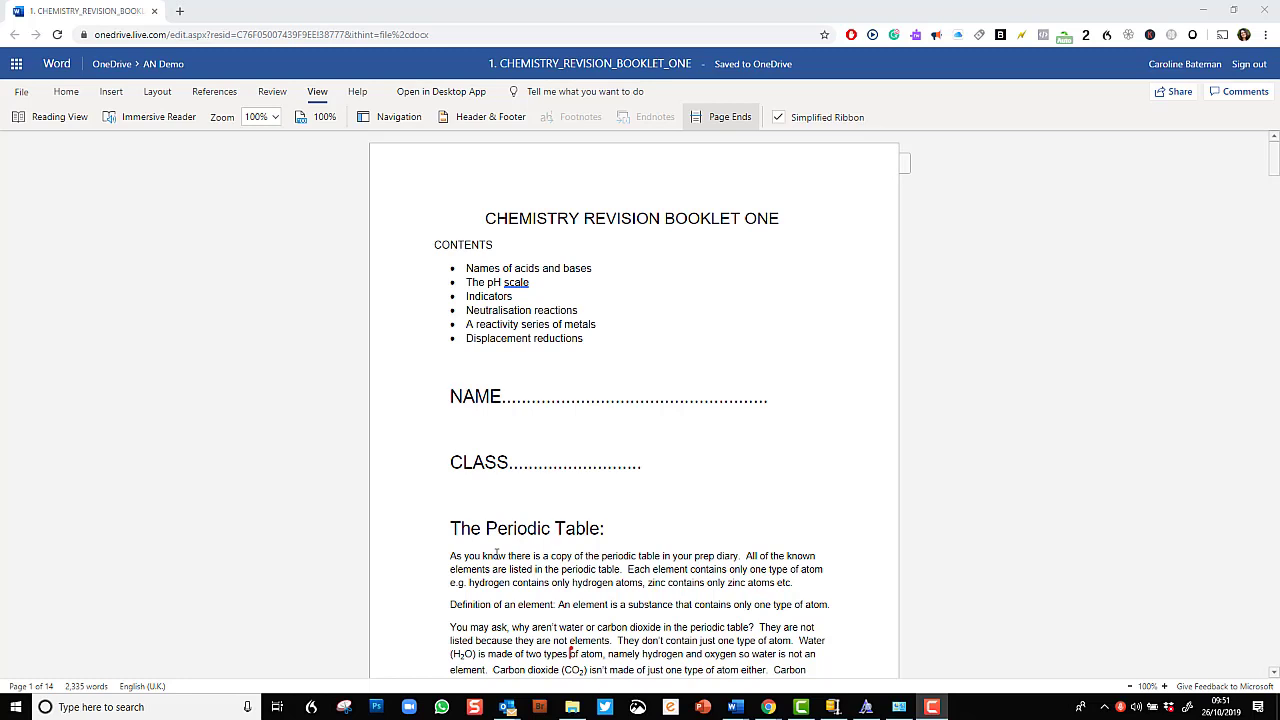
{"action": "mouse_move", "coordinate": [486, 512]}
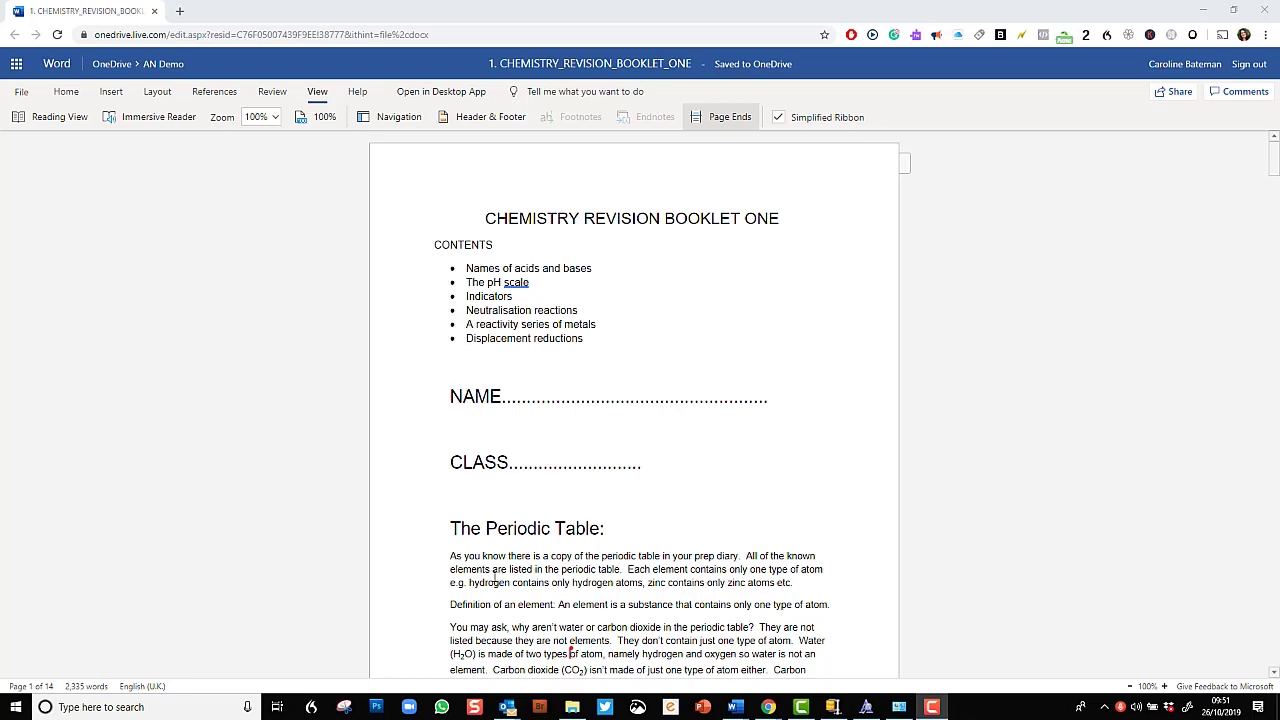
{"action": "mouse_move", "coordinate": [560, 210]}
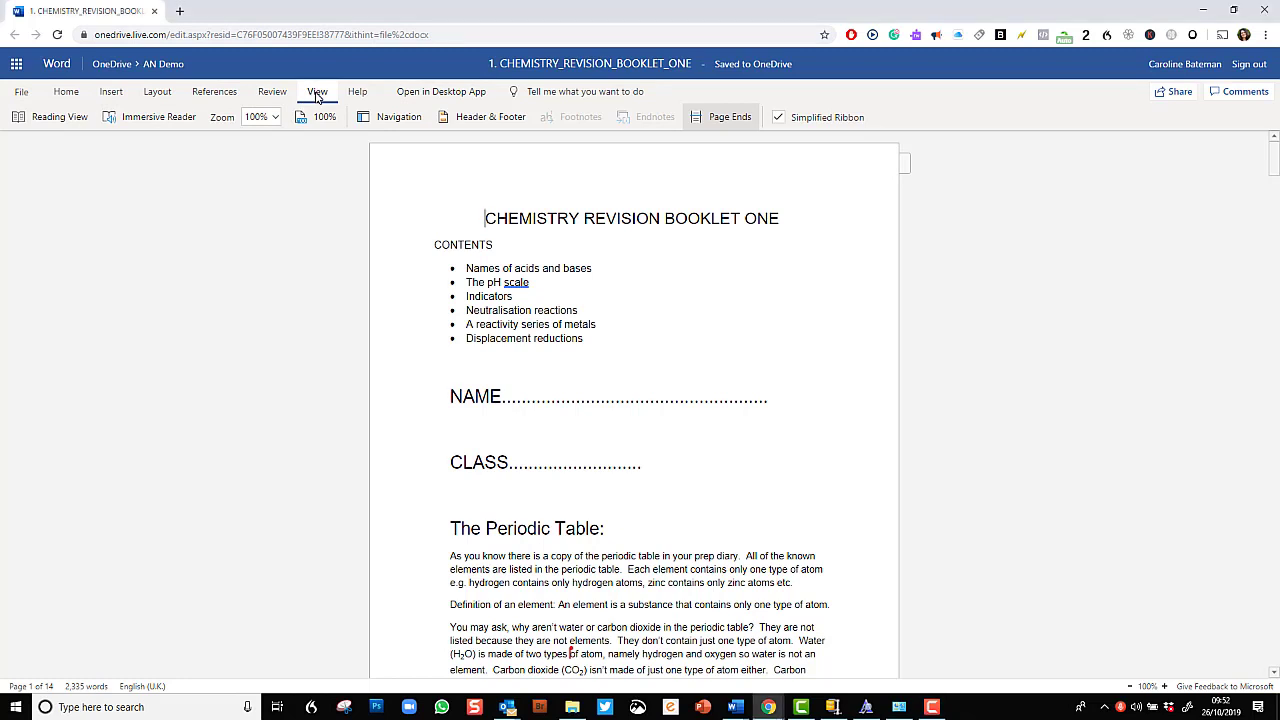
Step: Open the chemistry booklet in Immersive Reader from View and scroll down to Acids
{"action": "left_click", "coordinate": [65, 91]}
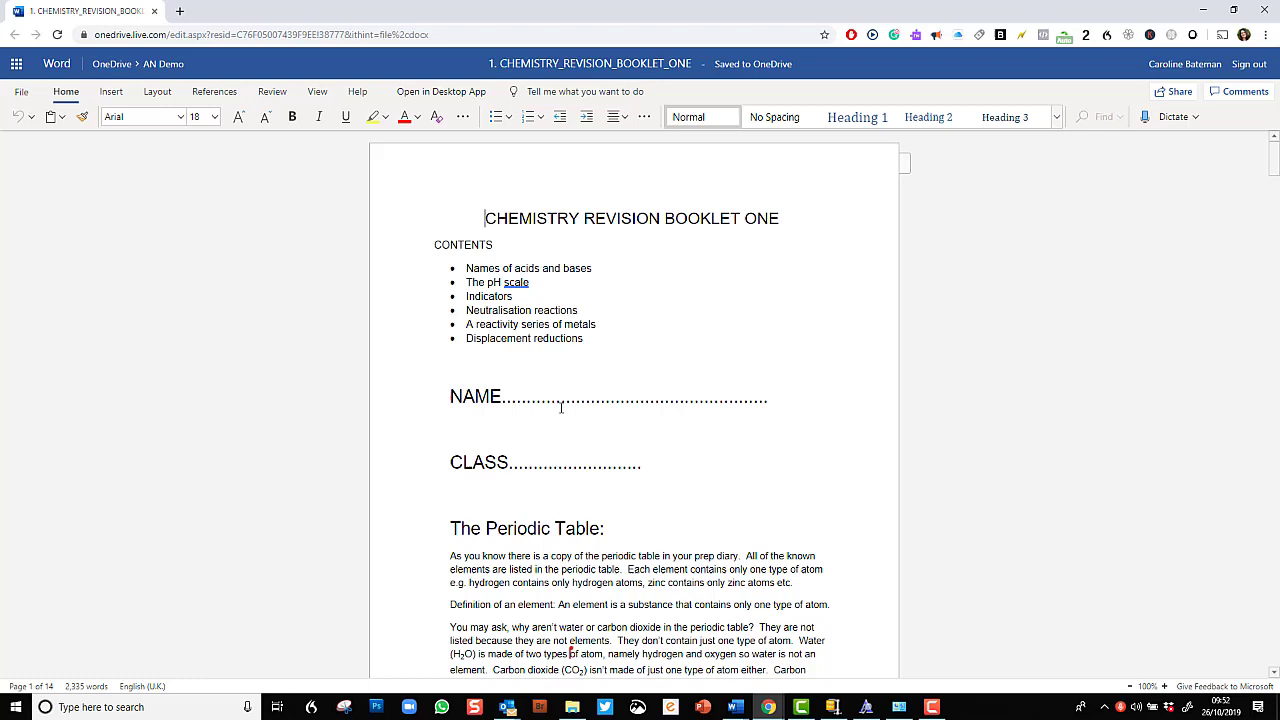
{"action": "mouse_move", "coordinate": [320, 95]}
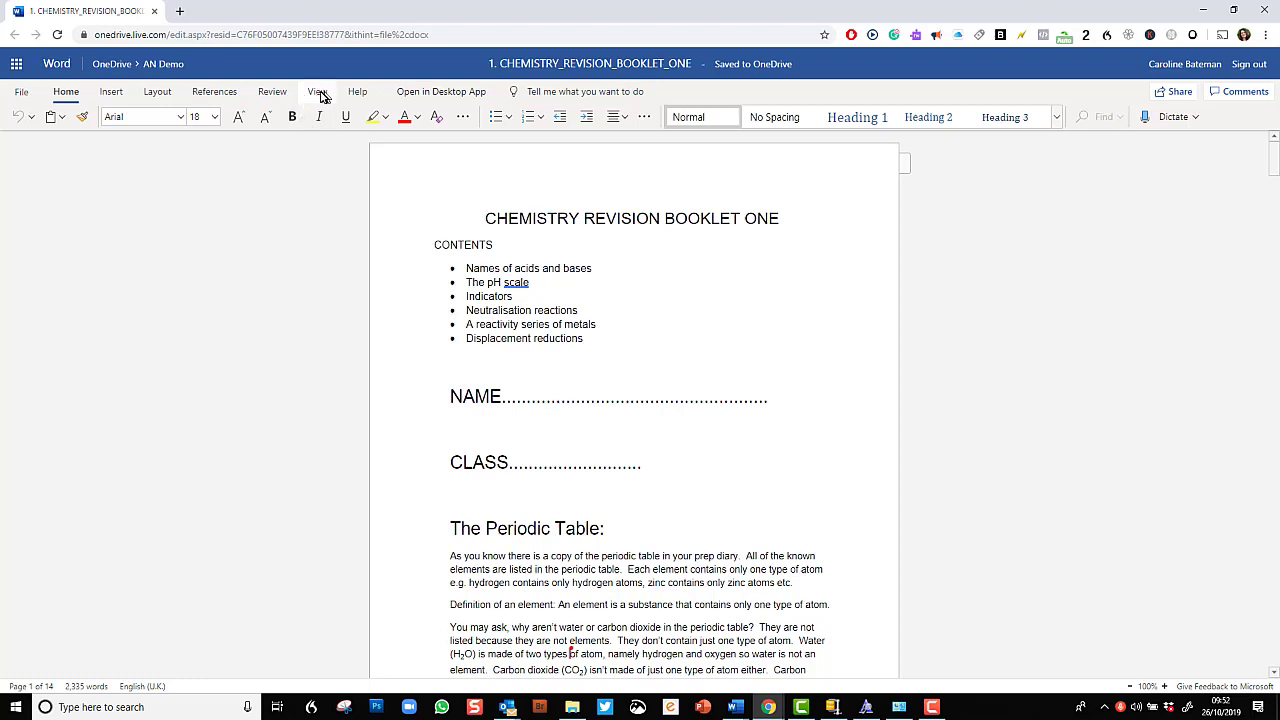
{"action": "left_click", "coordinate": [317, 91]}
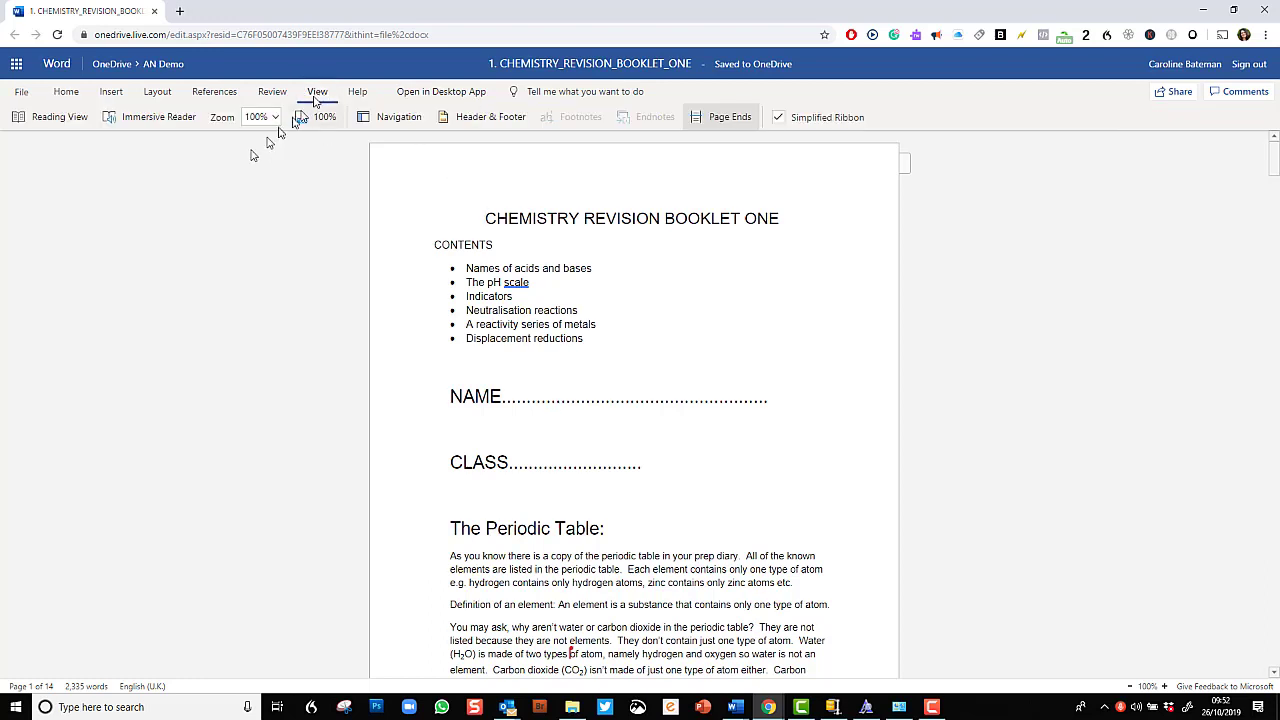
{"action": "mouse_move", "coordinate": [149, 123]}
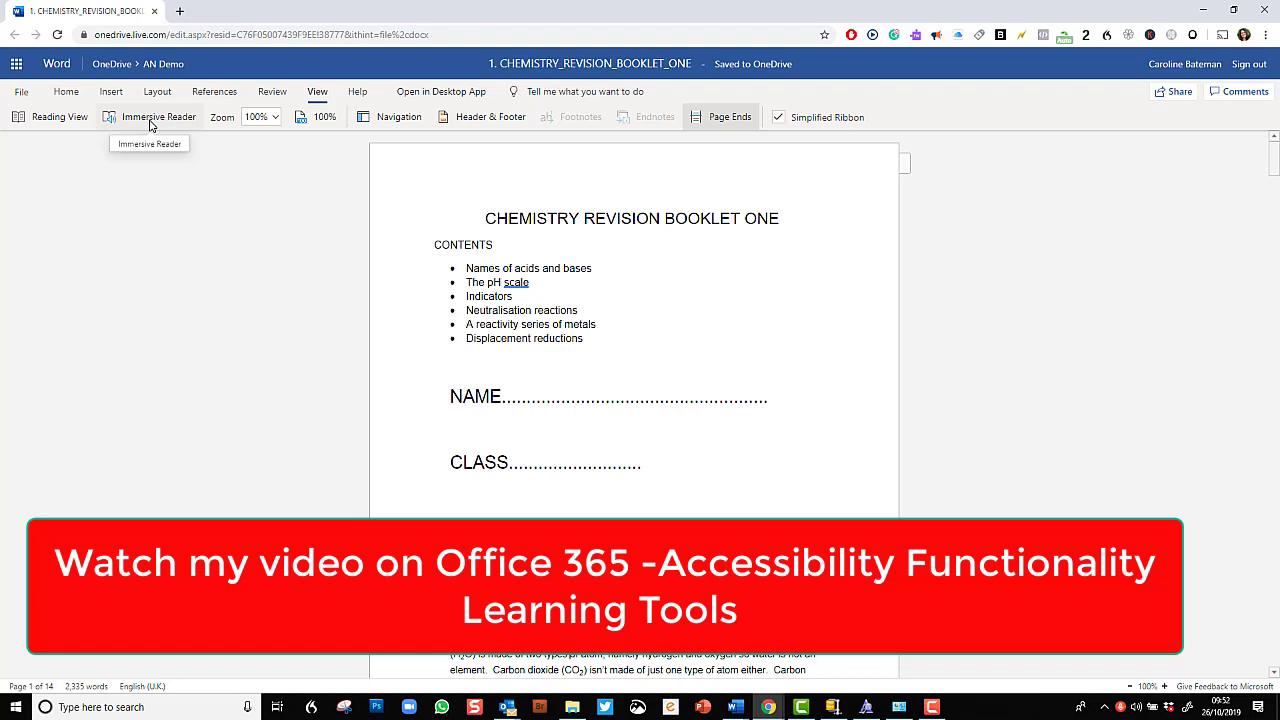
{"action": "left_click", "coordinate": [158, 117]}
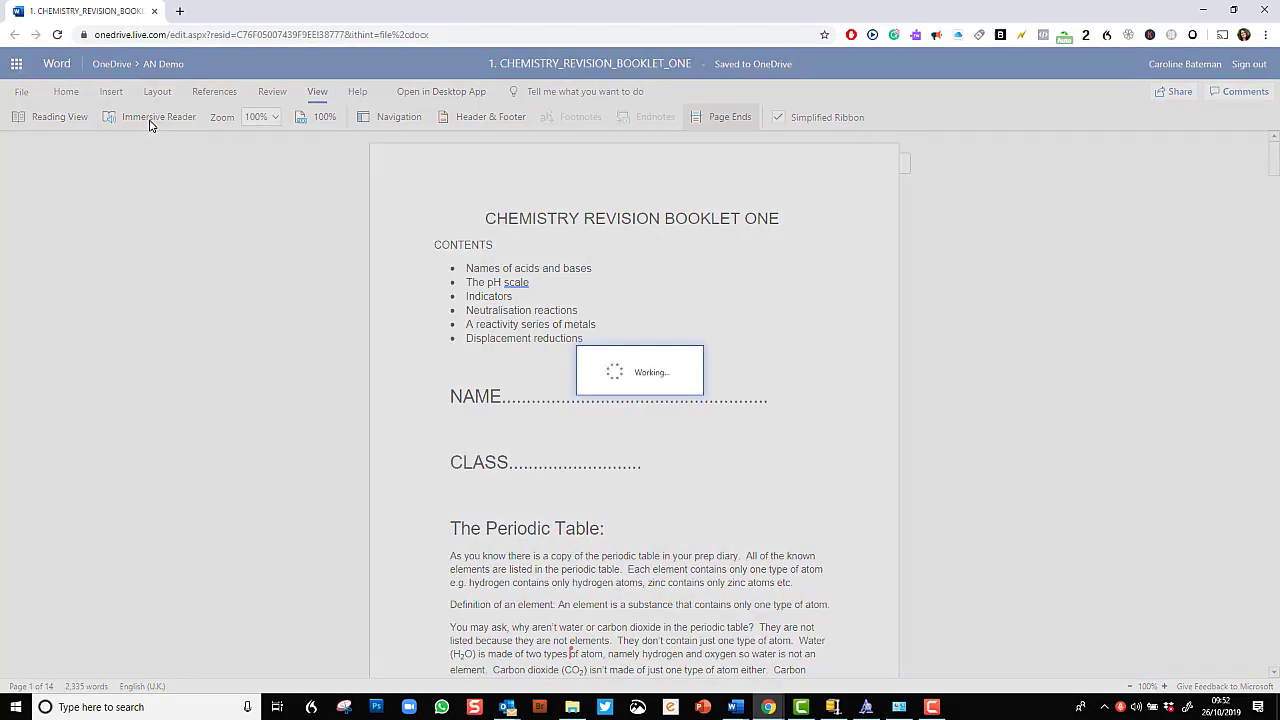
{"action": "left_click", "coordinate": [158, 117]}
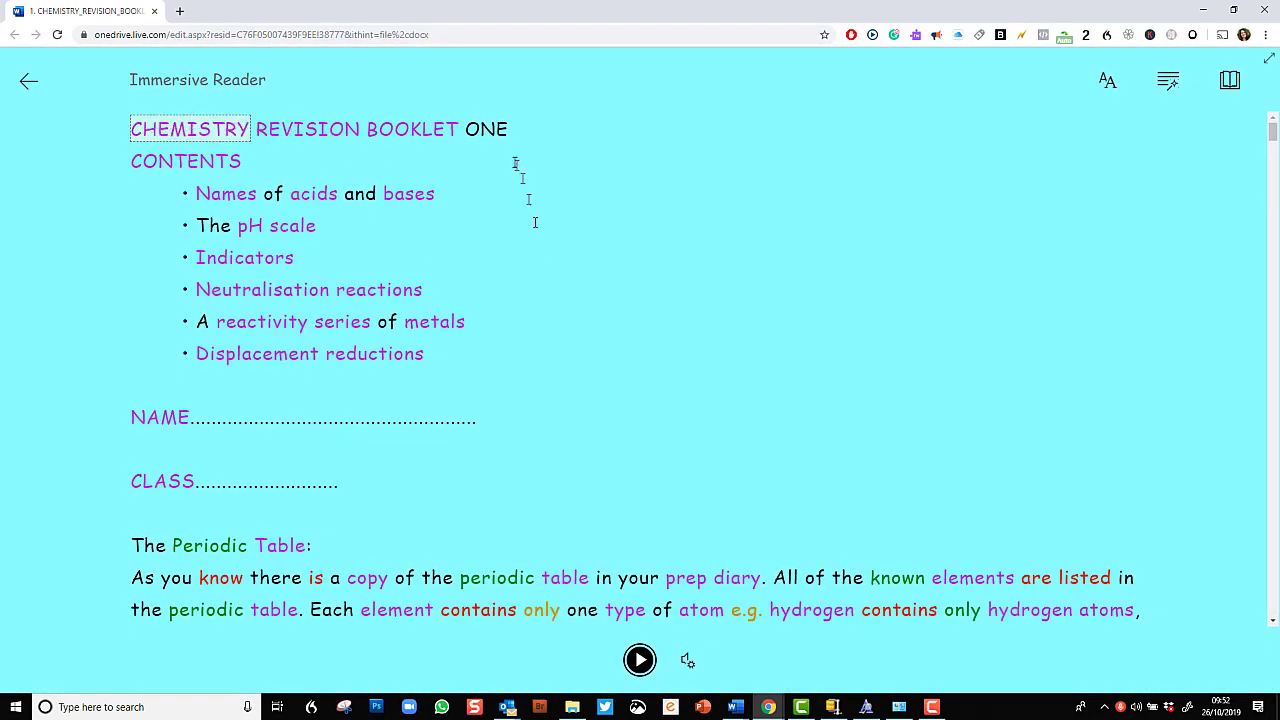
{"action": "mouse_move", "coordinate": [520, 397]}
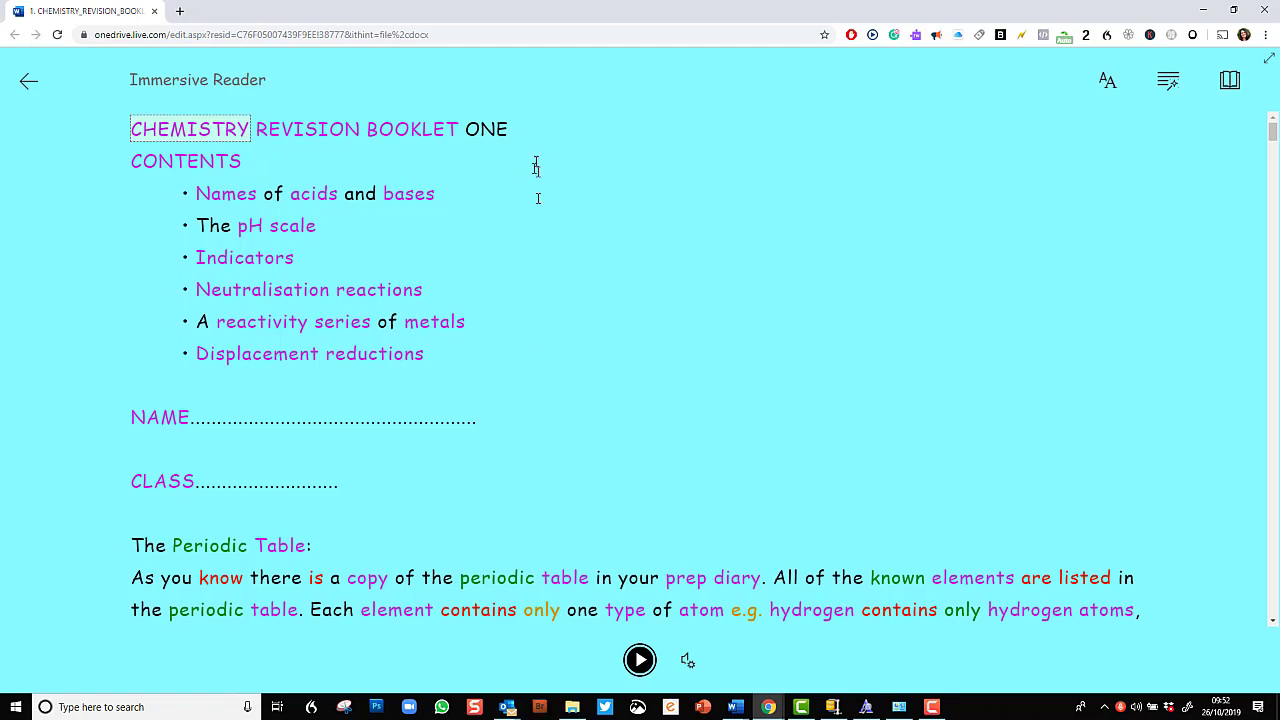
{"action": "mouse_move", "coordinate": [359, 135]}
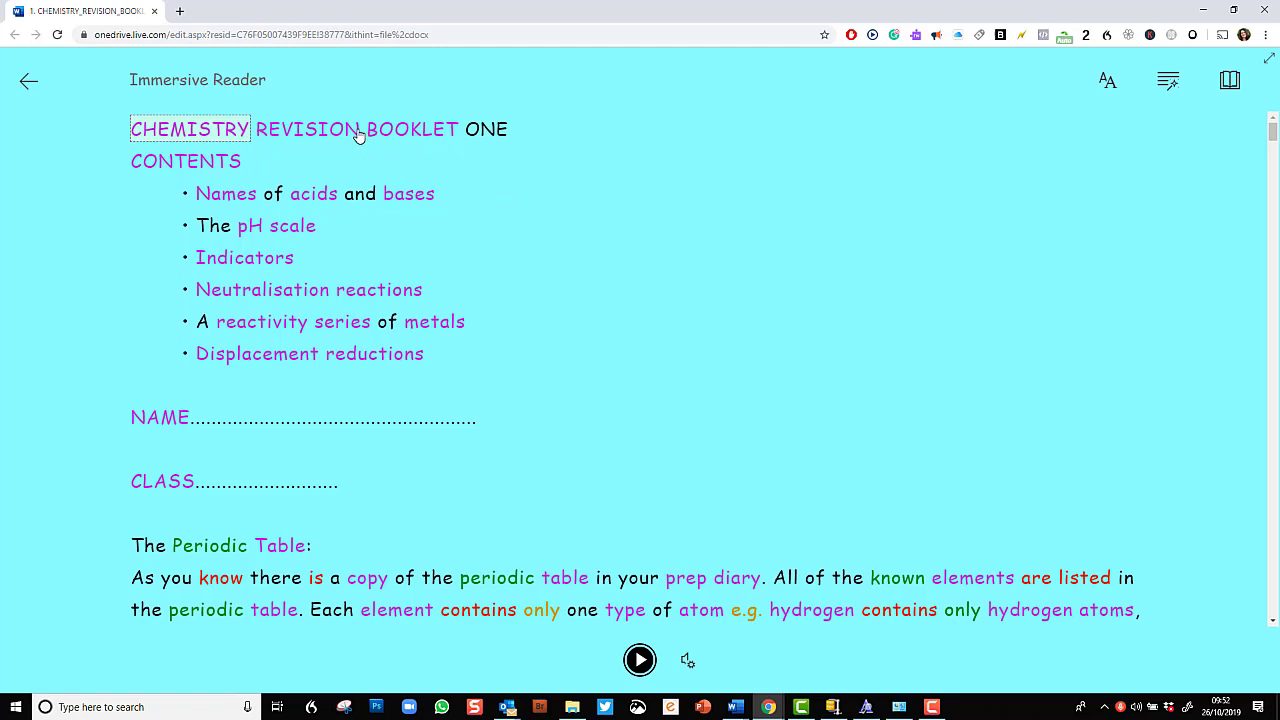
{"action": "mouse_move", "coordinate": [247, 321]}
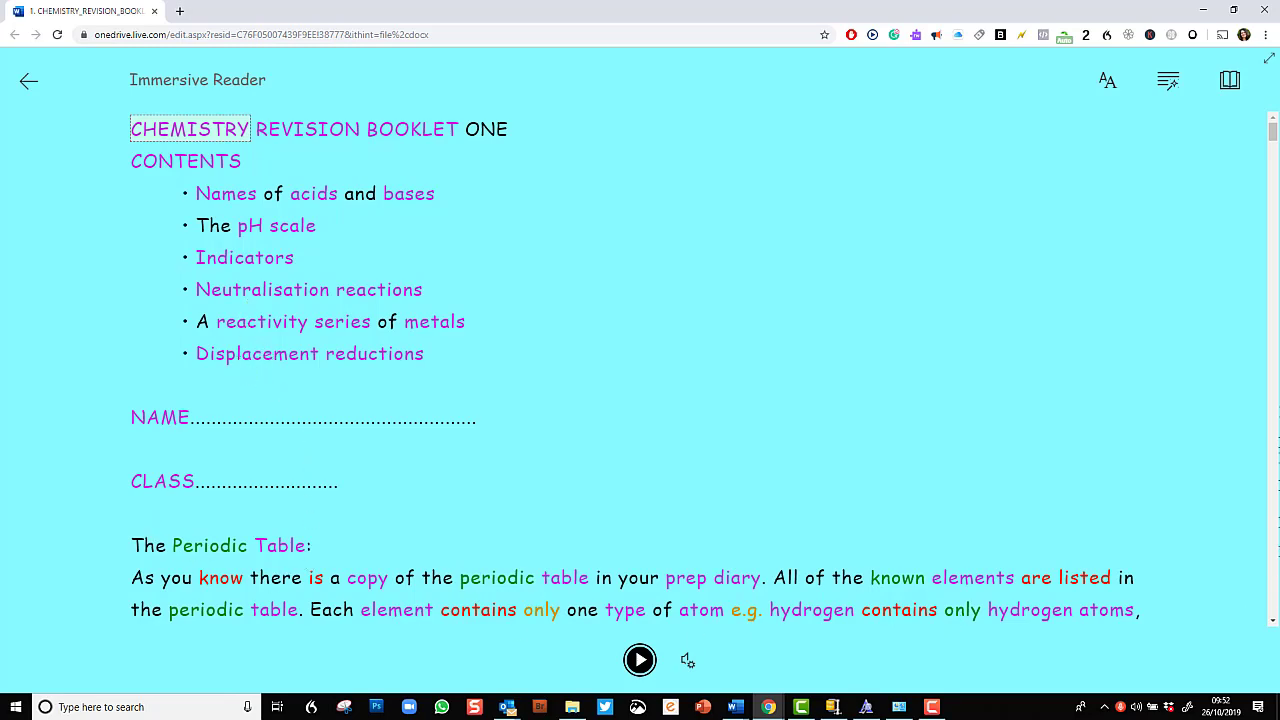
{"action": "scroll", "scroll_direction": "down", "scroll_amount": 3}
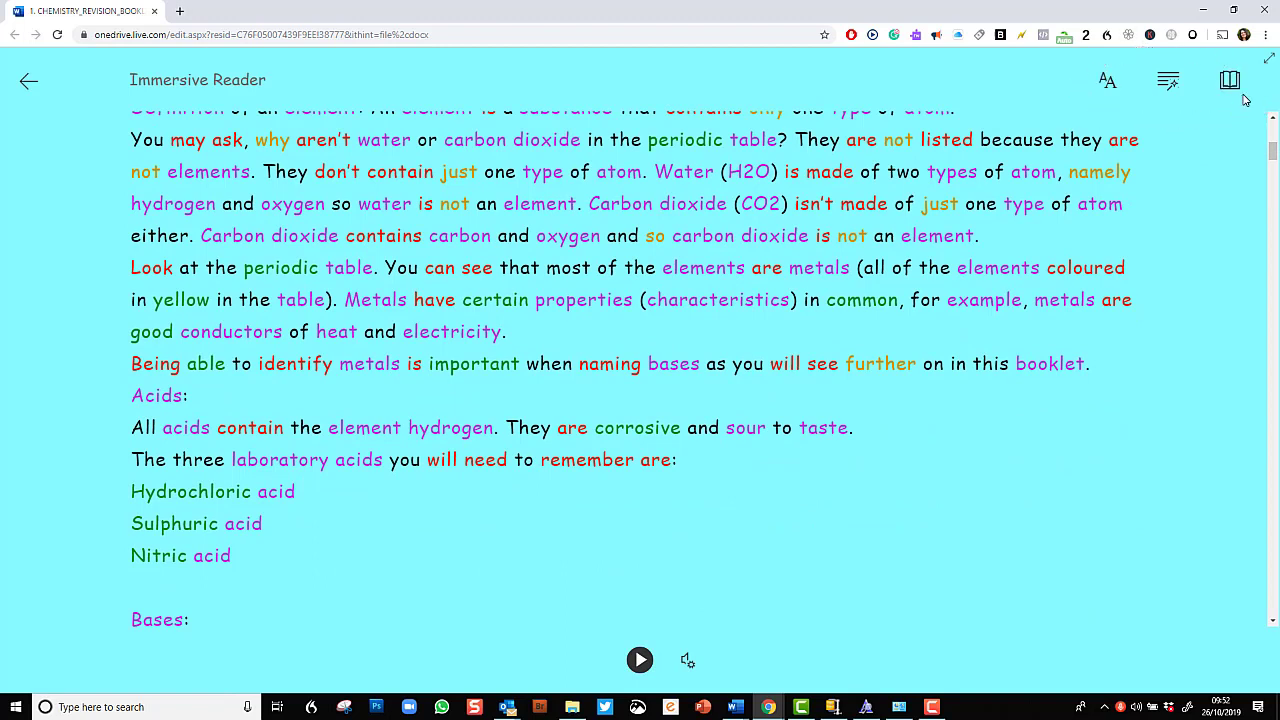
{"action": "mouse_move", "coordinate": [710, 662]}
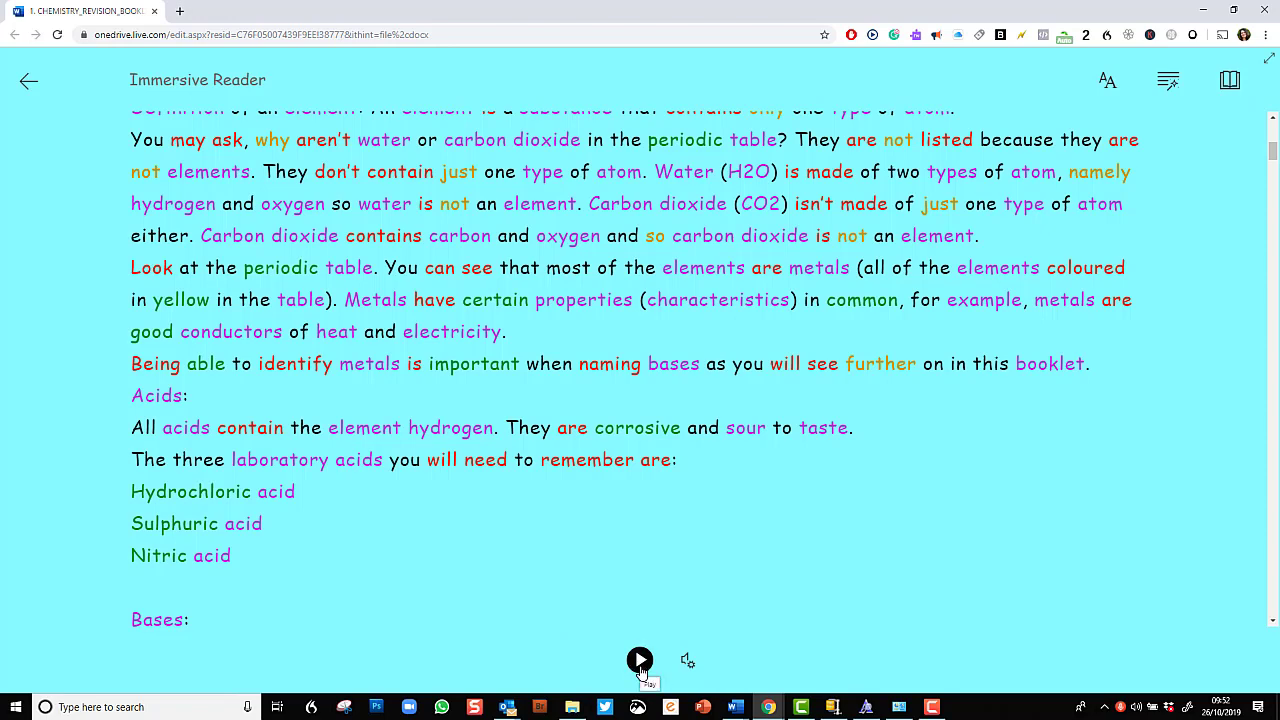
Step: Read the booklet aloud, raise voice speed to 1.25, replay from the start, then pause
{"action": "left_click", "coordinate": [639, 659]}
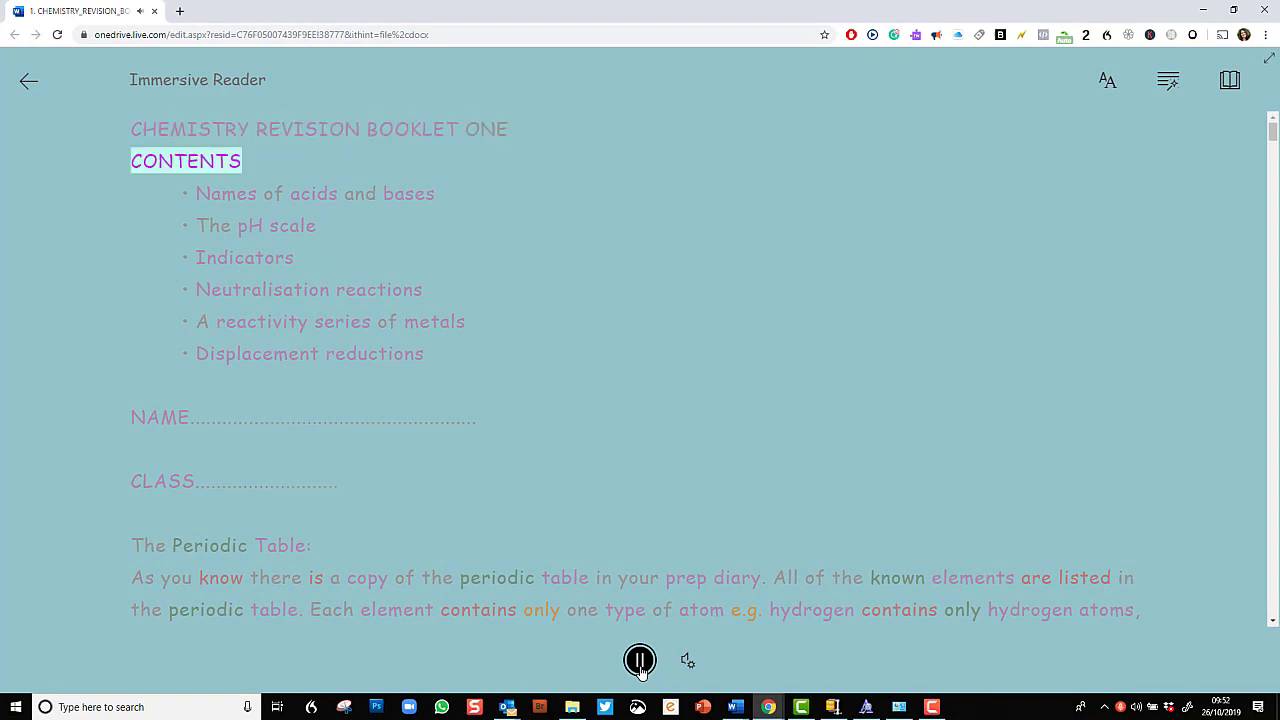
{"action": "left_click", "coordinate": [687, 660]}
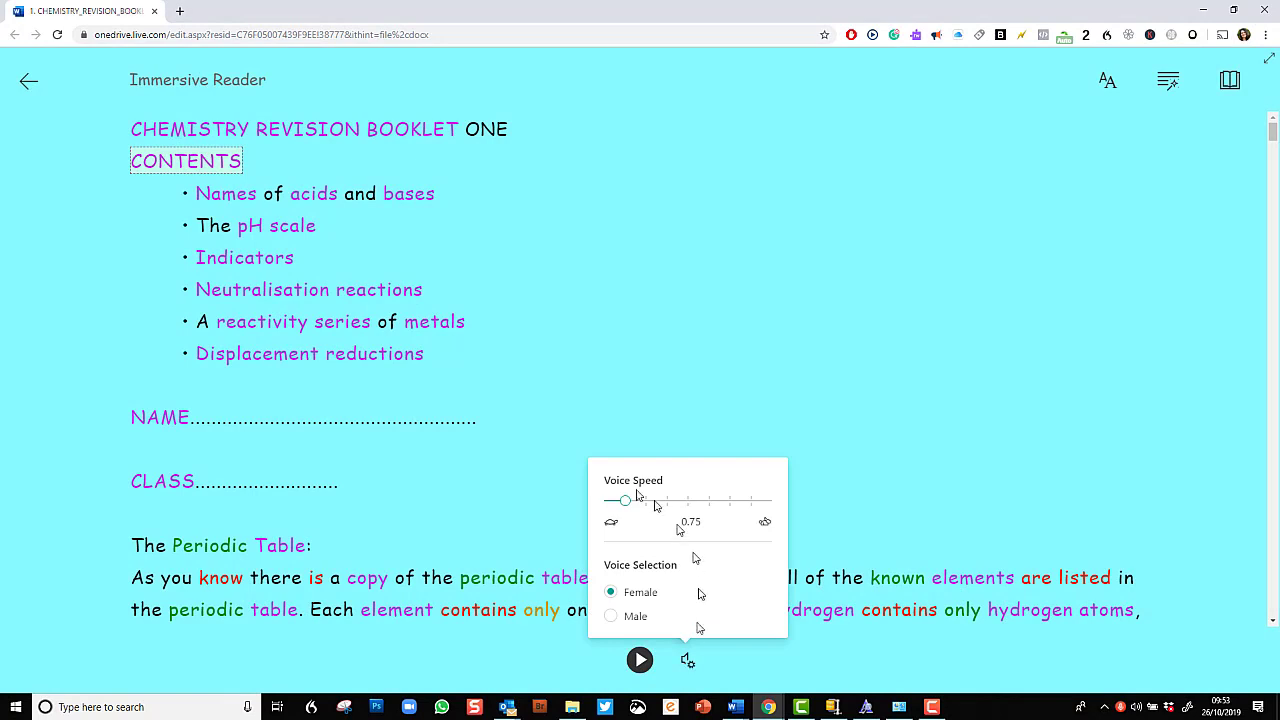
{"action": "left_click_drag", "start_coordinate": [624, 500], "coordinate": [666, 500]}
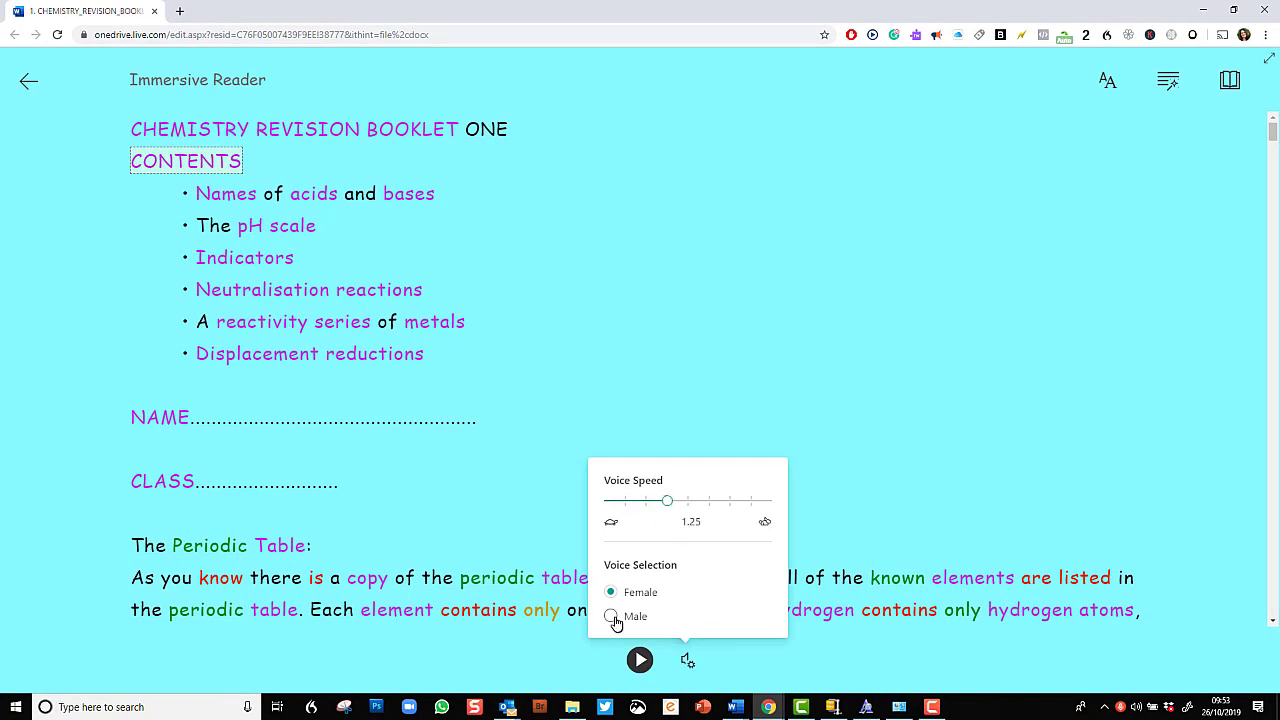
{"action": "left_click", "coordinate": [640, 659]}
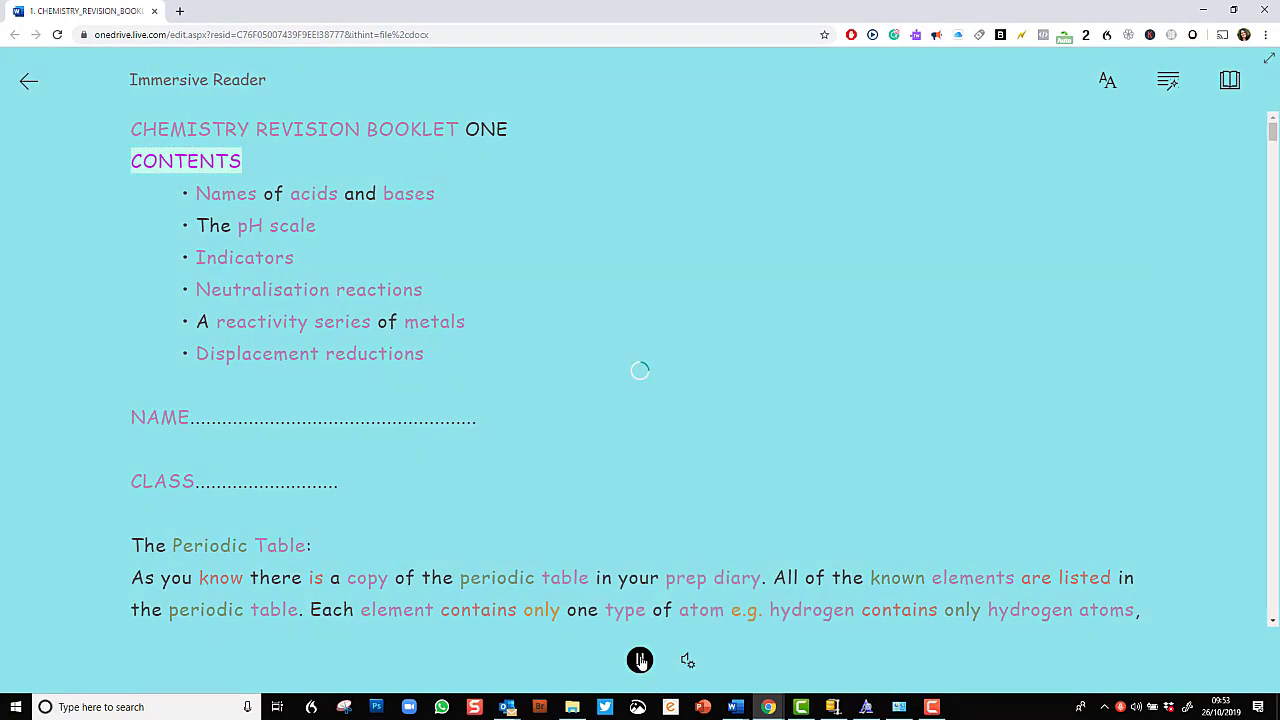
{"action": "left_click", "coordinate": [640, 660]}
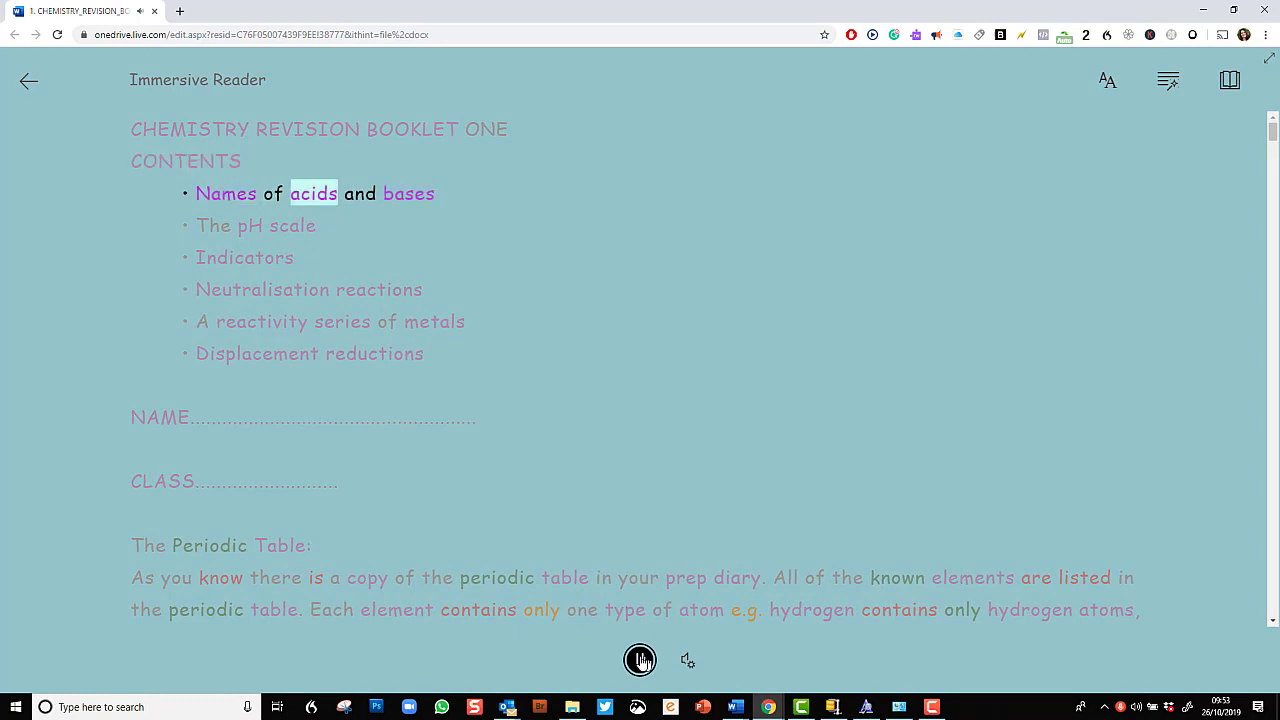
{"action": "left_click", "coordinate": [640, 659]}
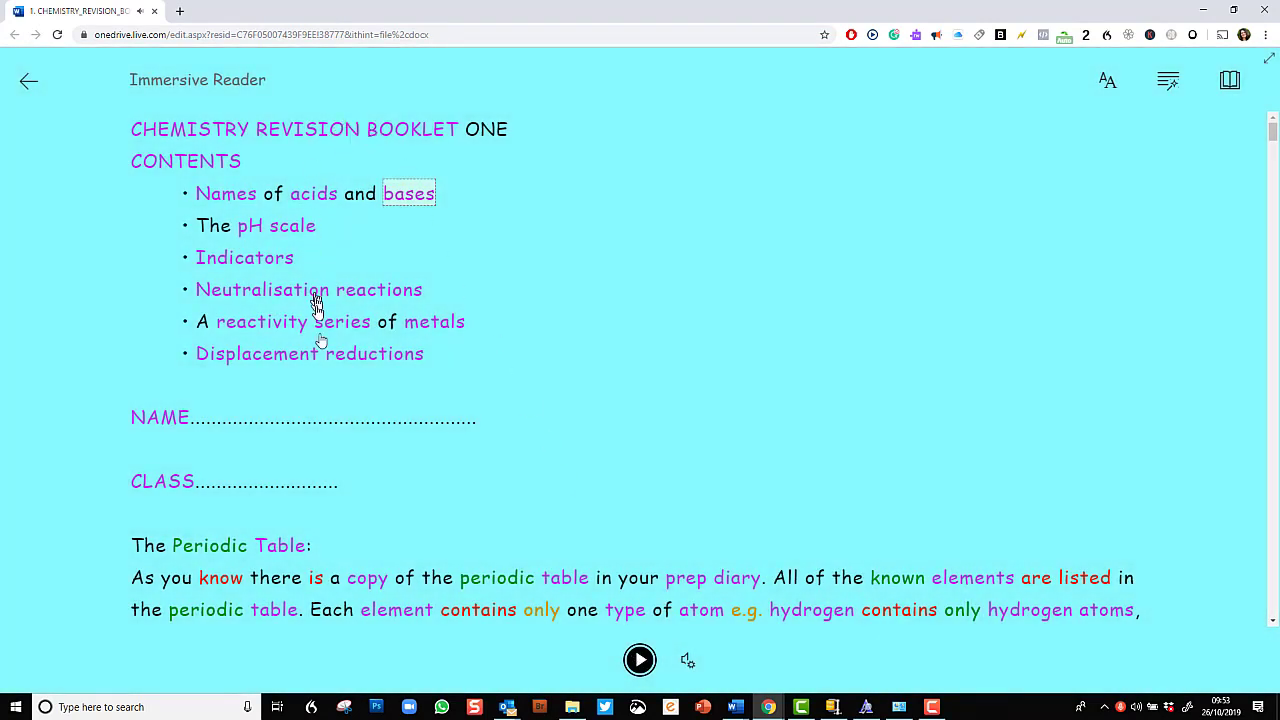
{"action": "mouse_move", "coordinate": [1060, 55]}
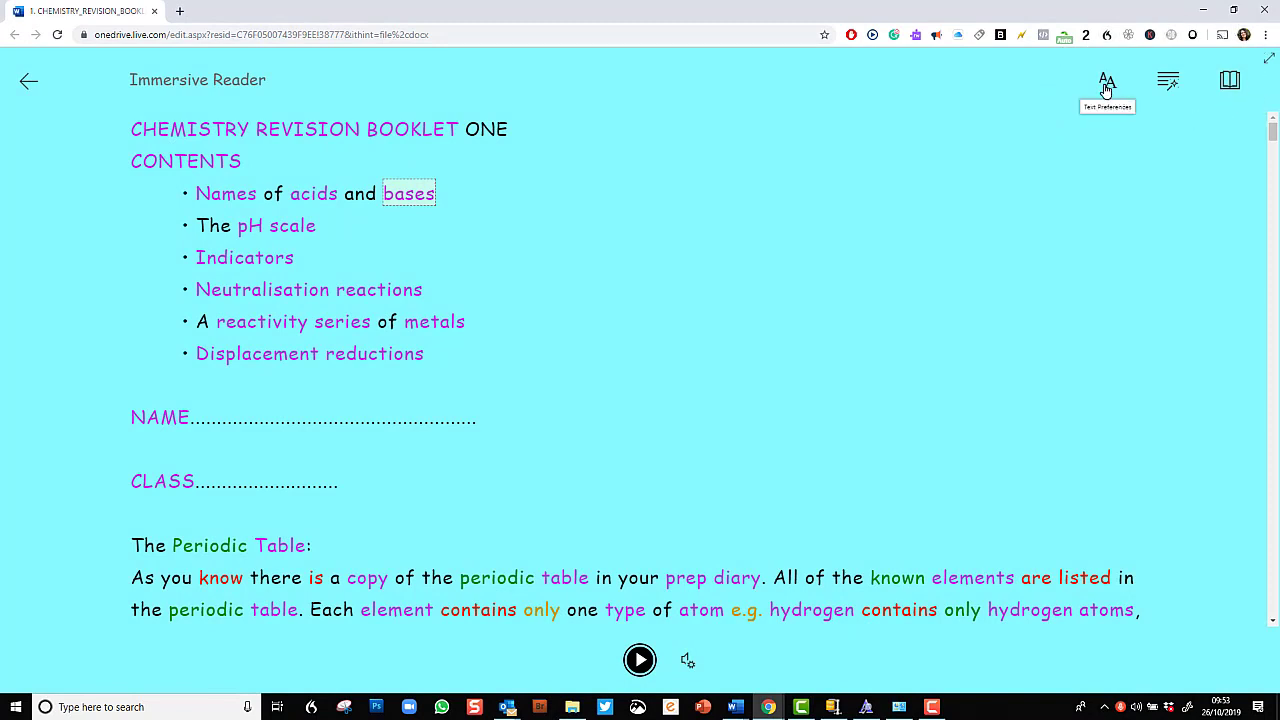
Step: Set reader text size to 28, turn on increased spacing, and switch the font to Calibri
{"action": "left_click", "coordinate": [1106, 80]}
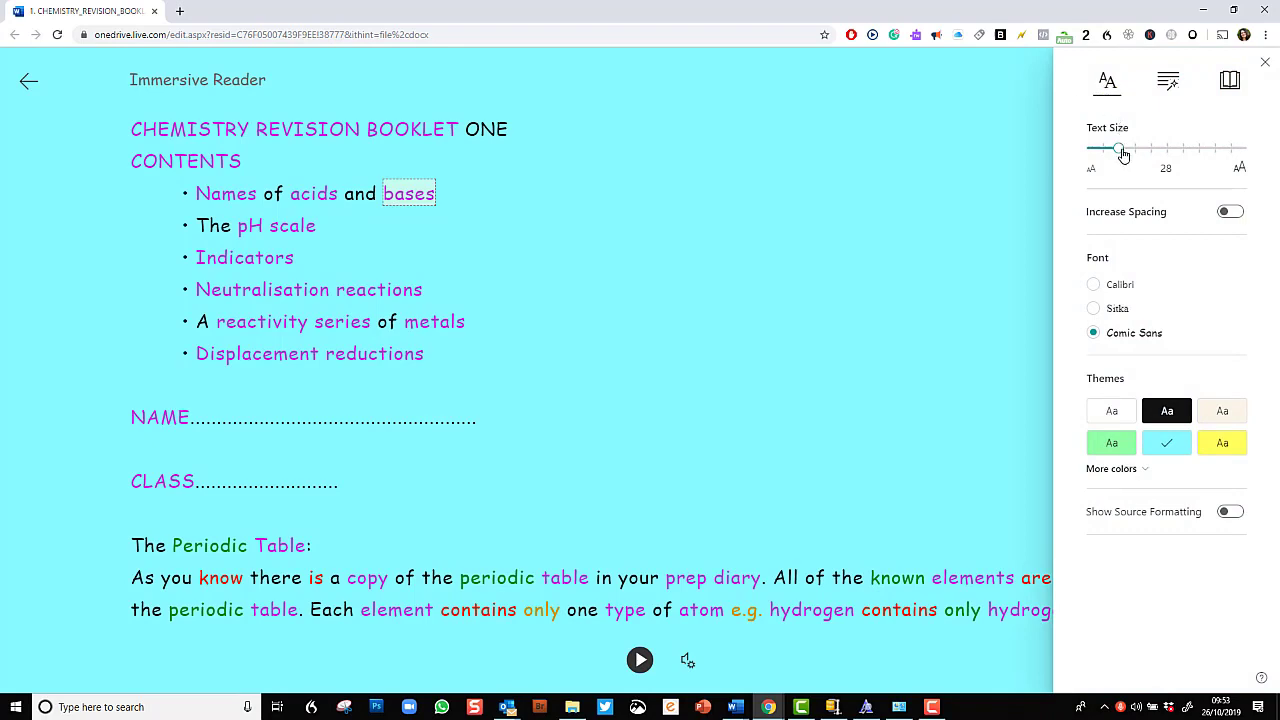
{"action": "left_click_drag", "start_coordinate": [1118, 148], "coordinate": [1150, 153]}
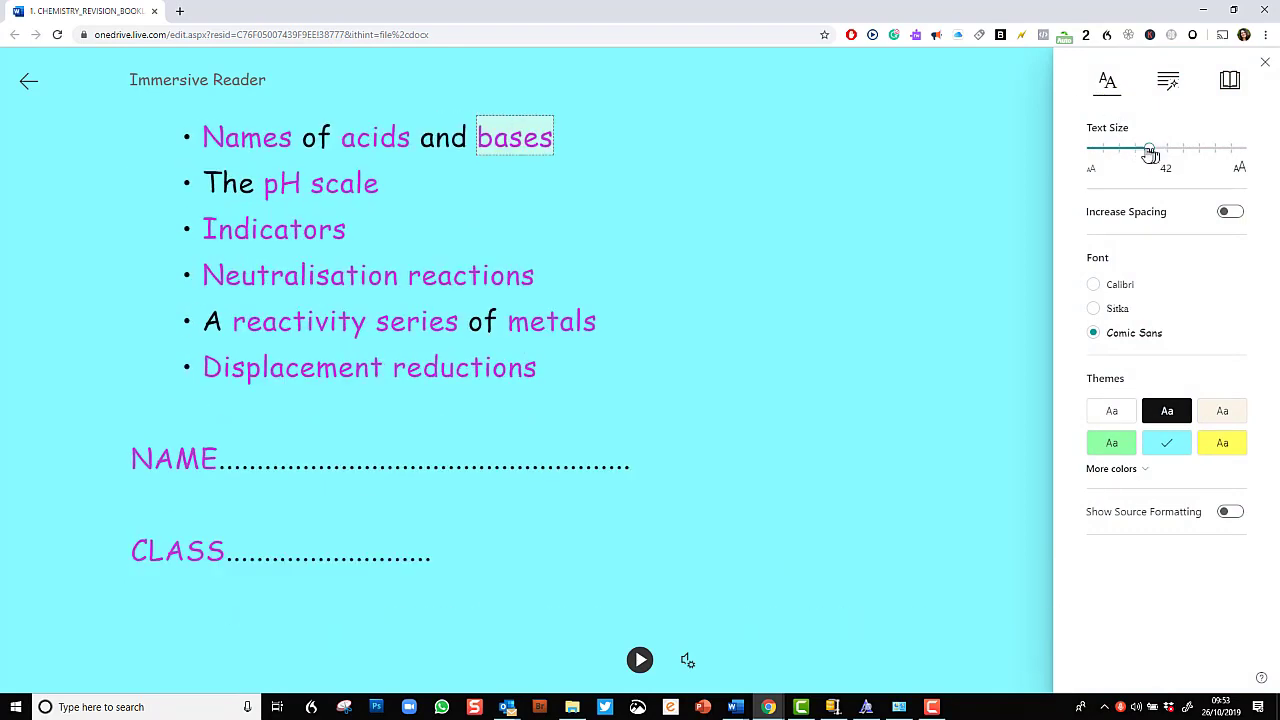
{"action": "left_click_drag", "start_coordinate": [1150, 152], "coordinate": [1118, 148]}
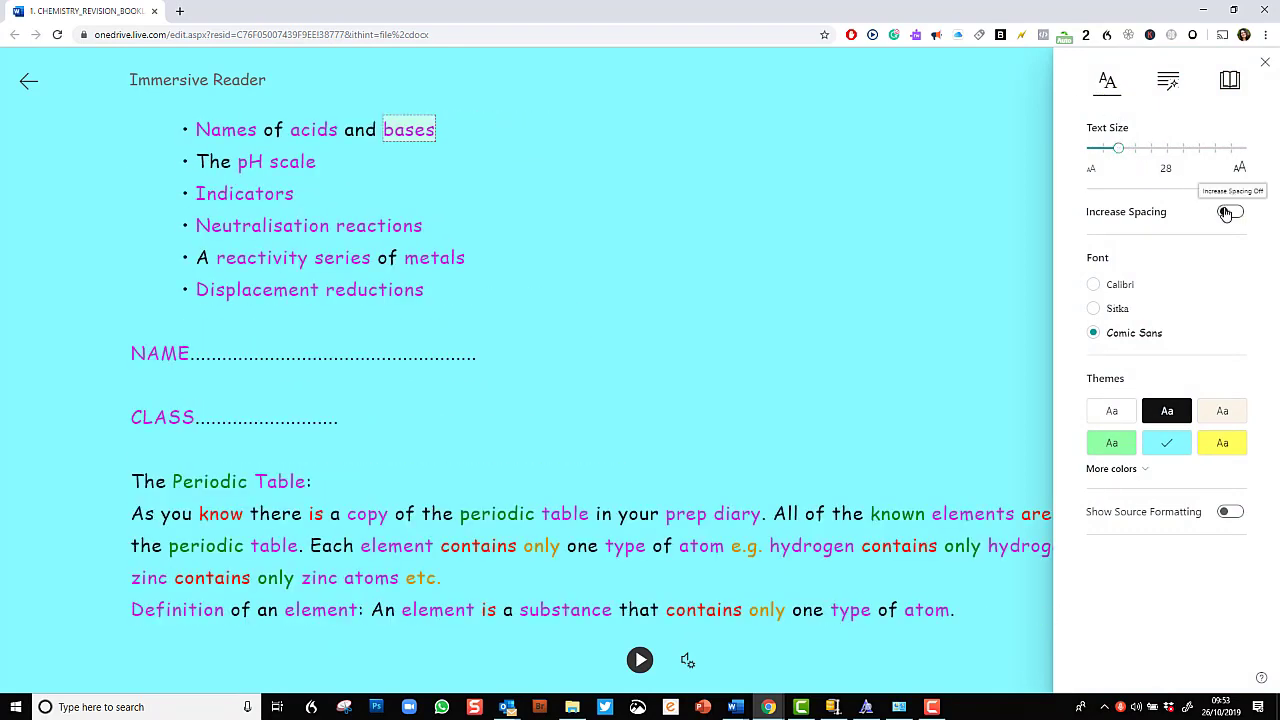
{"action": "left_click", "coordinate": [1230, 212]}
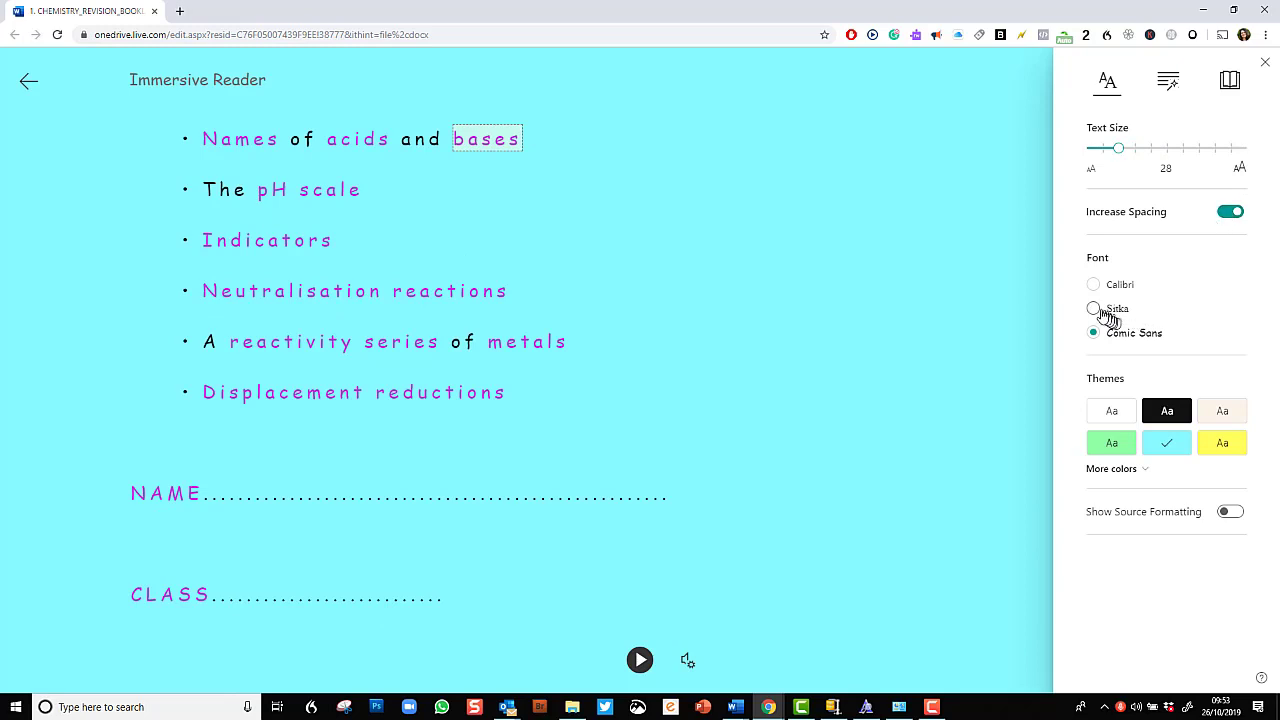
{"action": "left_click", "coordinate": [1093, 308]}
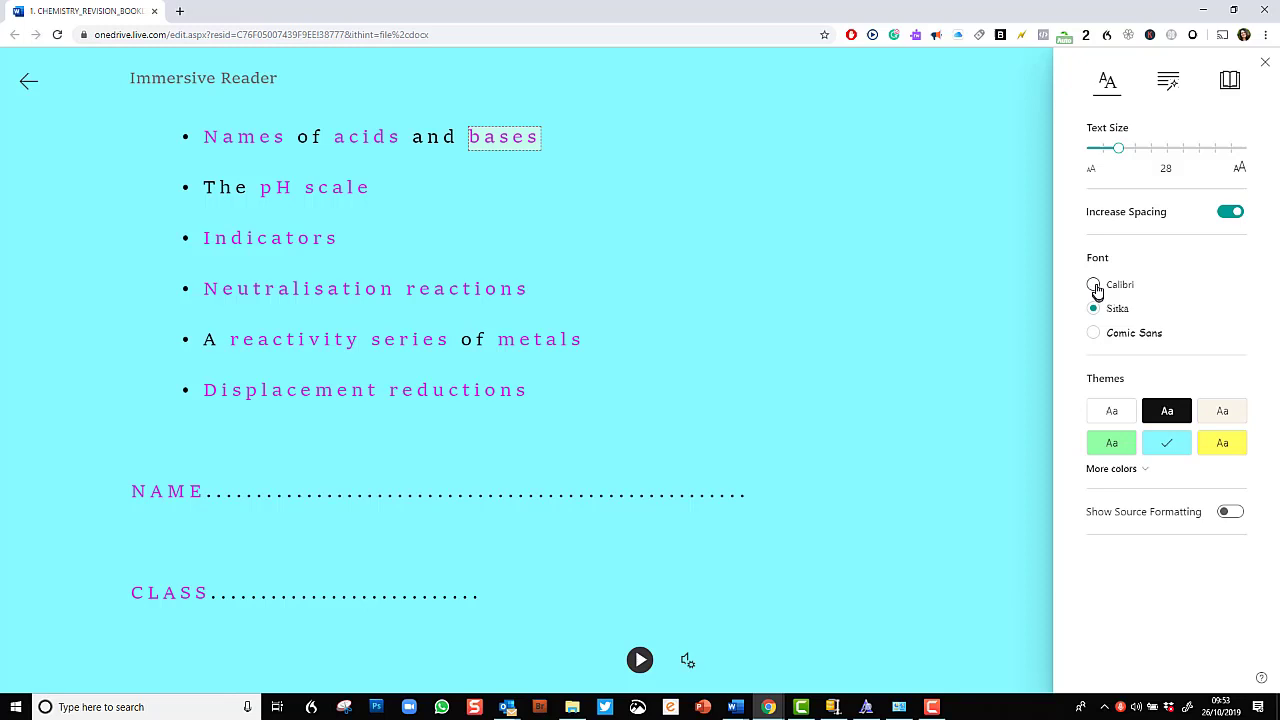
{"action": "left_click", "coordinate": [1093, 284]}
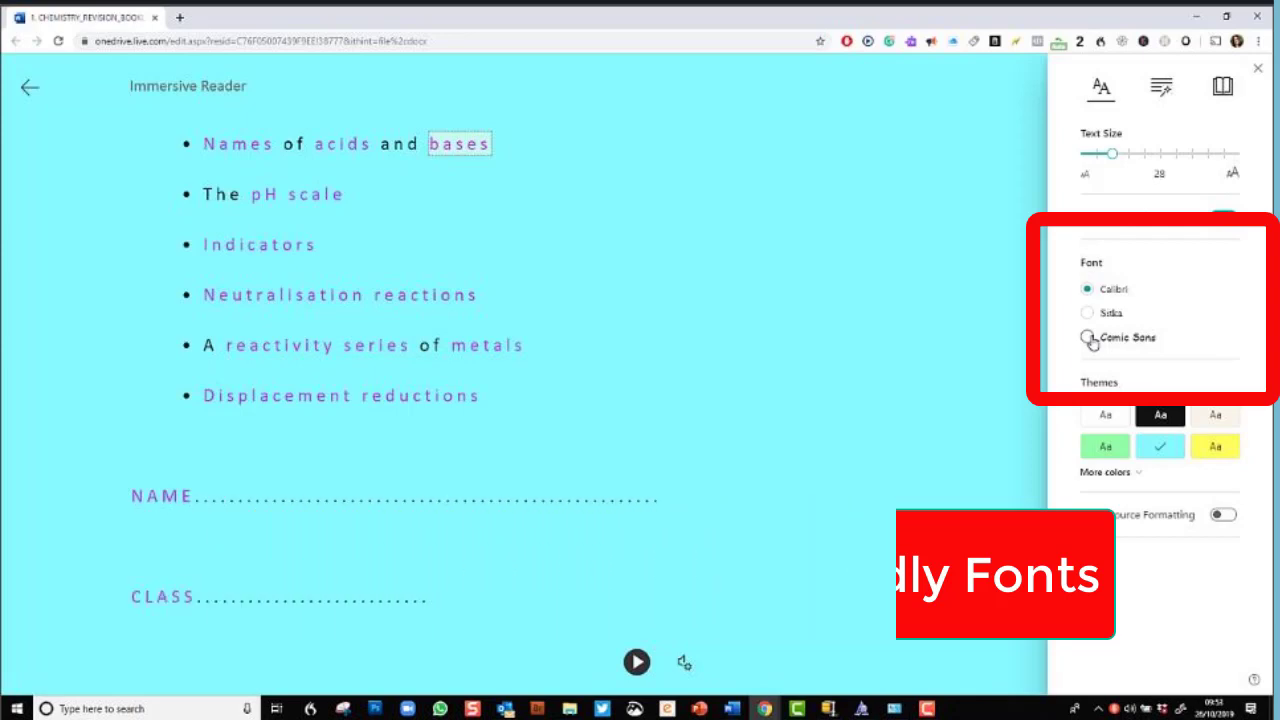
Step: Try the yellow page theme, settle on light blue, and preview then hide More colors
{"action": "left_click", "coordinate": [1222, 442]}
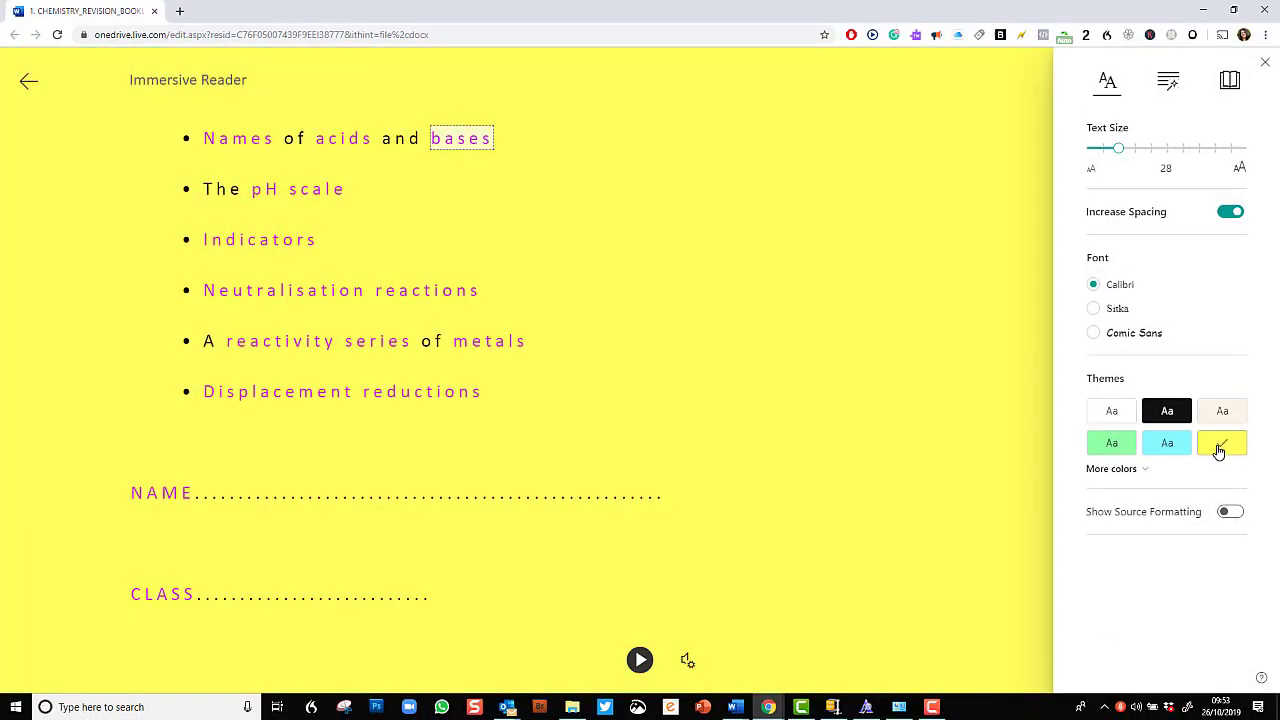
{"action": "left_click", "coordinate": [1166, 442]}
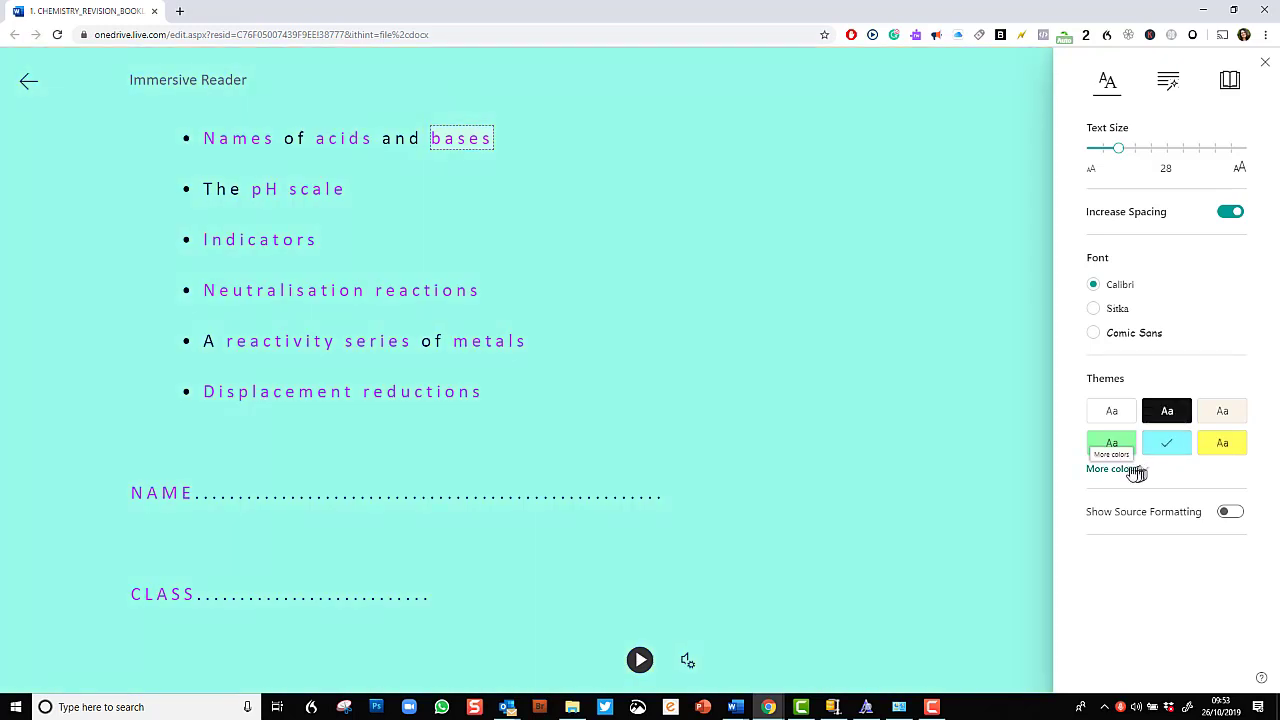
{"action": "left_click", "coordinate": [1111, 468]}
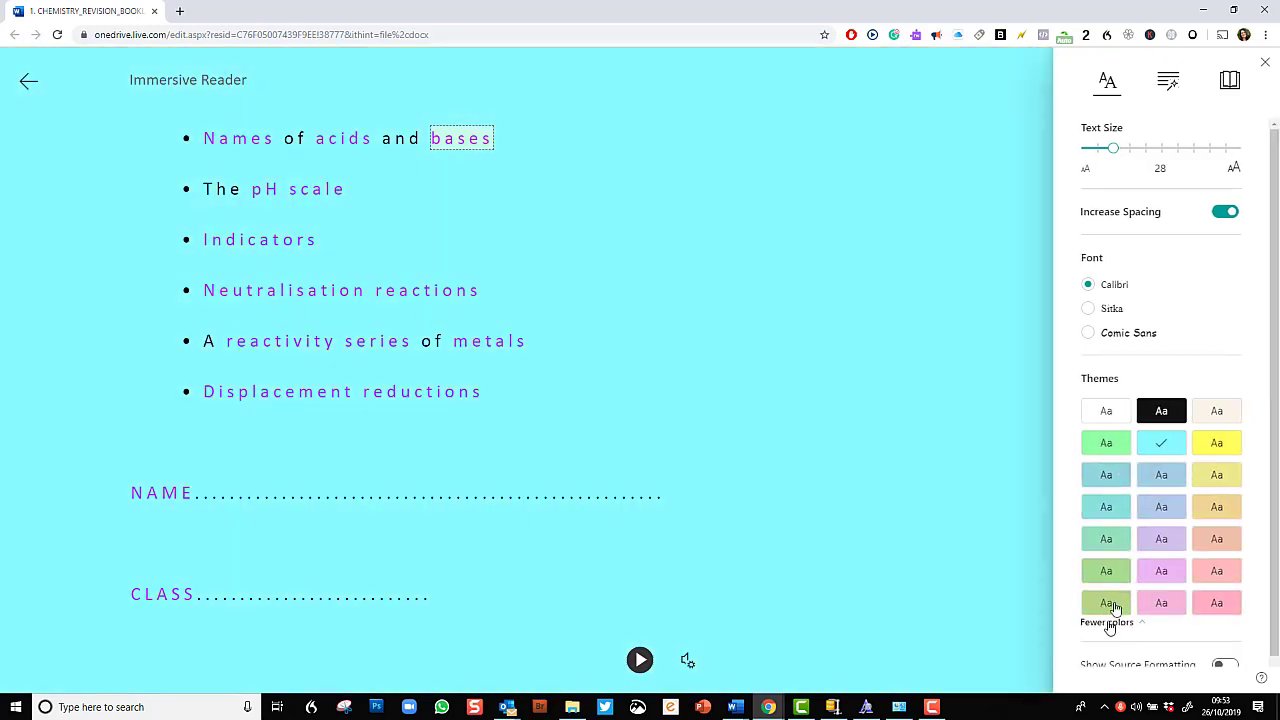
{"action": "left_click", "coordinate": [1105, 622]}
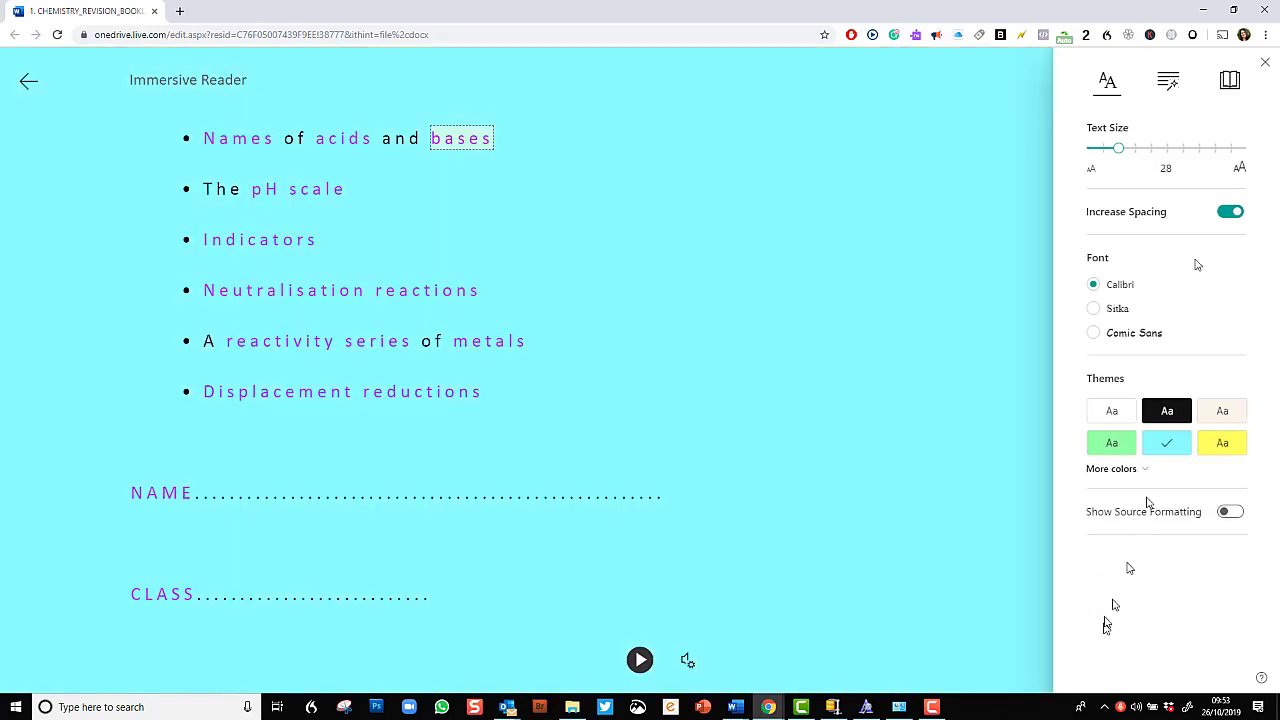
{"action": "mouse_move", "coordinate": [1168, 80]}
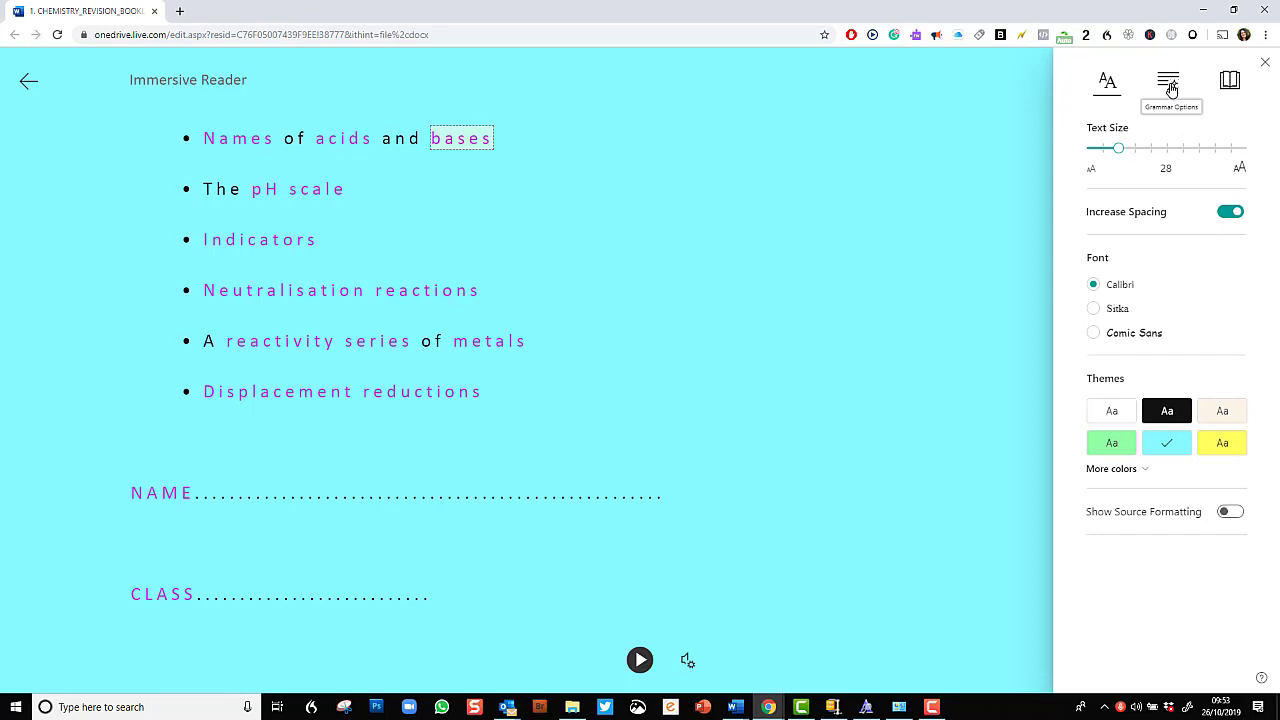
Step: Scroll the booklet into the Bases section and open the Grammar Options panel
{"action": "left_click", "coordinate": [1168, 81]}
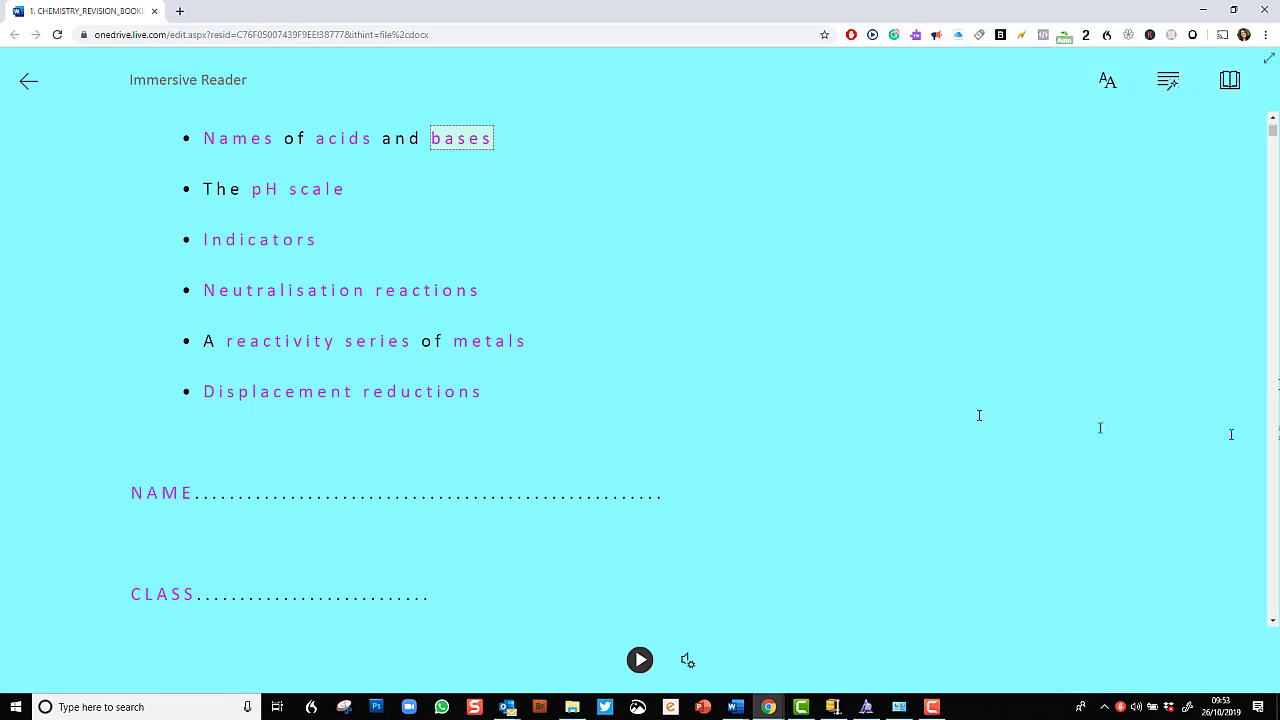
{"action": "scroll", "scroll_direction": "down", "scroll_amount": 3}
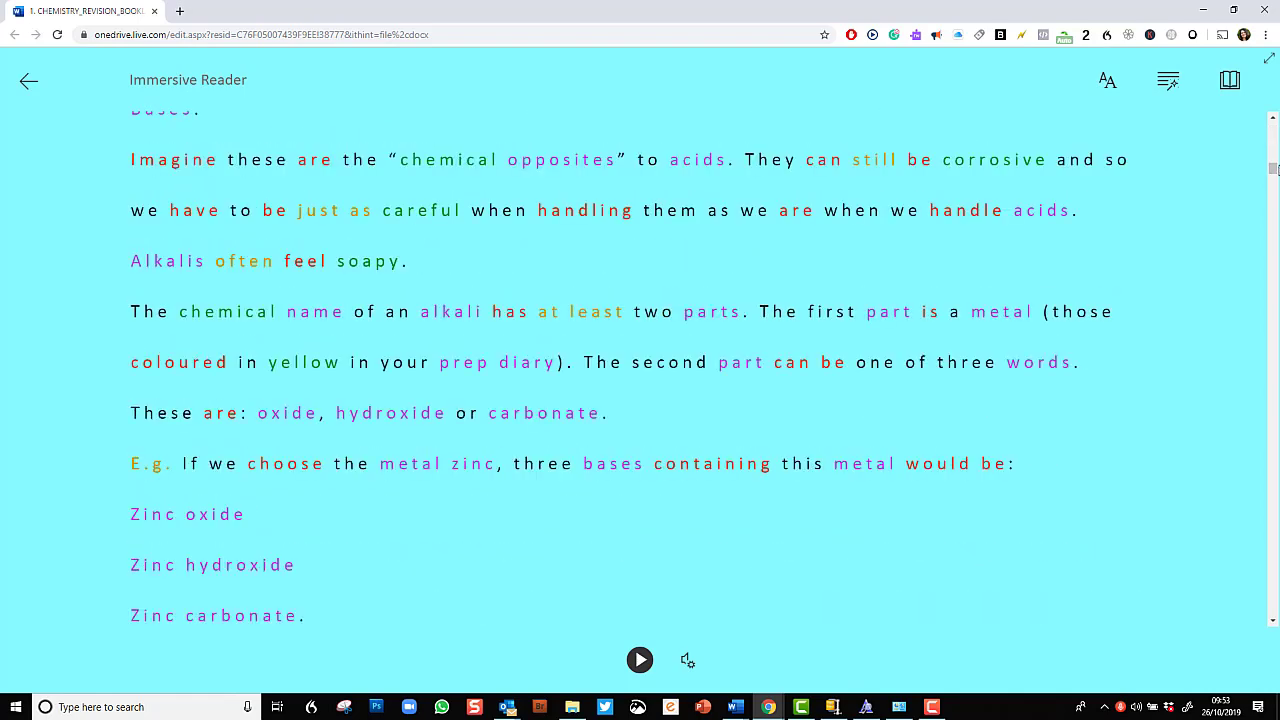
{"action": "left_click", "coordinate": [1167, 80]}
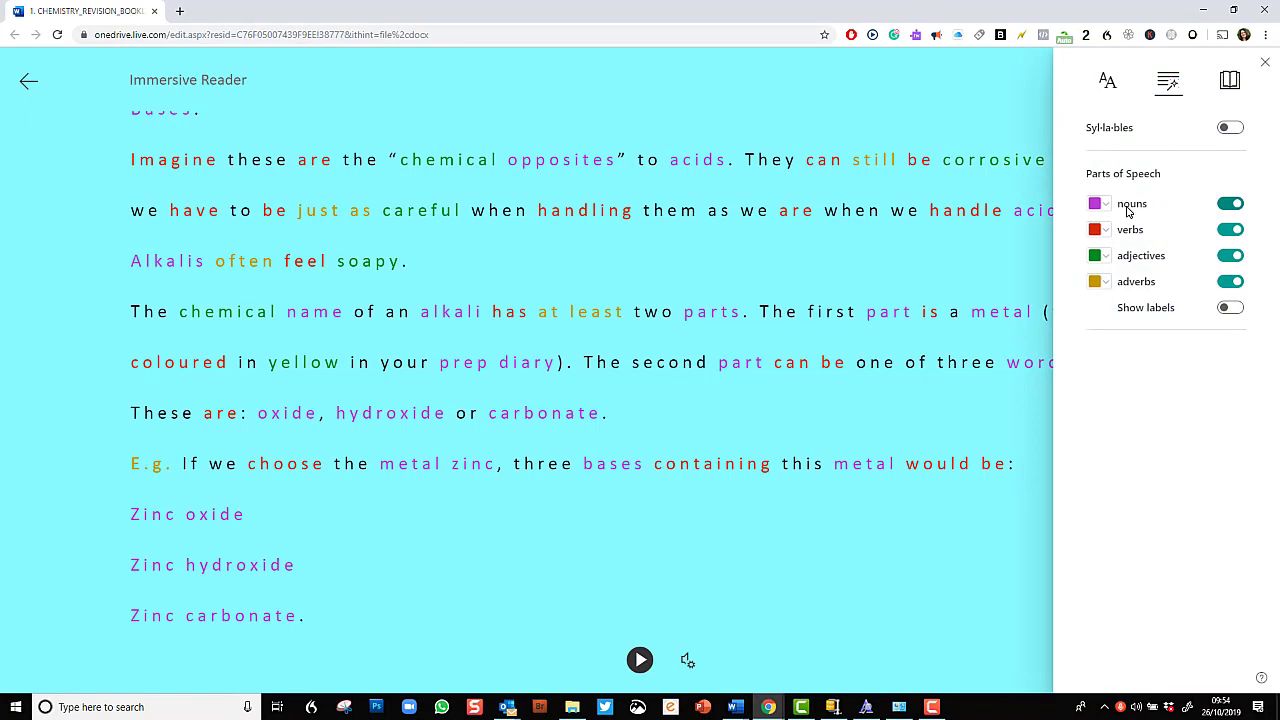
{"action": "mouse_move", "coordinate": [1106, 338]}
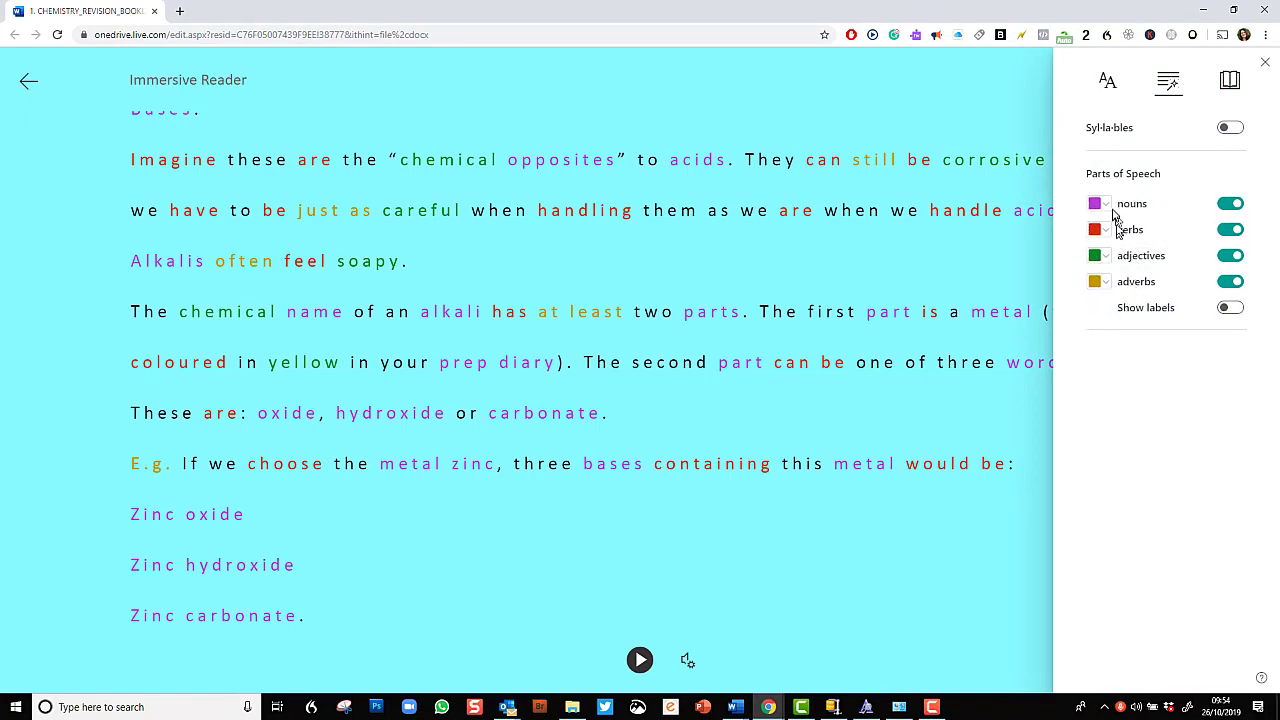
{"action": "mouse_move", "coordinate": [1095, 203]}
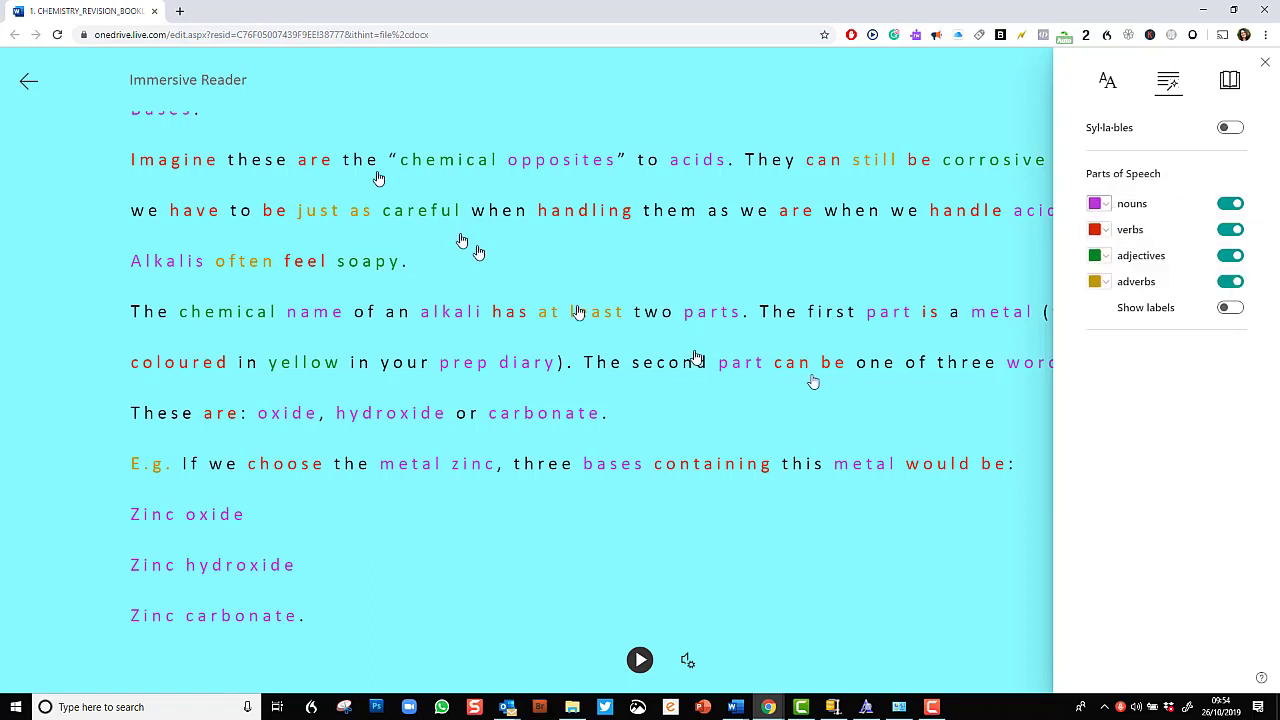
{"action": "mouse_move", "coordinate": [155, 178]}
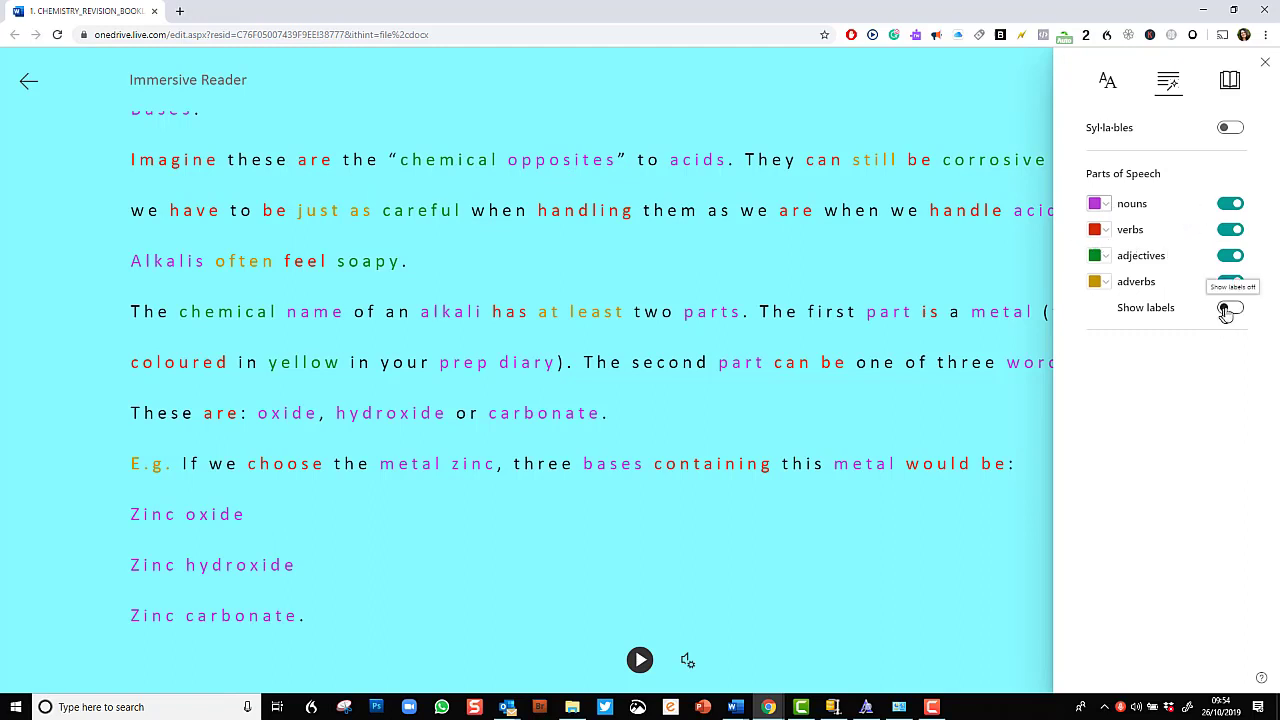
Step: Preview part-of-speech labels and syllable breaks, turn syllables off, and scroll to Bases
{"action": "left_click", "coordinate": [1229, 307]}
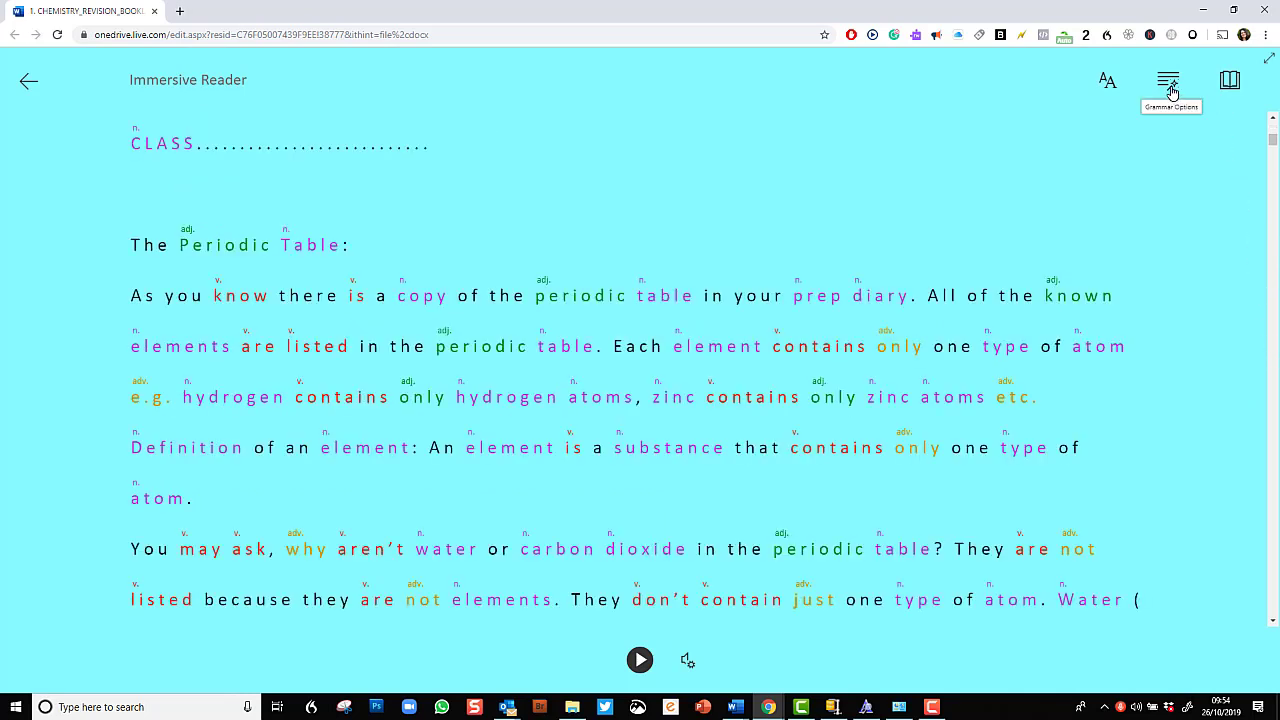
{"action": "left_click", "coordinate": [1168, 81]}
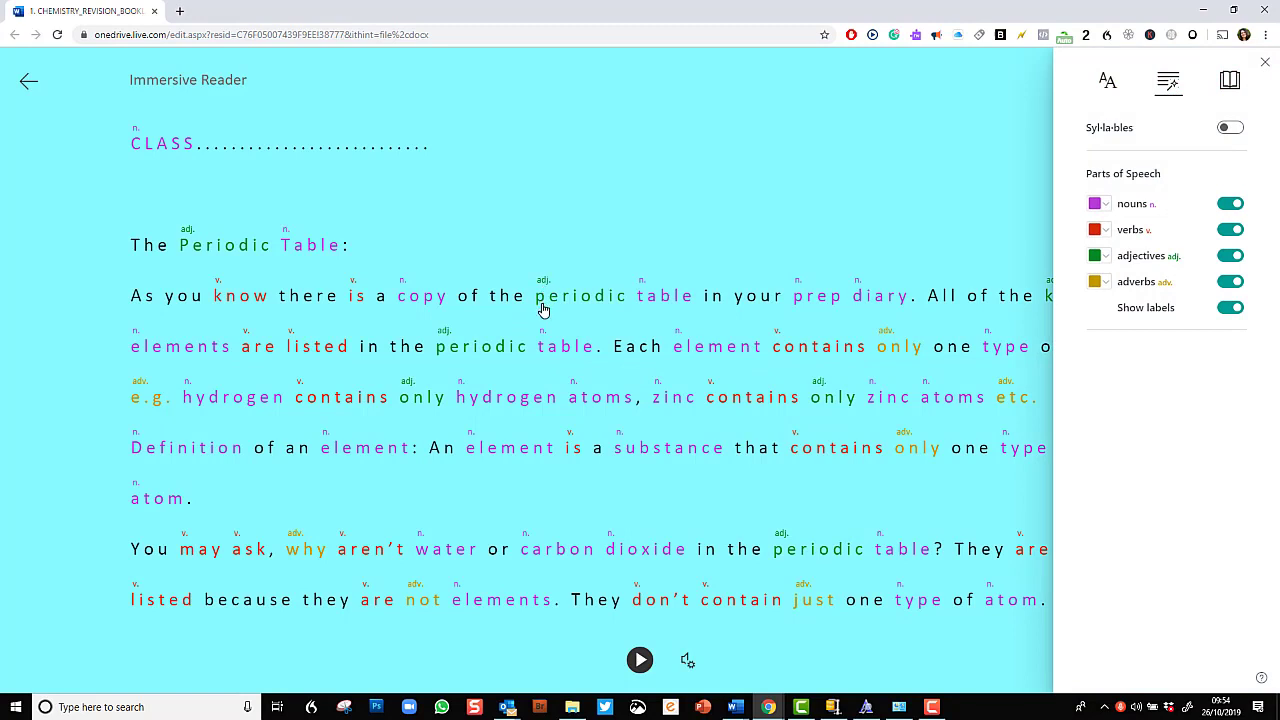
{"action": "mouse_move", "coordinate": [659, 302]}
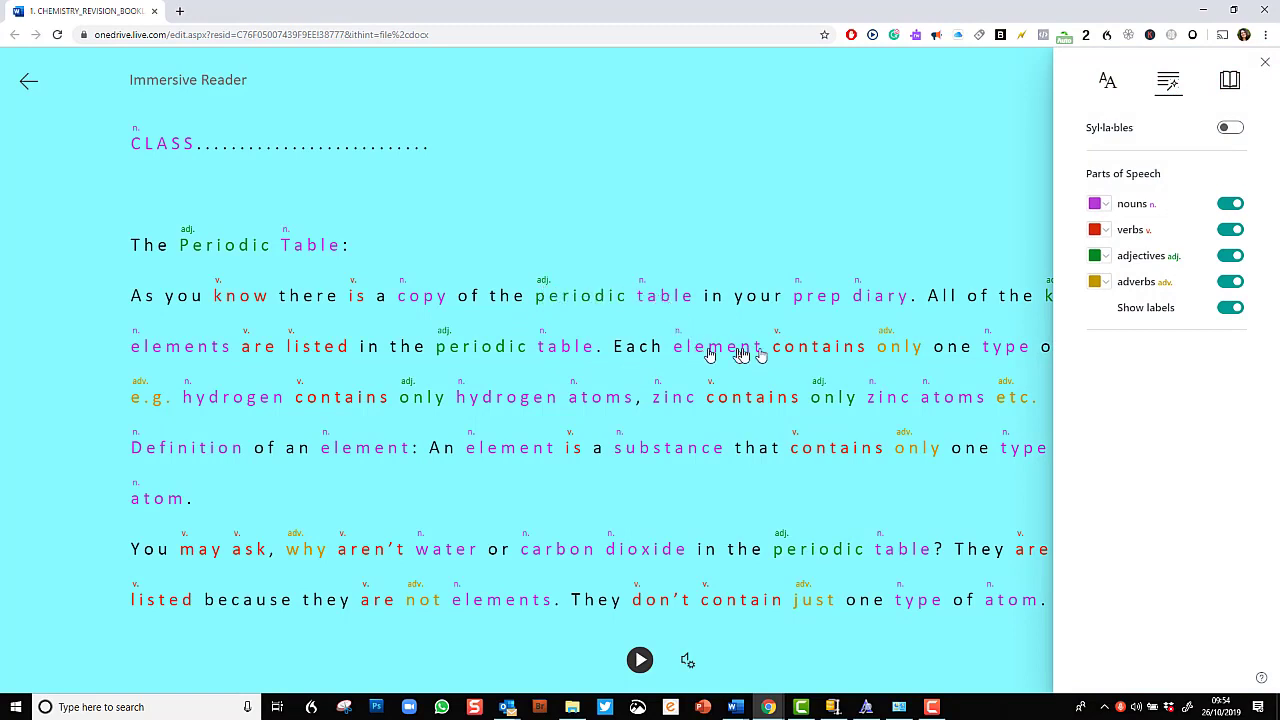
{"action": "mouse_move", "coordinate": [802, 356]}
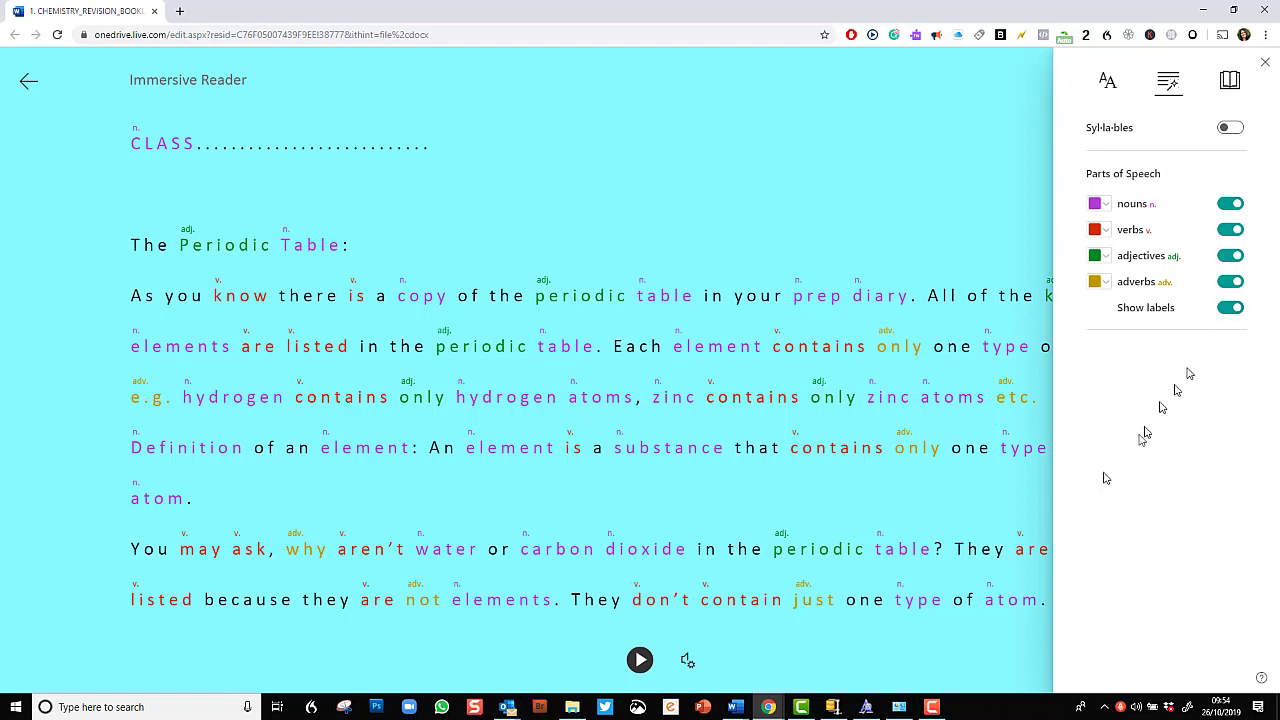
{"action": "mouse_move", "coordinate": [639, 659]}
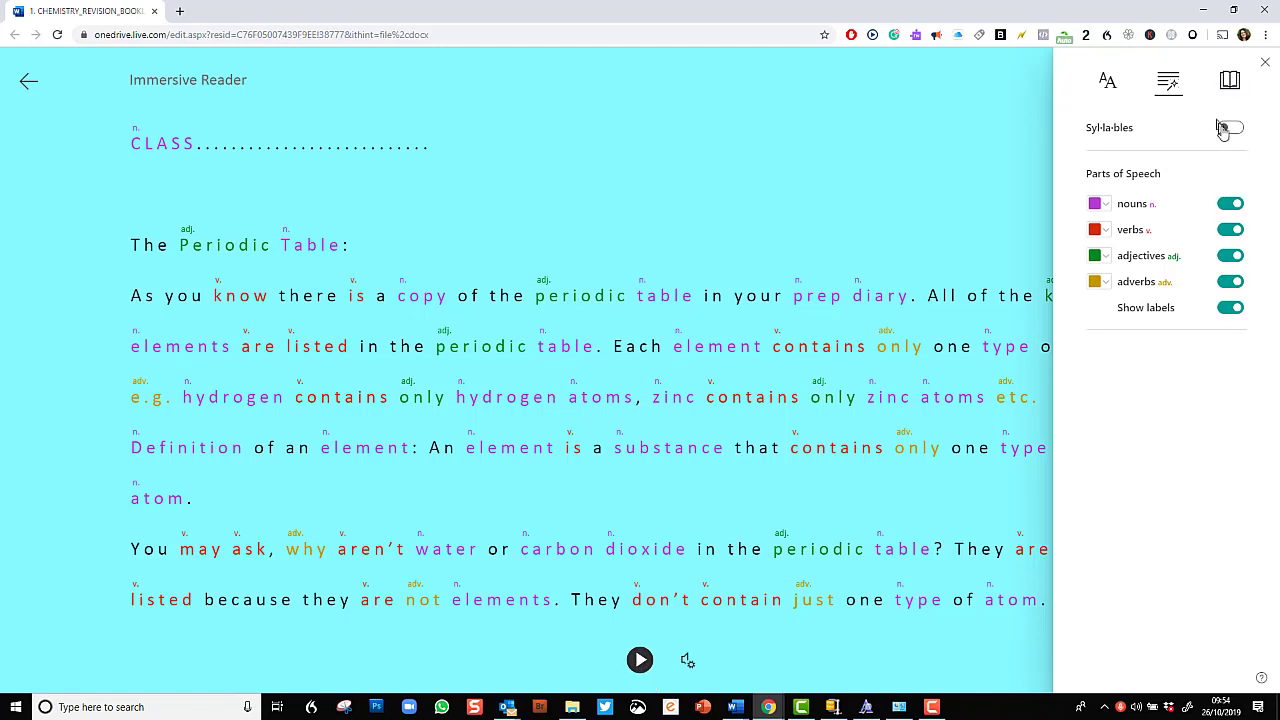
{"action": "left_click", "coordinate": [1229, 128]}
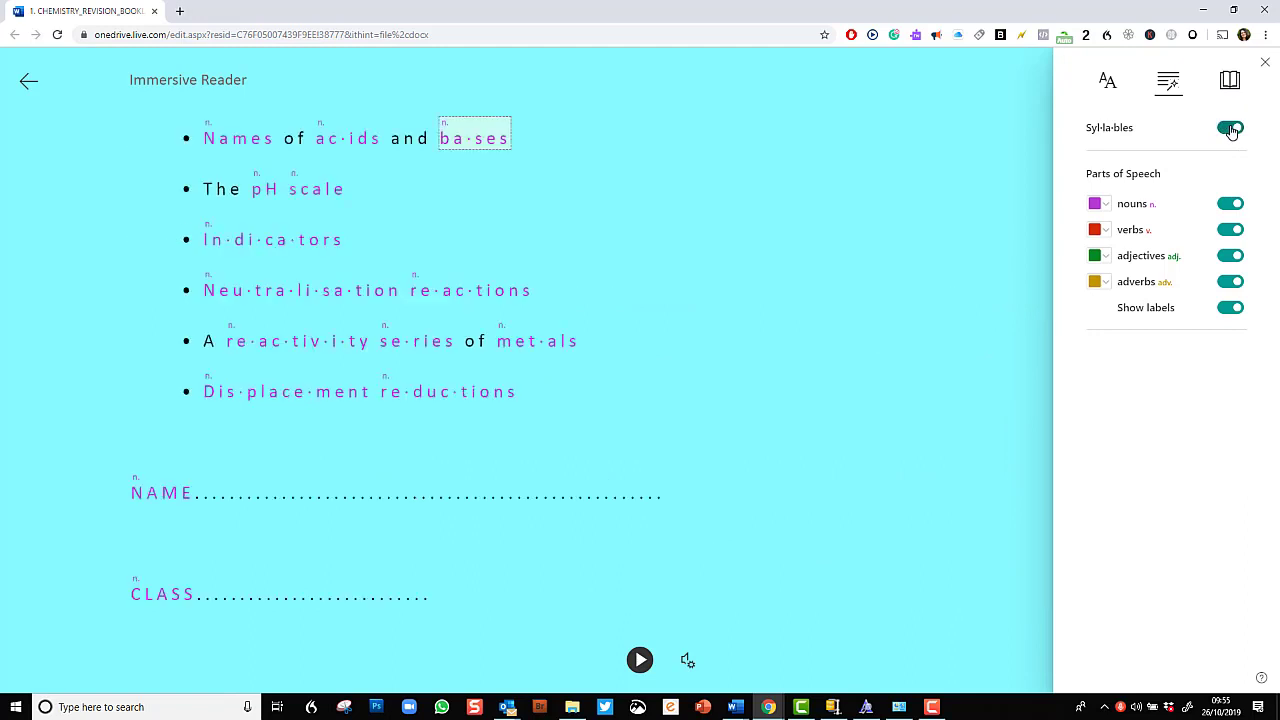
{"action": "left_click", "coordinate": [1230, 128]}
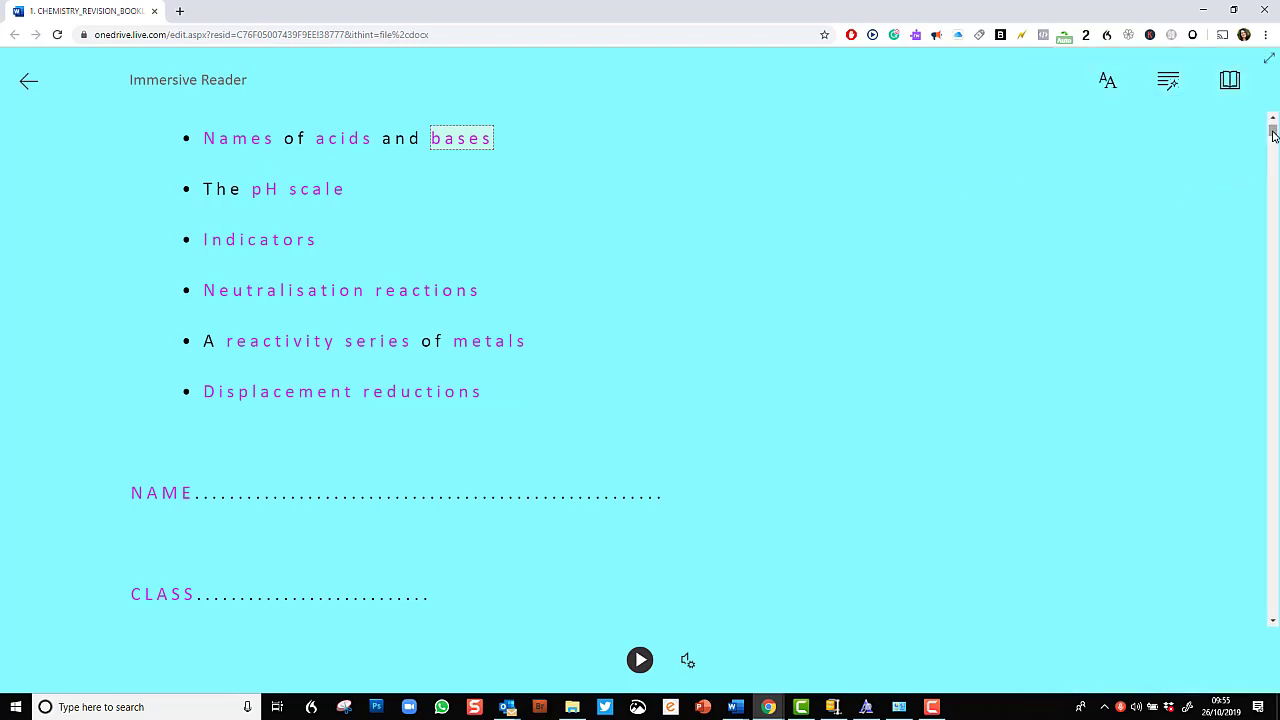
{"action": "scroll", "scroll_direction": "down", "scroll_amount": 3}
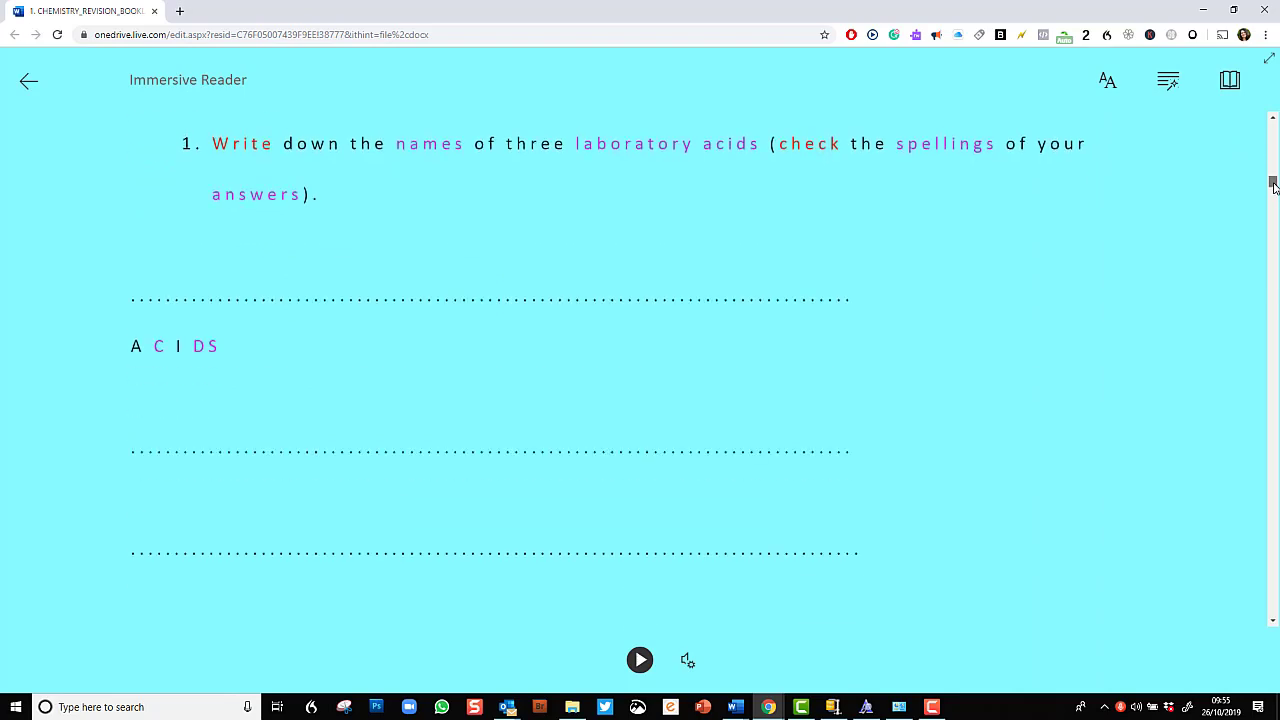
{"action": "scroll", "scroll_direction": "down", "scroll_amount": 3}
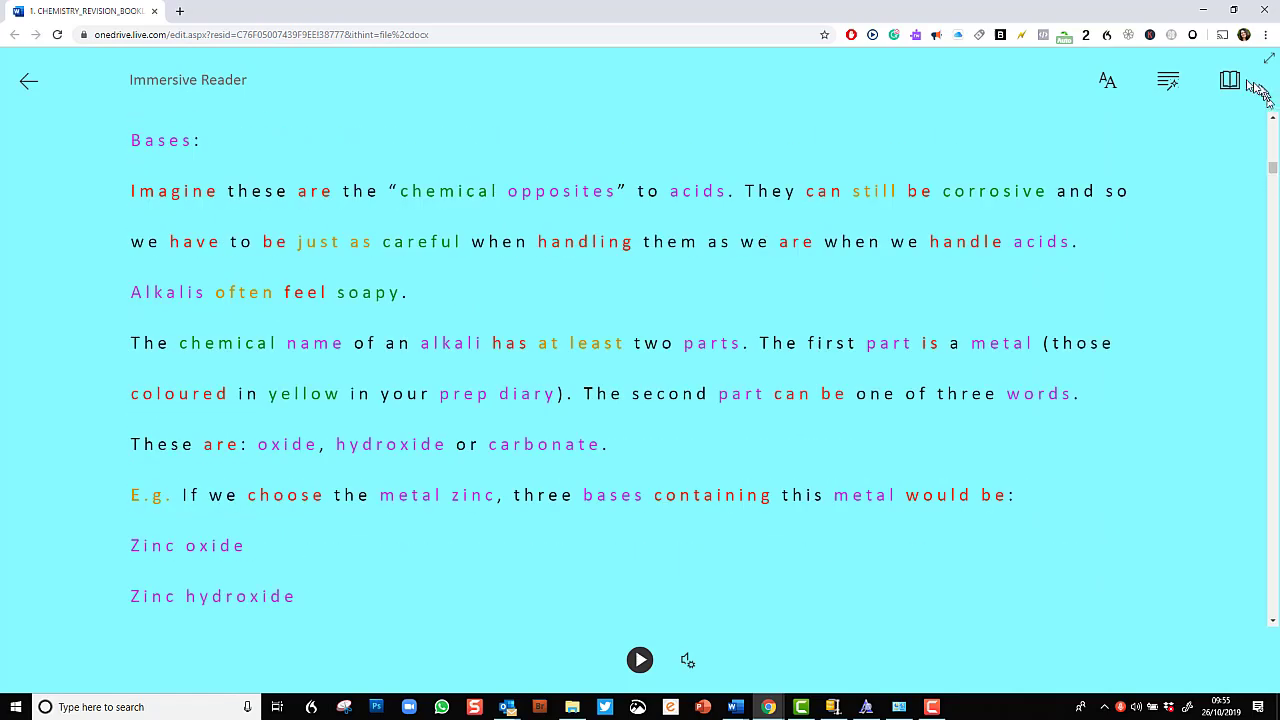
{"action": "mouse_move", "coordinate": [1229, 80]}
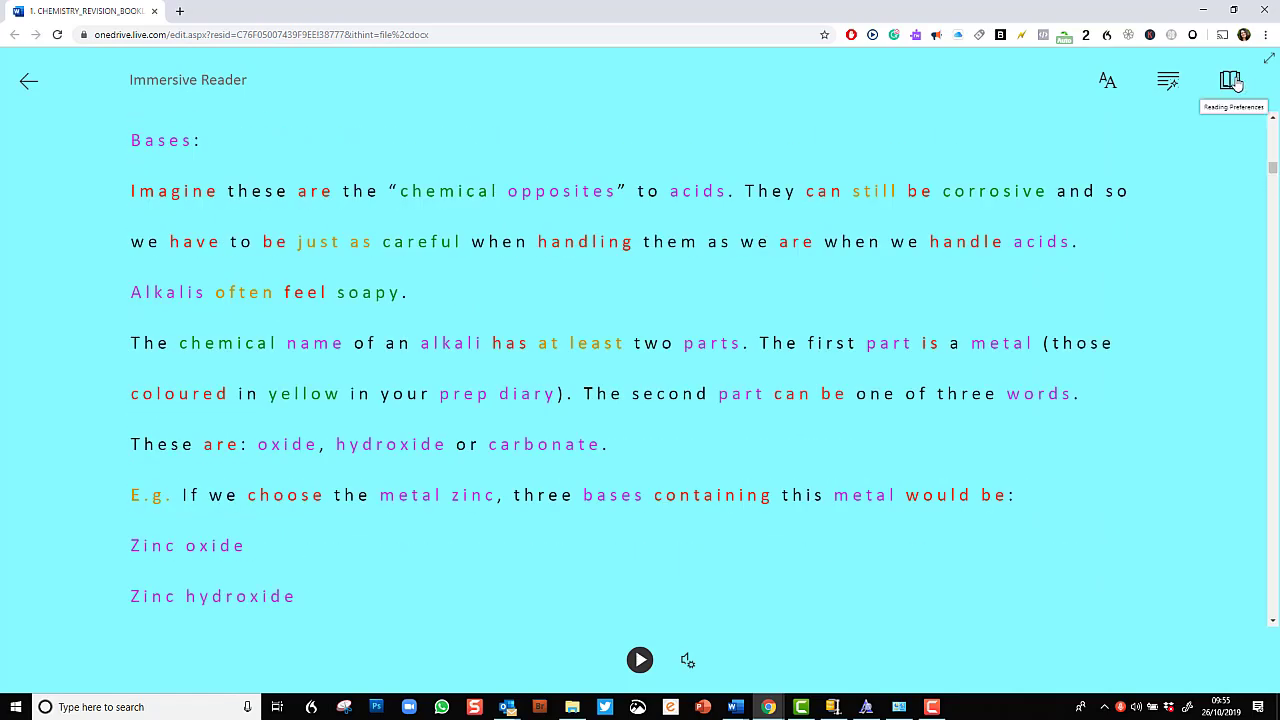
{"action": "left_click", "coordinate": [1229, 80]}
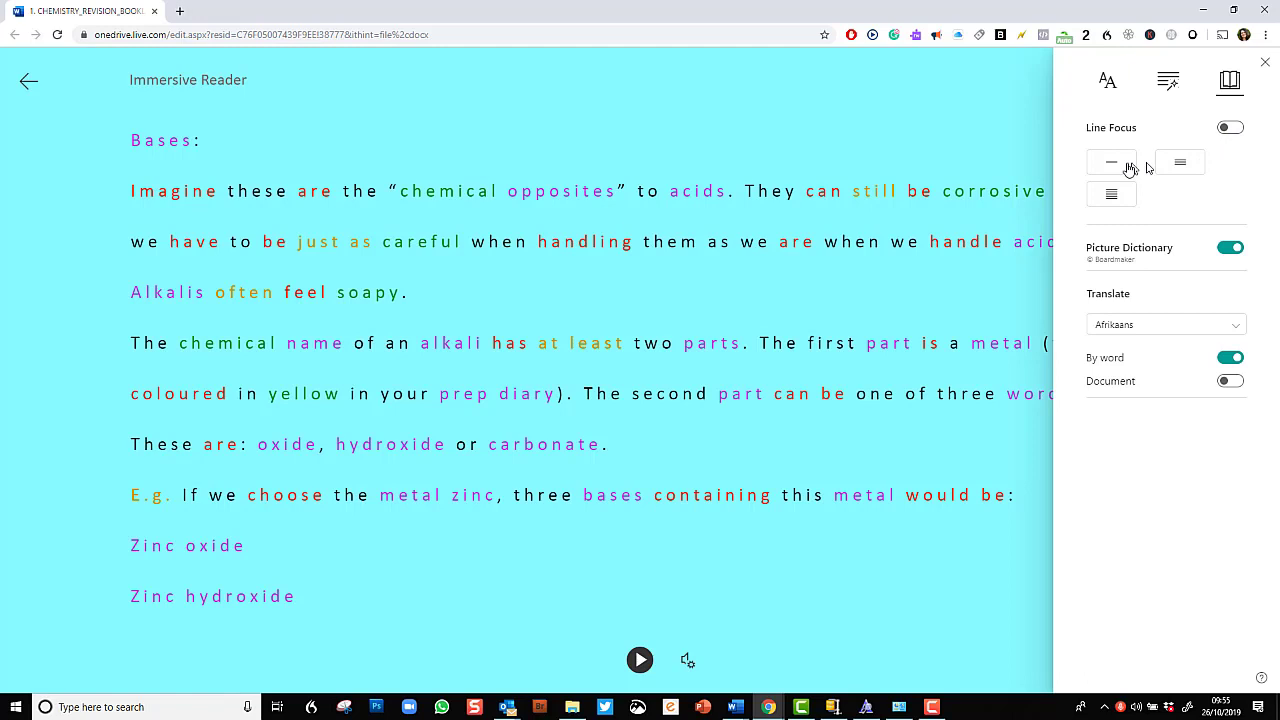
{"action": "left_click", "coordinate": [1231, 128]}
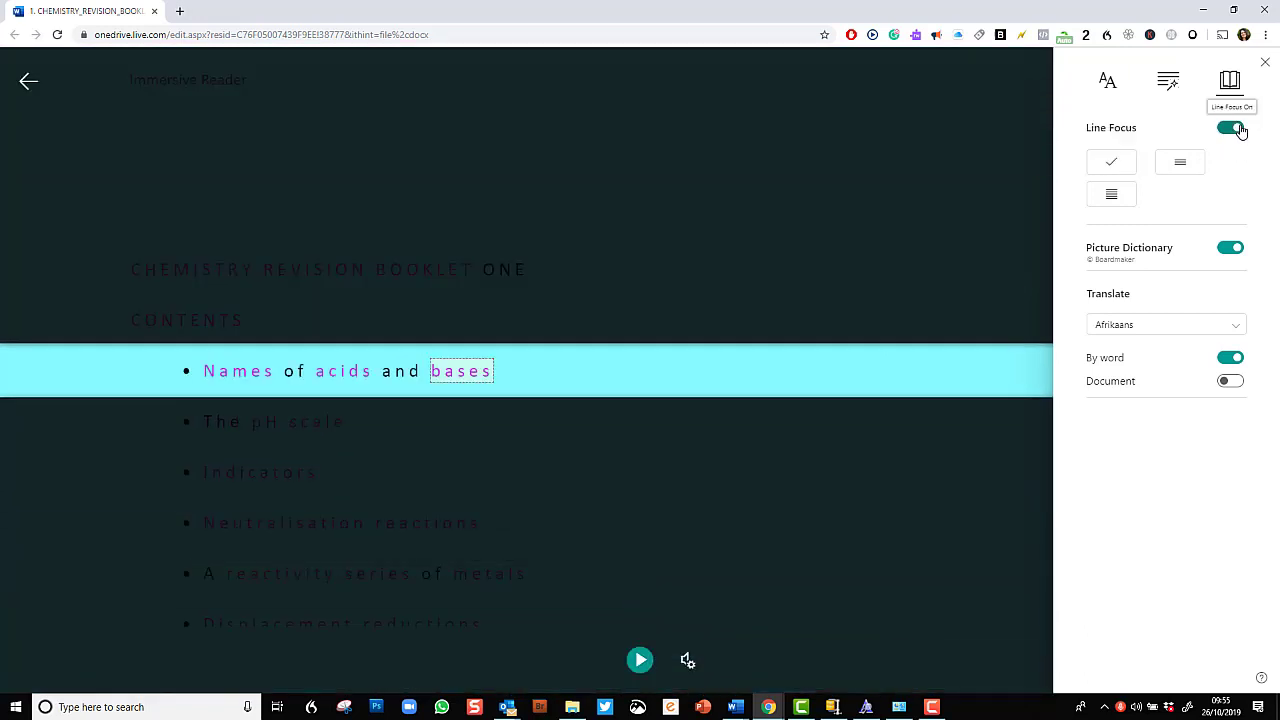
{"action": "mouse_move", "coordinate": [1179, 162]}
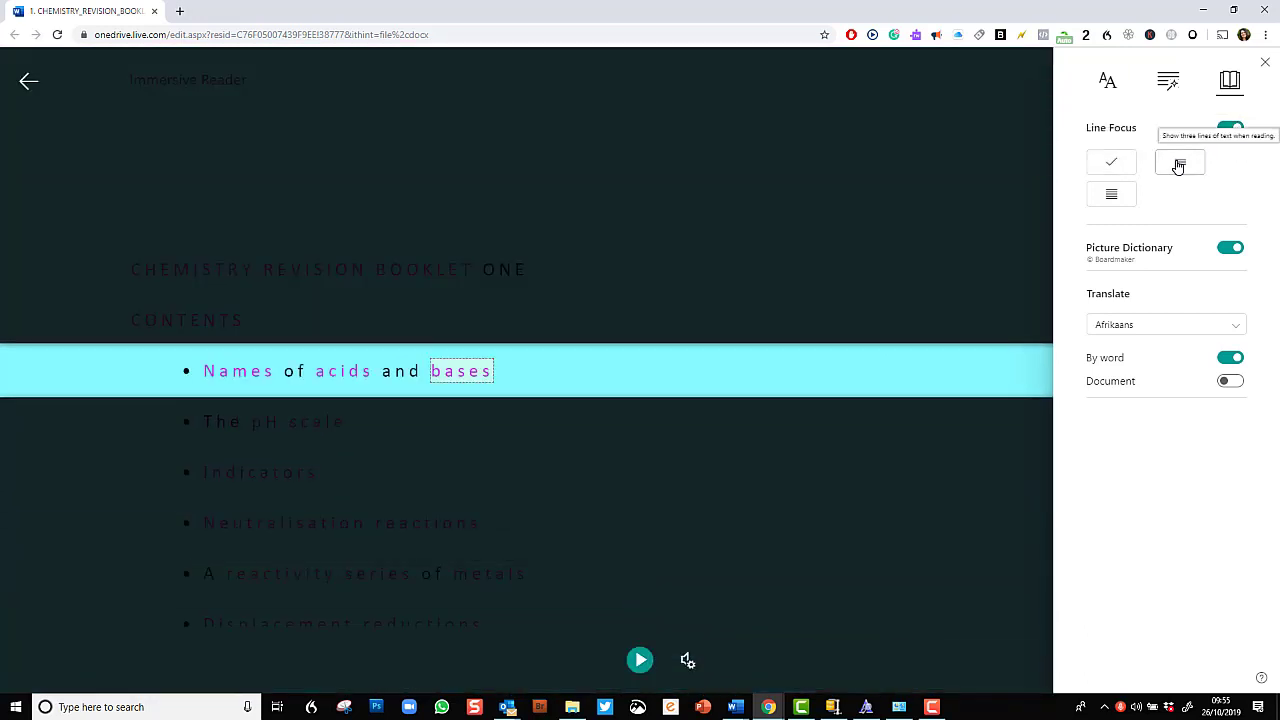
{"action": "left_click", "coordinate": [1111, 194]}
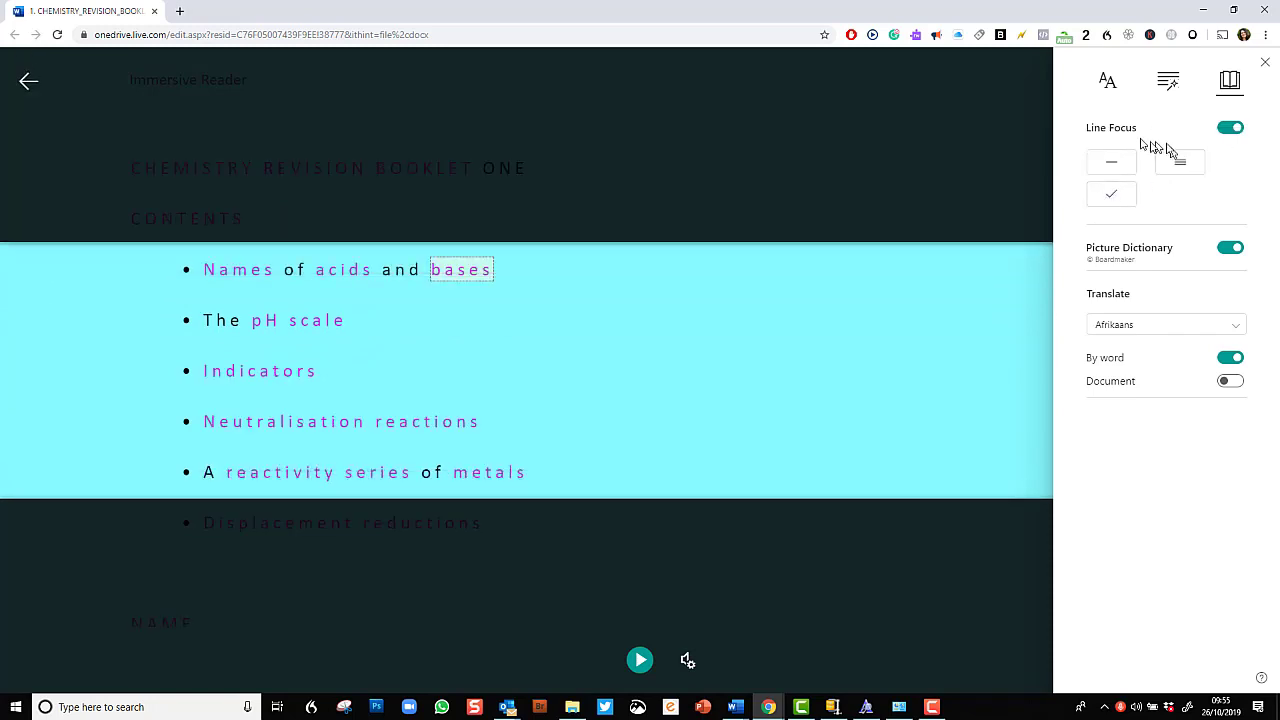
{"action": "left_click", "coordinate": [1230, 127]}
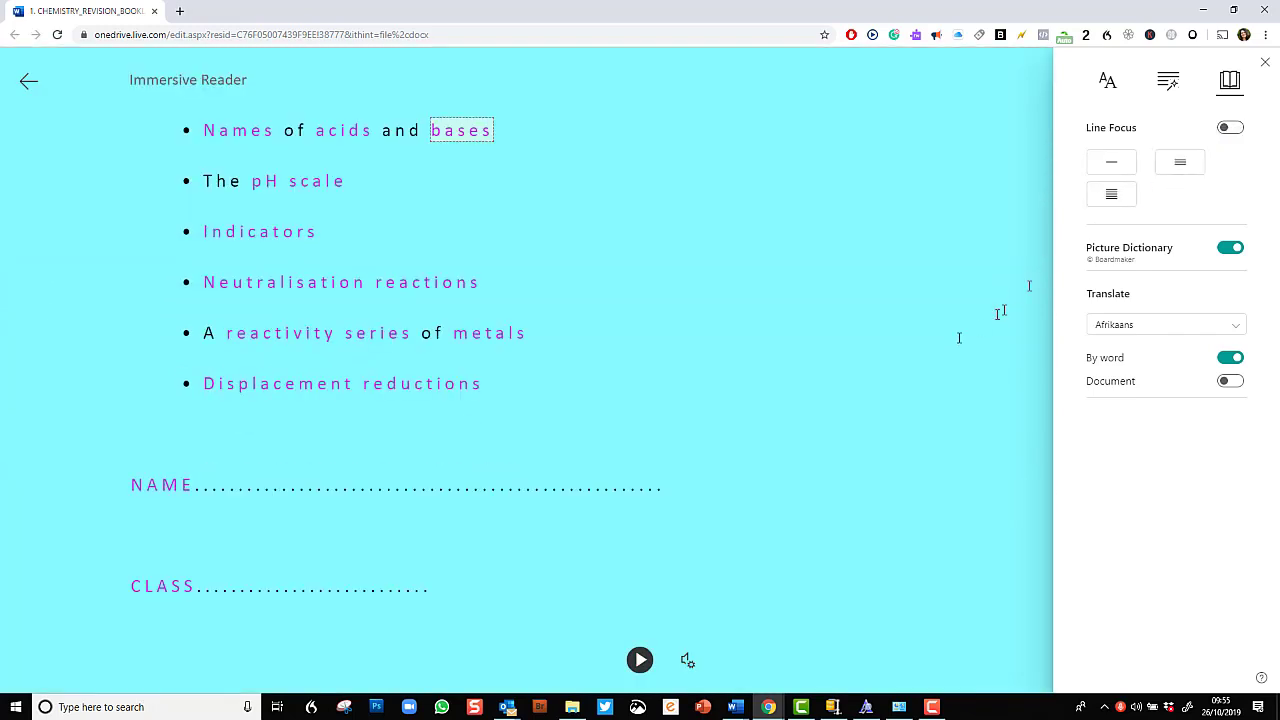
{"action": "left_click", "coordinate": [1230, 80]}
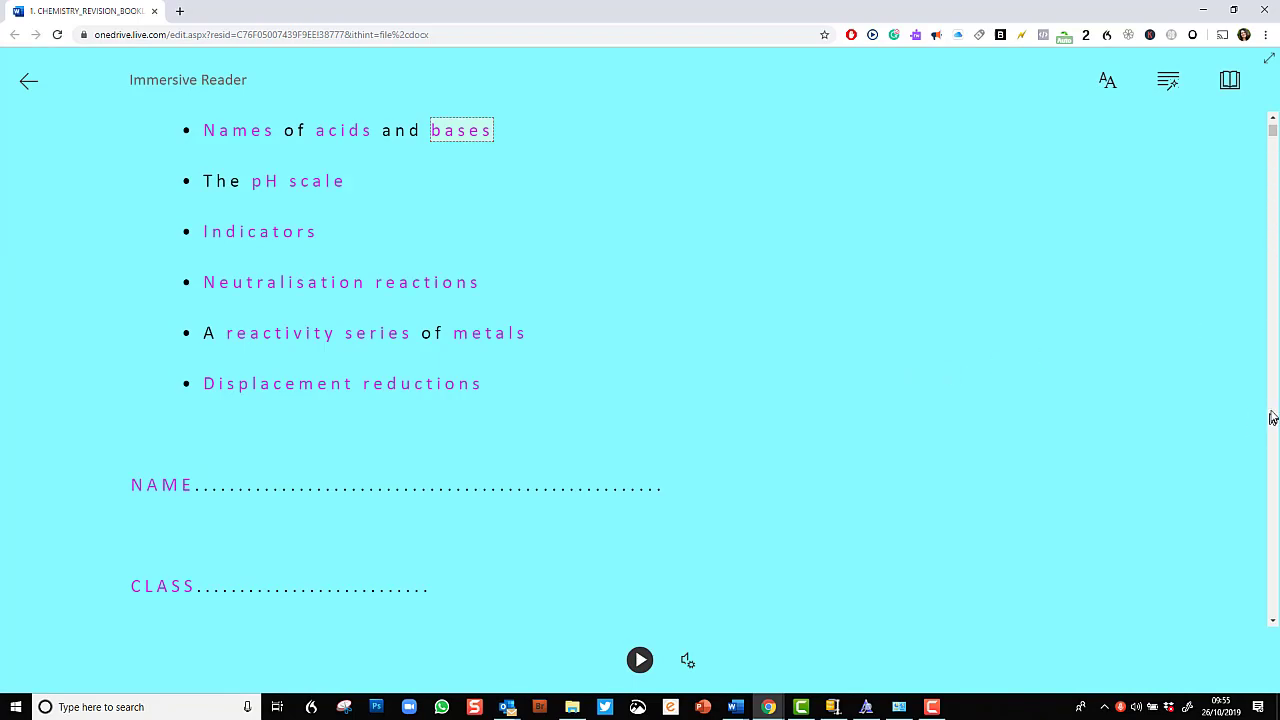
Step: Turn on Picture Dictionary with Afrikaans word translation in Reading Preferences
{"action": "left_click", "coordinate": [1229, 80]}
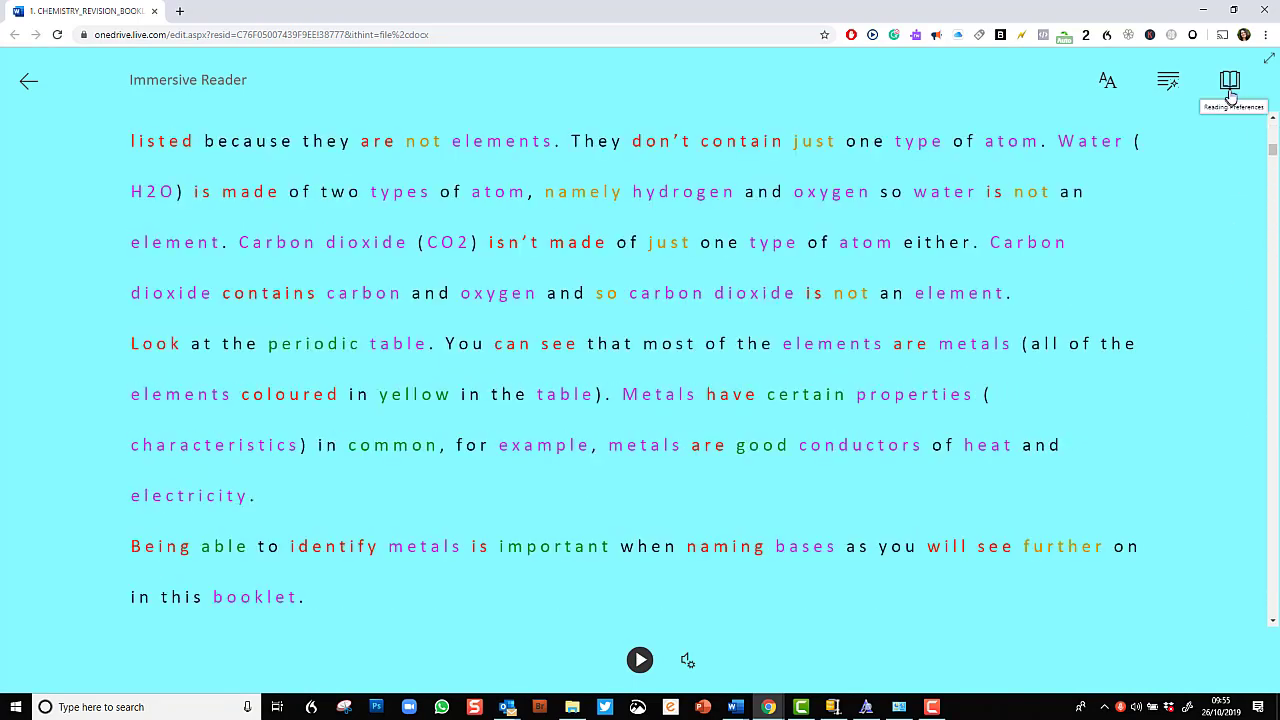
{"action": "left_click", "coordinate": [1230, 80]}
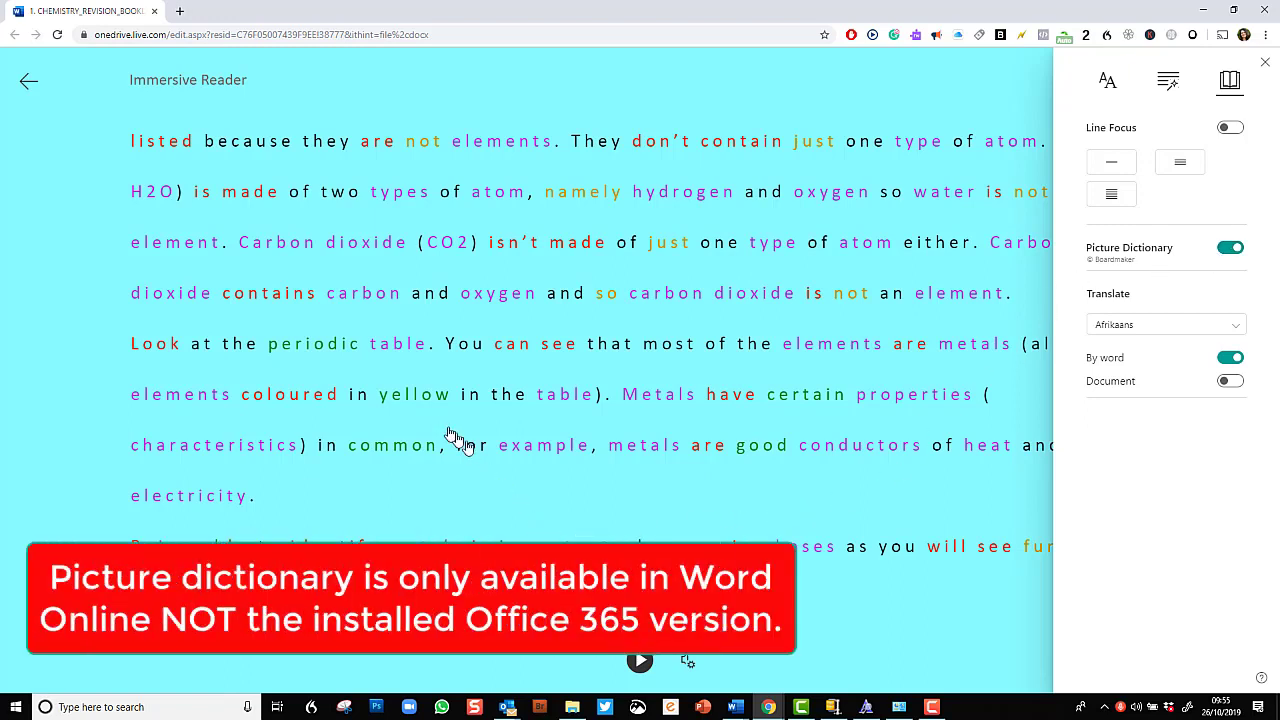
{"action": "left_click", "coordinate": [414, 394]}
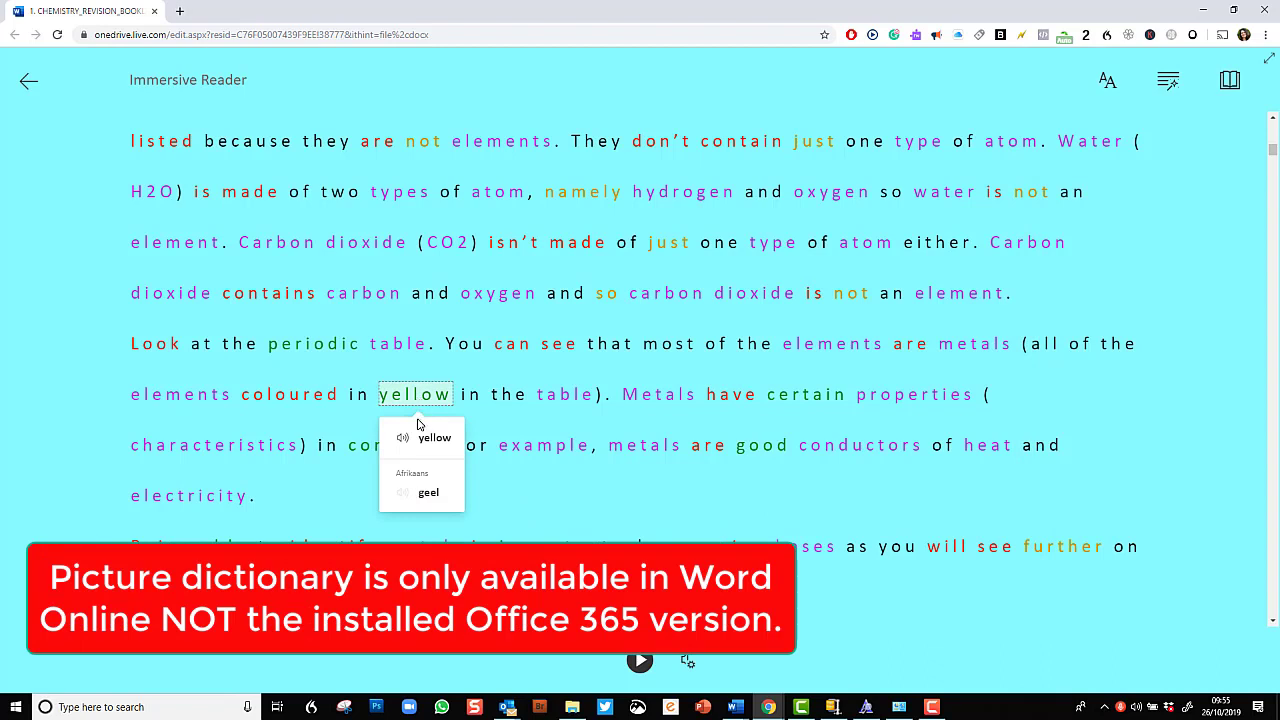
{"action": "mouse_move", "coordinate": [403, 438]}
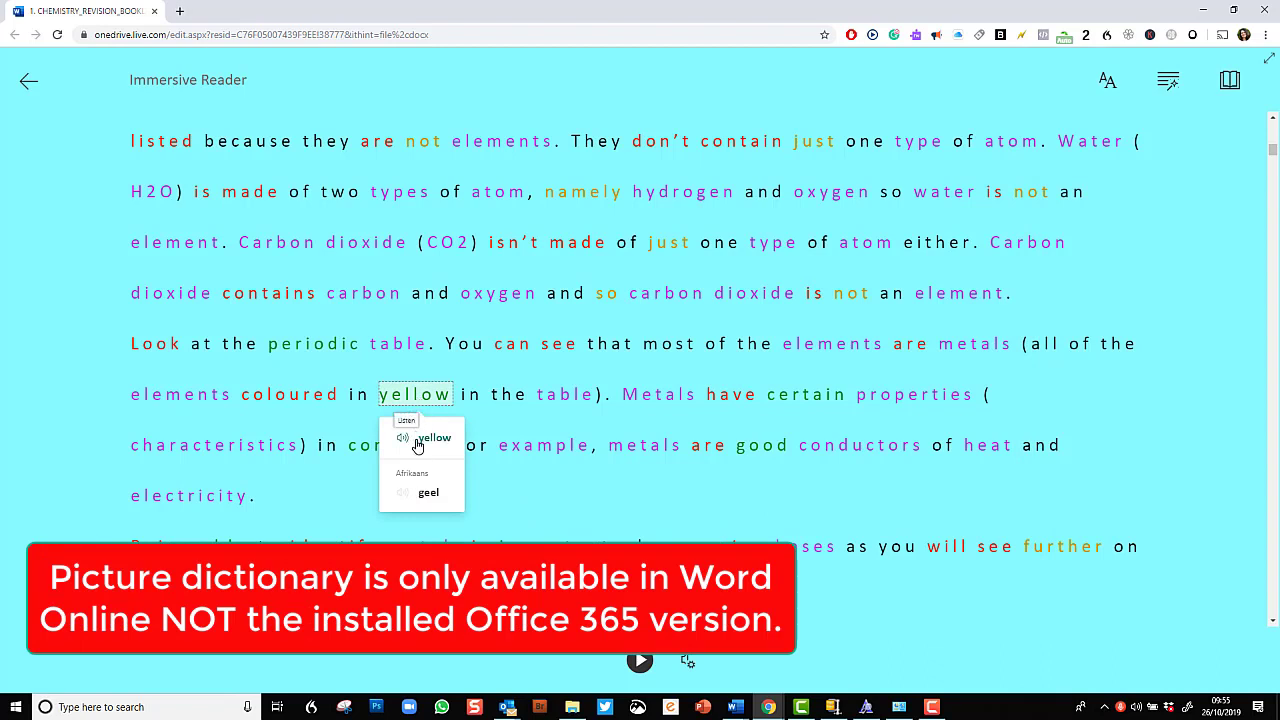
{"action": "mouse_move", "coordinate": [982, 450]}
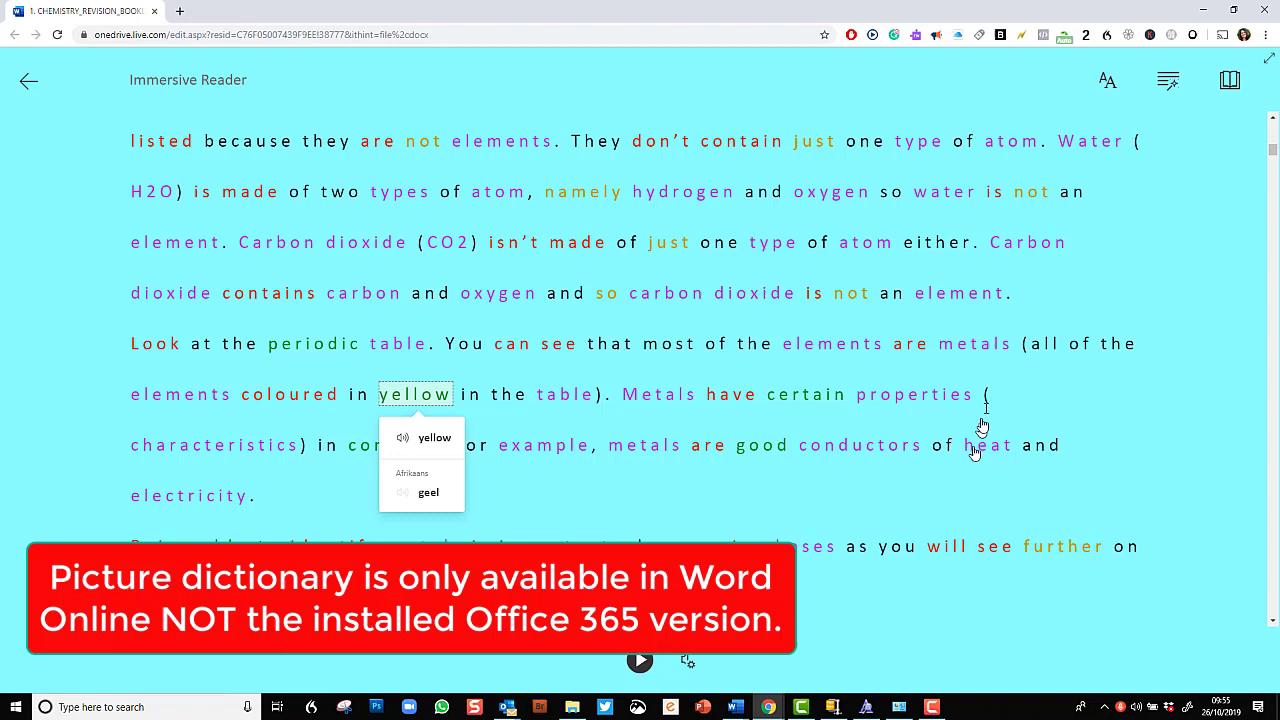
Step: Dismiss the 'yellow' lookup and look up 'atom' and 'electricity' with pictures
{"action": "left_click", "coordinate": [974, 343]}
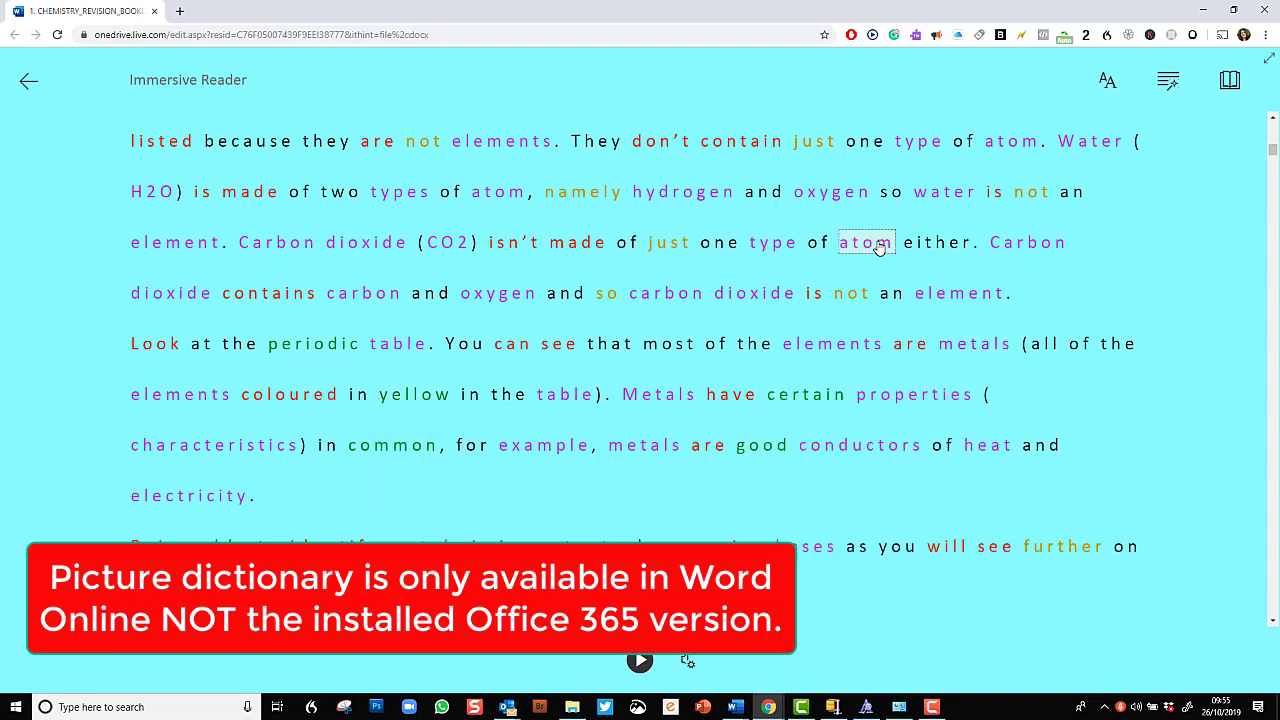
{"action": "left_click", "coordinate": [866, 242]}
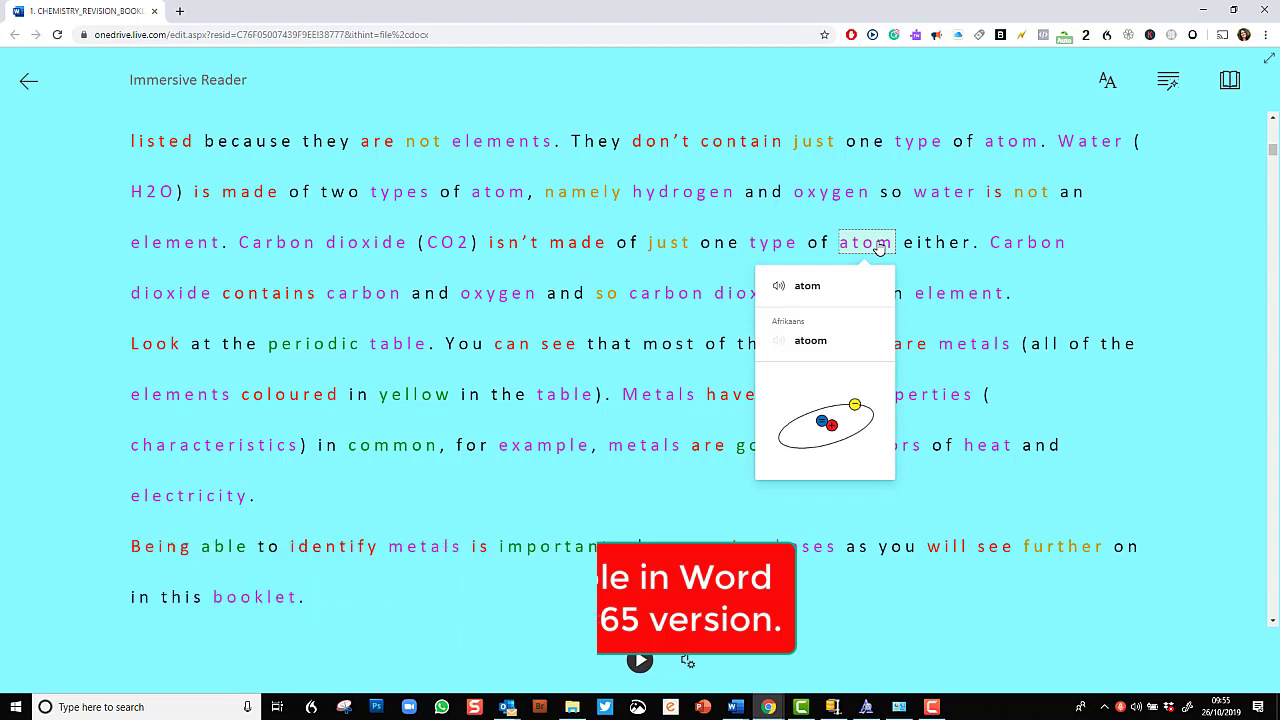
{"action": "left_click", "coordinate": [189, 496]}
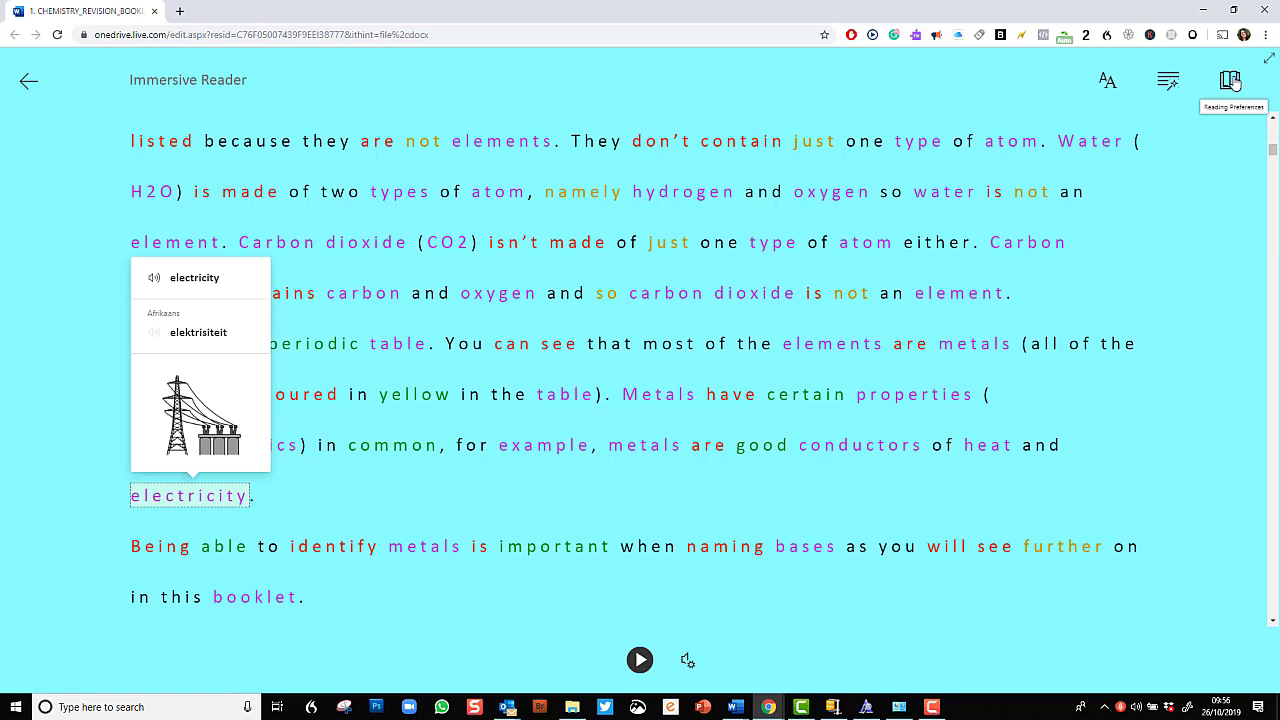
{"action": "mouse_move", "coordinate": [220, 310]}
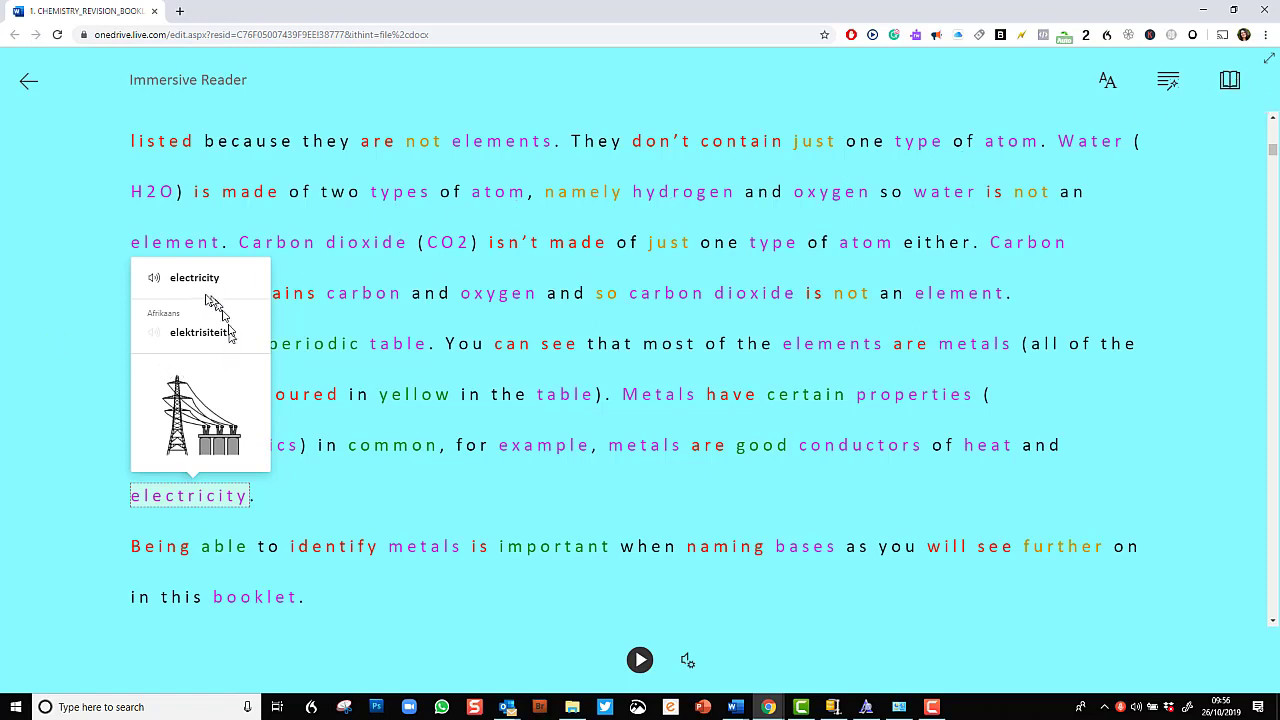
{"action": "mouse_move", "coordinate": [200, 370]}
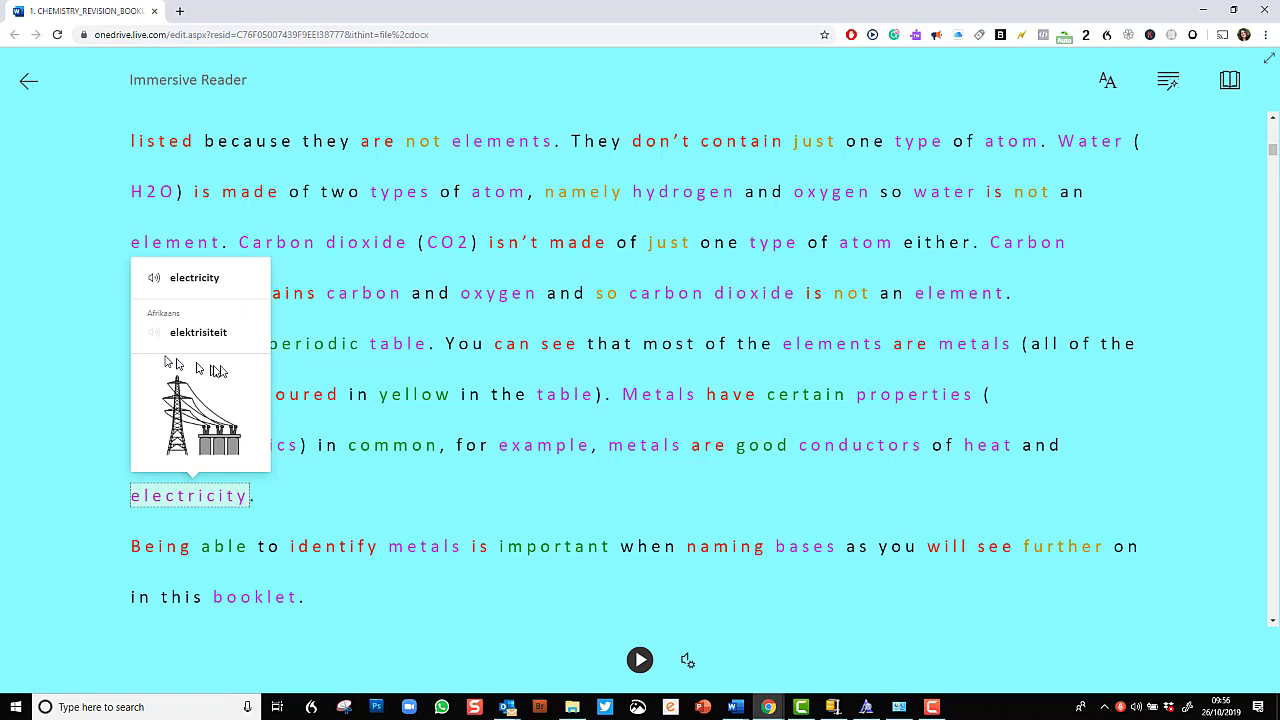
{"action": "mouse_move", "coordinate": [1268, 120]}
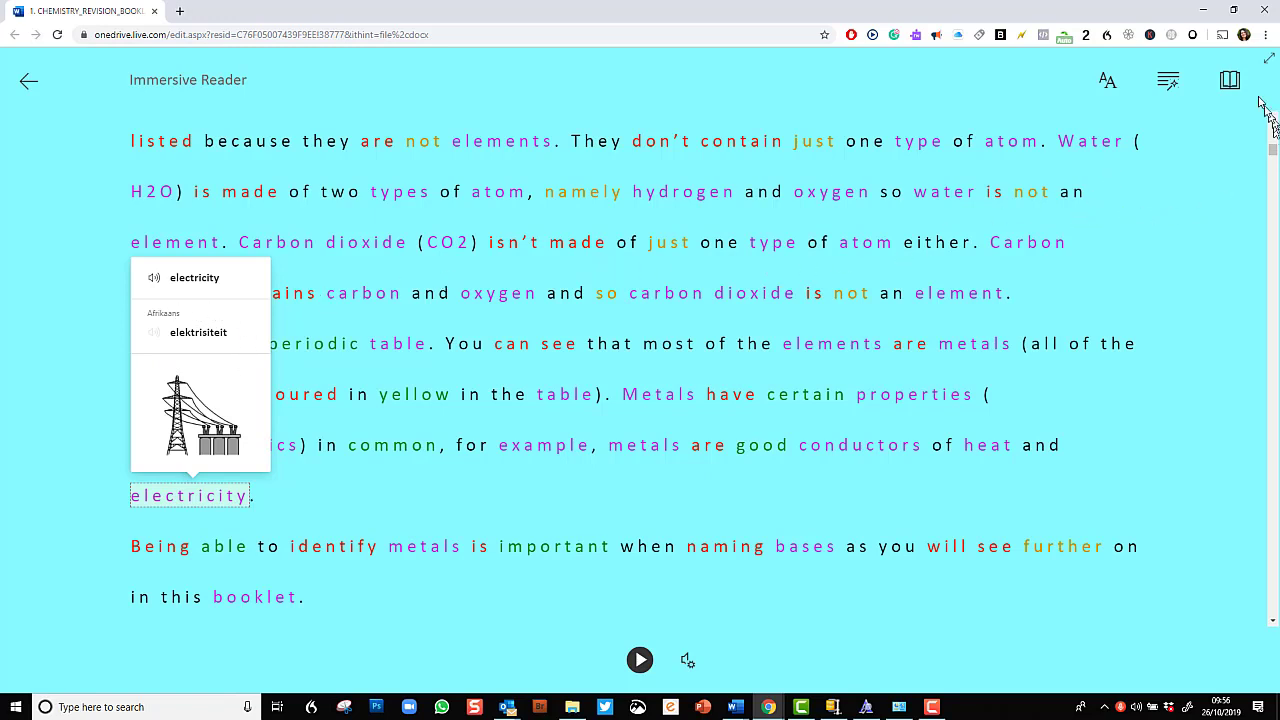
Step: Set the translation language to Czech and look up 'metals', showing 'kovy'
{"action": "left_click", "coordinate": [1229, 80]}
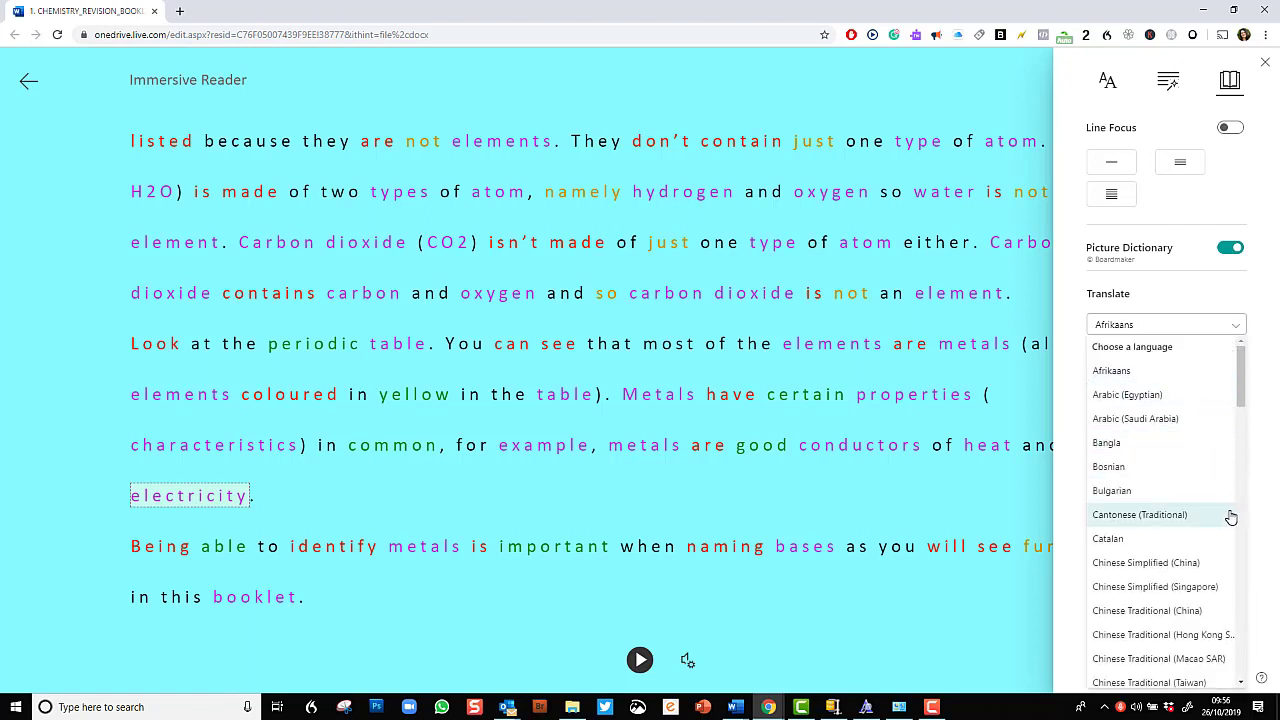
{"action": "scroll", "scroll_direction": "down", "scroll_amount": 3}
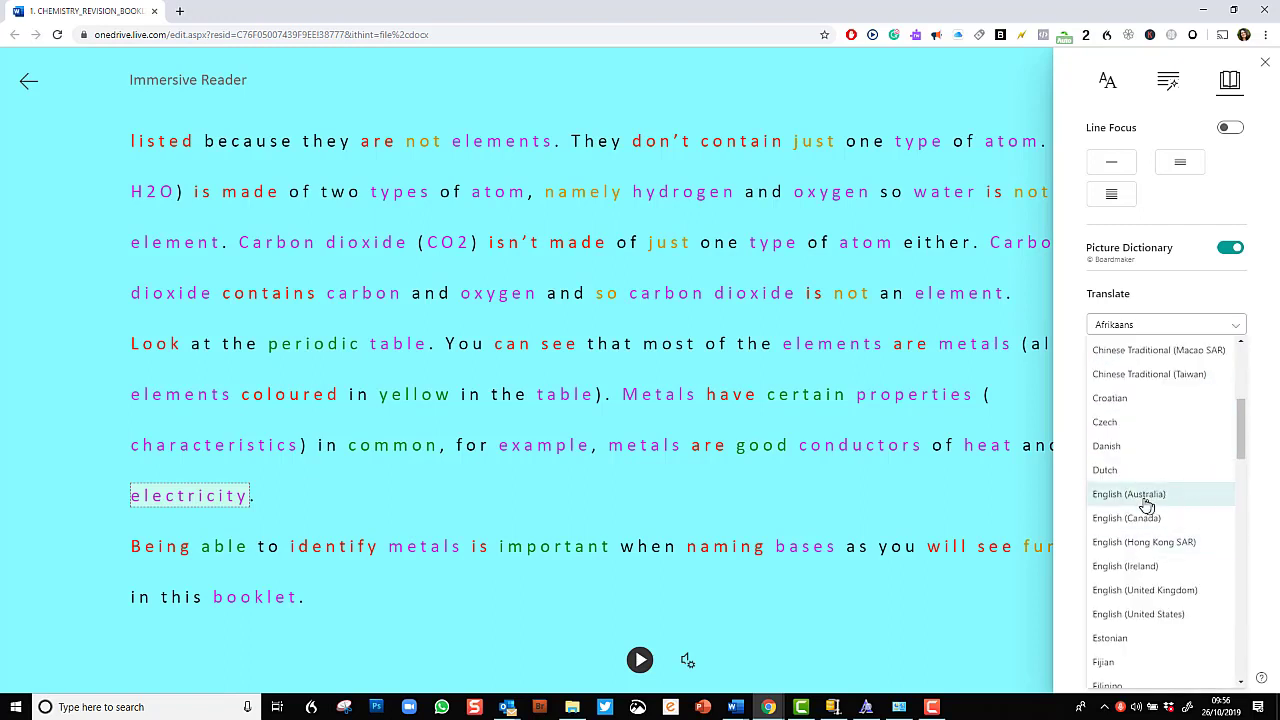
{"action": "mouse_move", "coordinate": [1113, 422]}
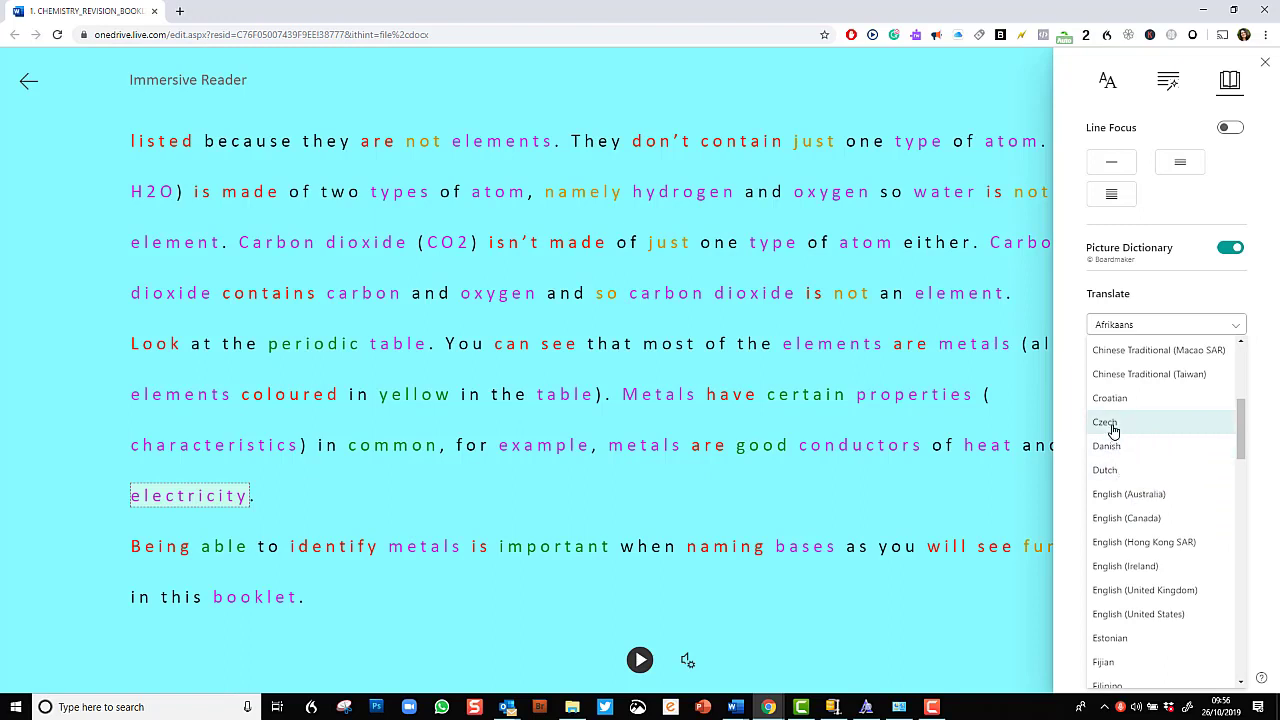
{"action": "left_click", "coordinate": [1105, 421]}
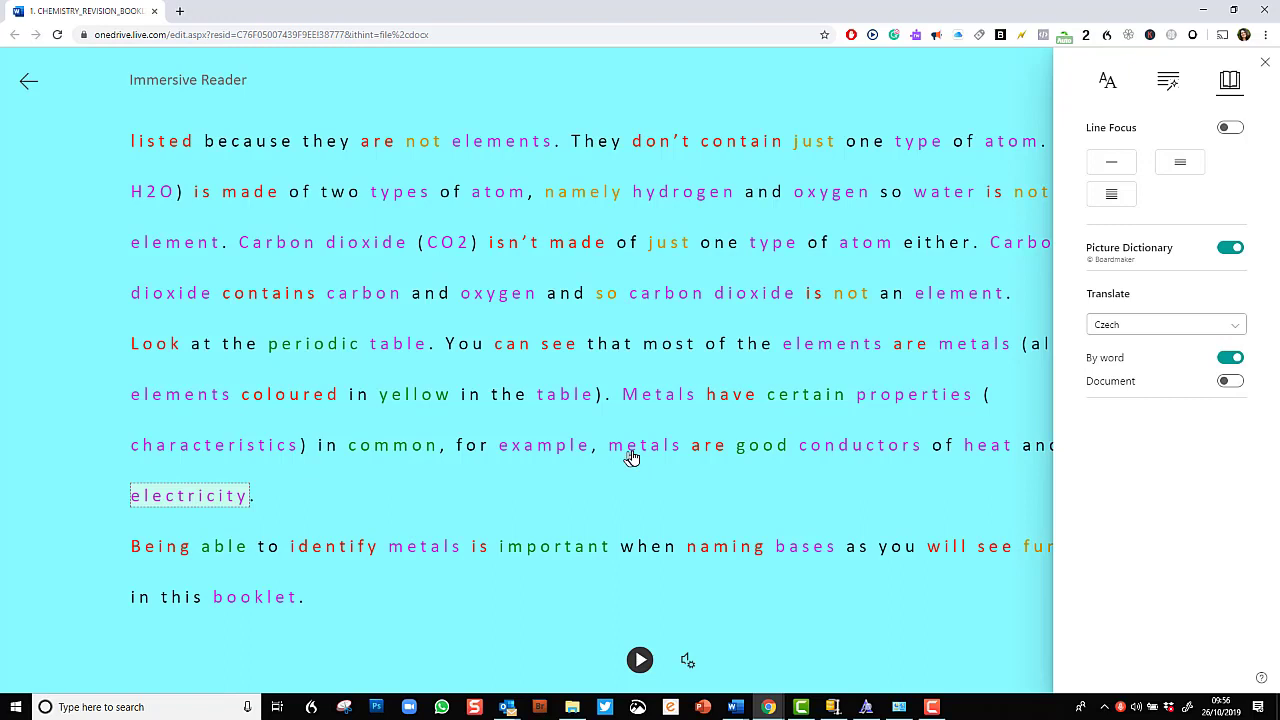
{"action": "left_click", "coordinate": [644, 445]}
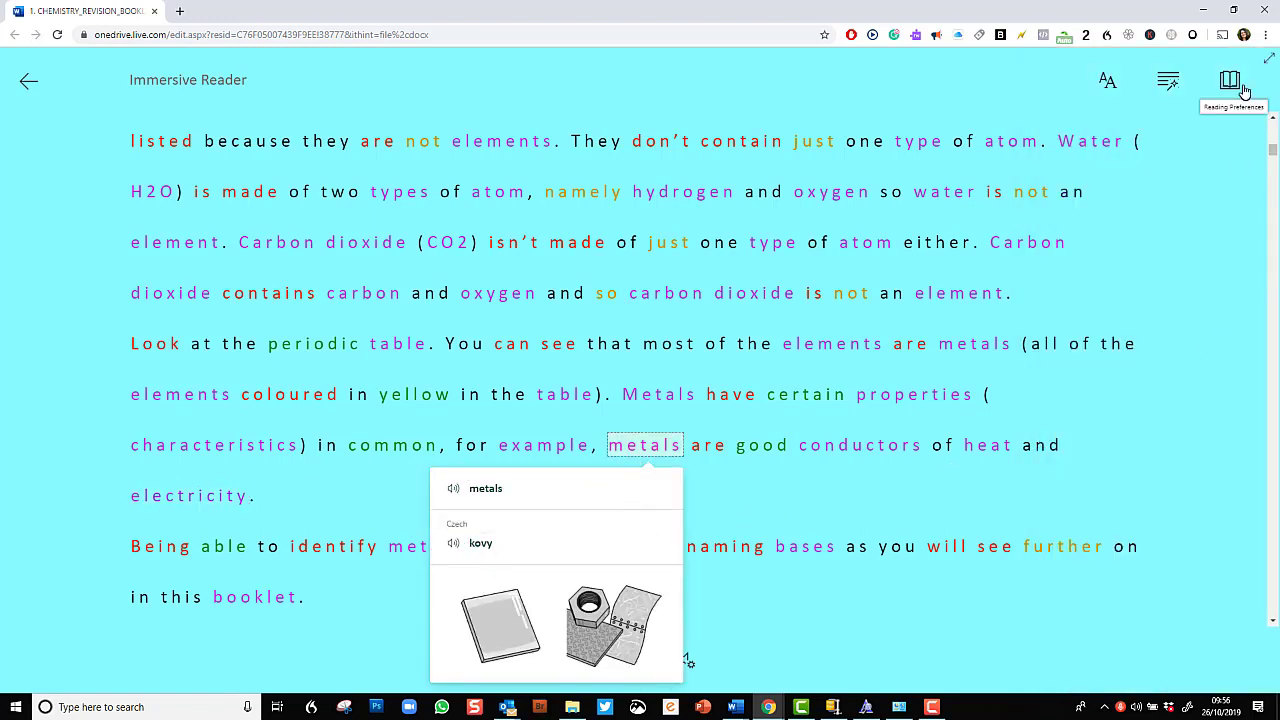
{"action": "left_click", "coordinate": [1230, 80]}
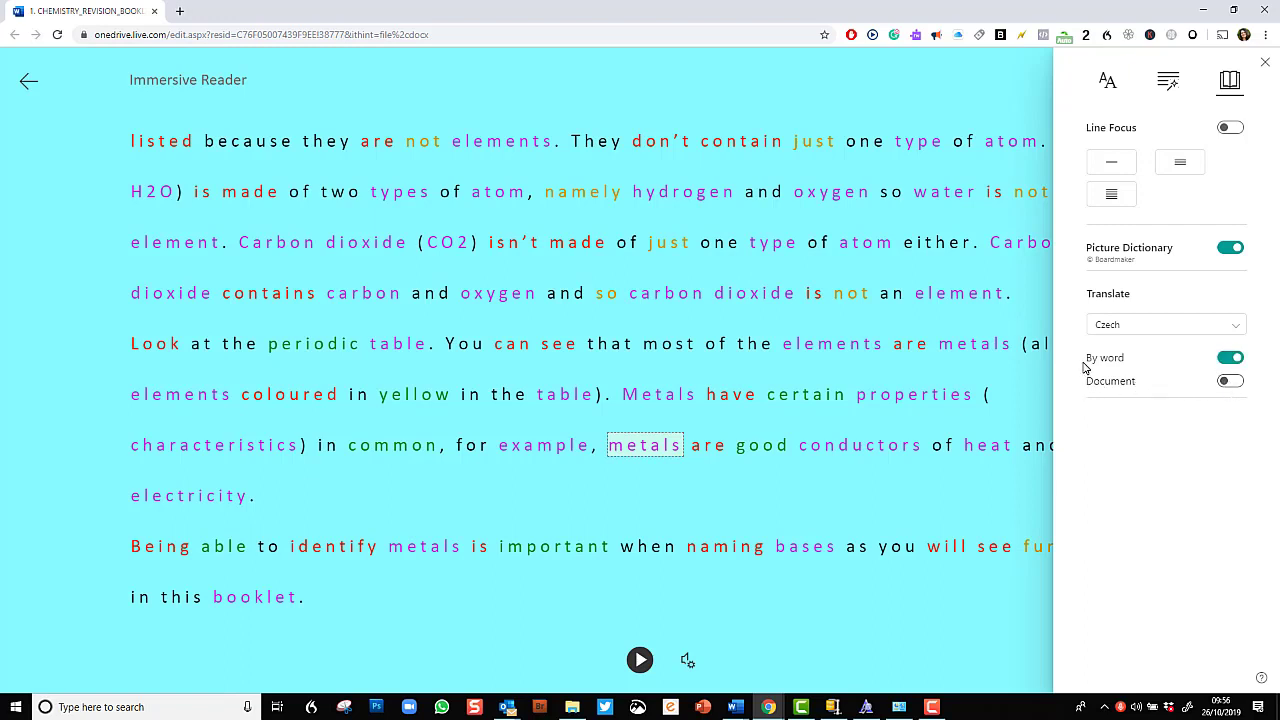
{"action": "left_click", "coordinate": [1265, 62]}
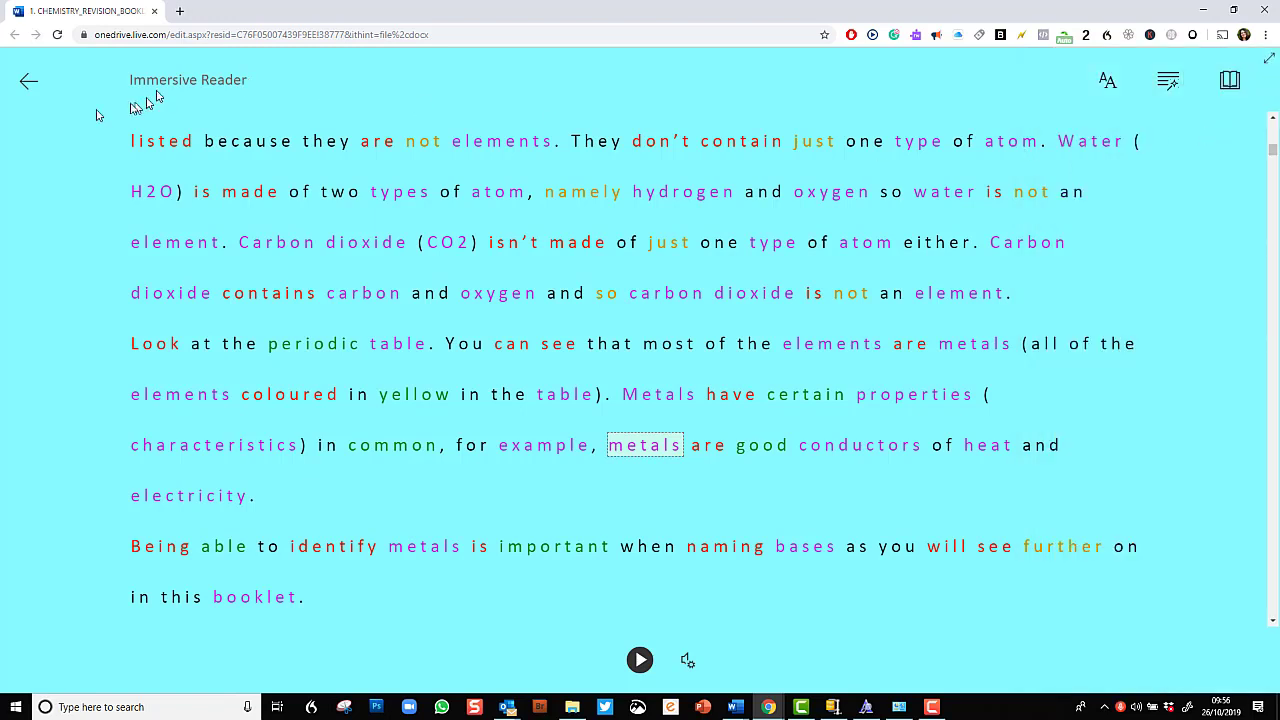
{"action": "mouse_move", "coordinate": [28, 80]}
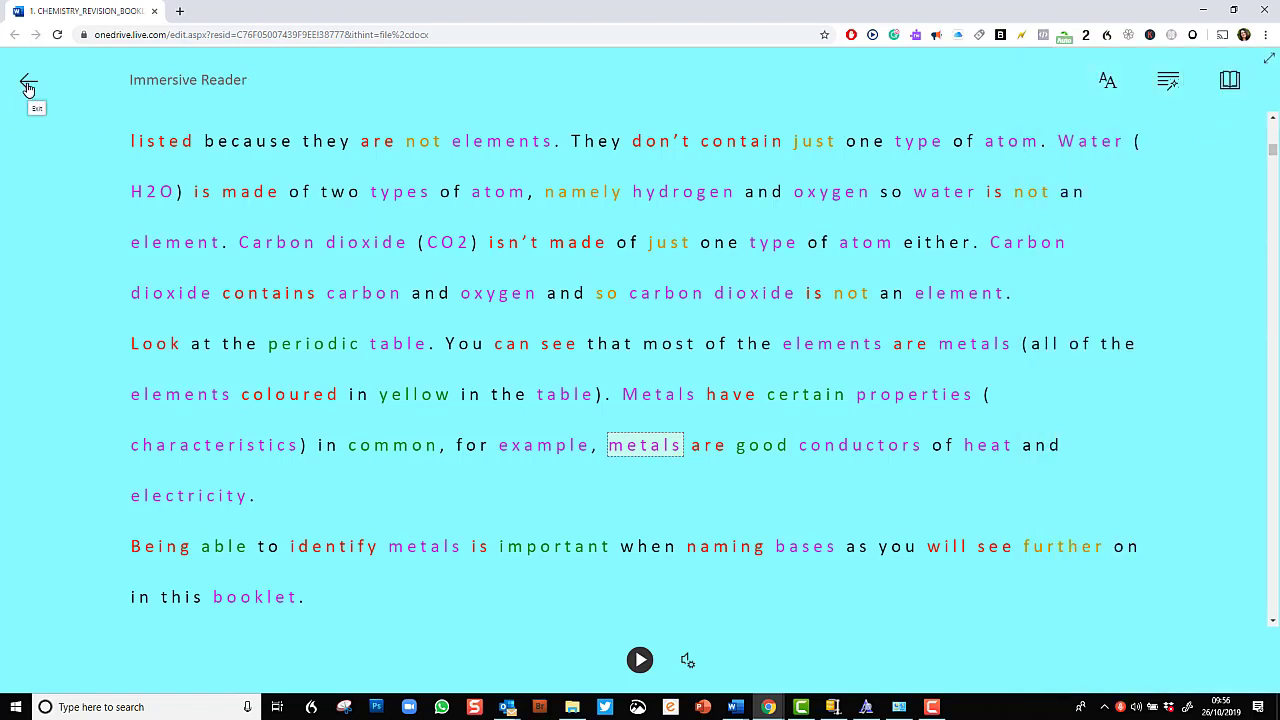
Step: Exit Immersive Reader and show the View options for 'CW Introducing my character'
{"action": "left_click", "coordinate": [28, 80]}
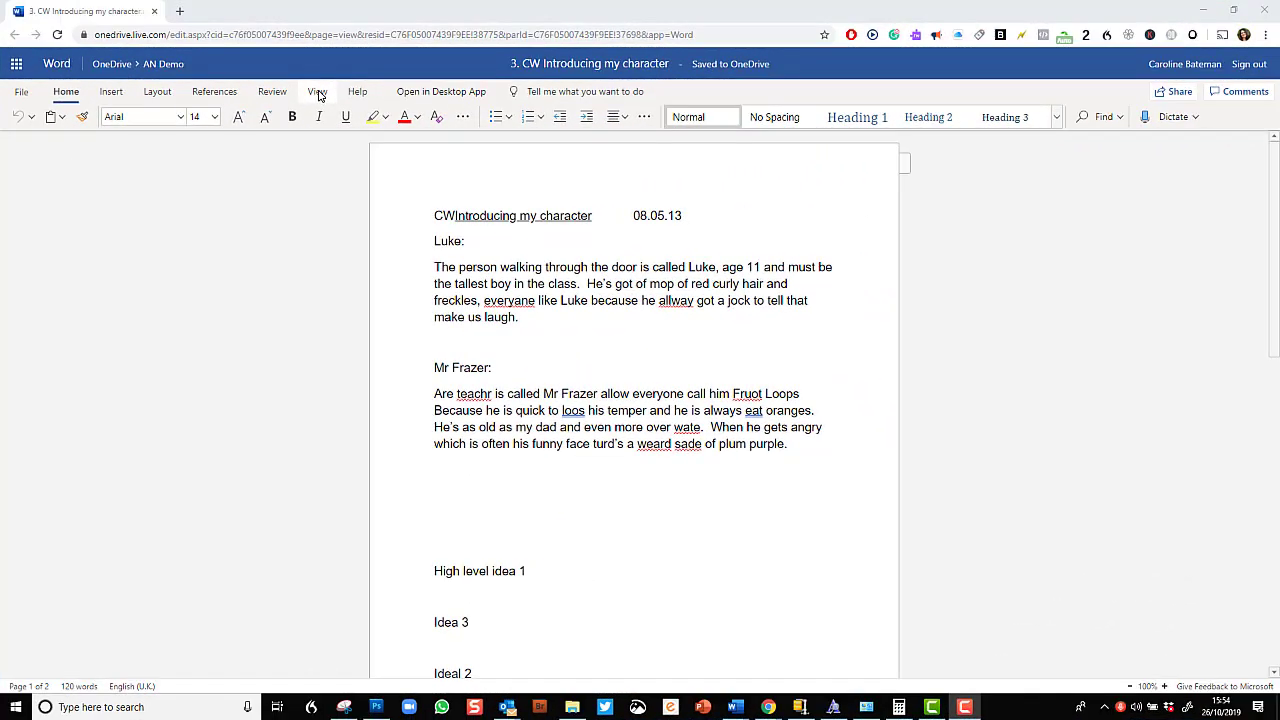
{"action": "left_click", "coordinate": [317, 91]}
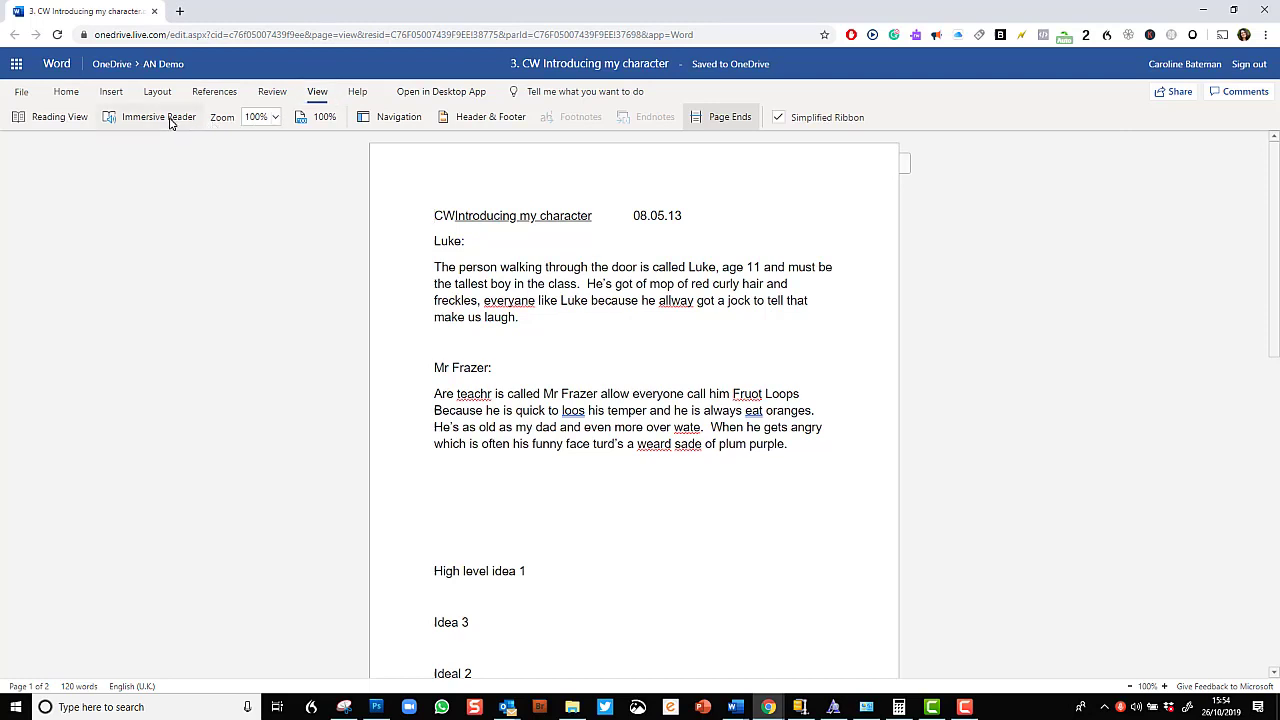
{"action": "mouse_move", "coordinate": [157, 117]}
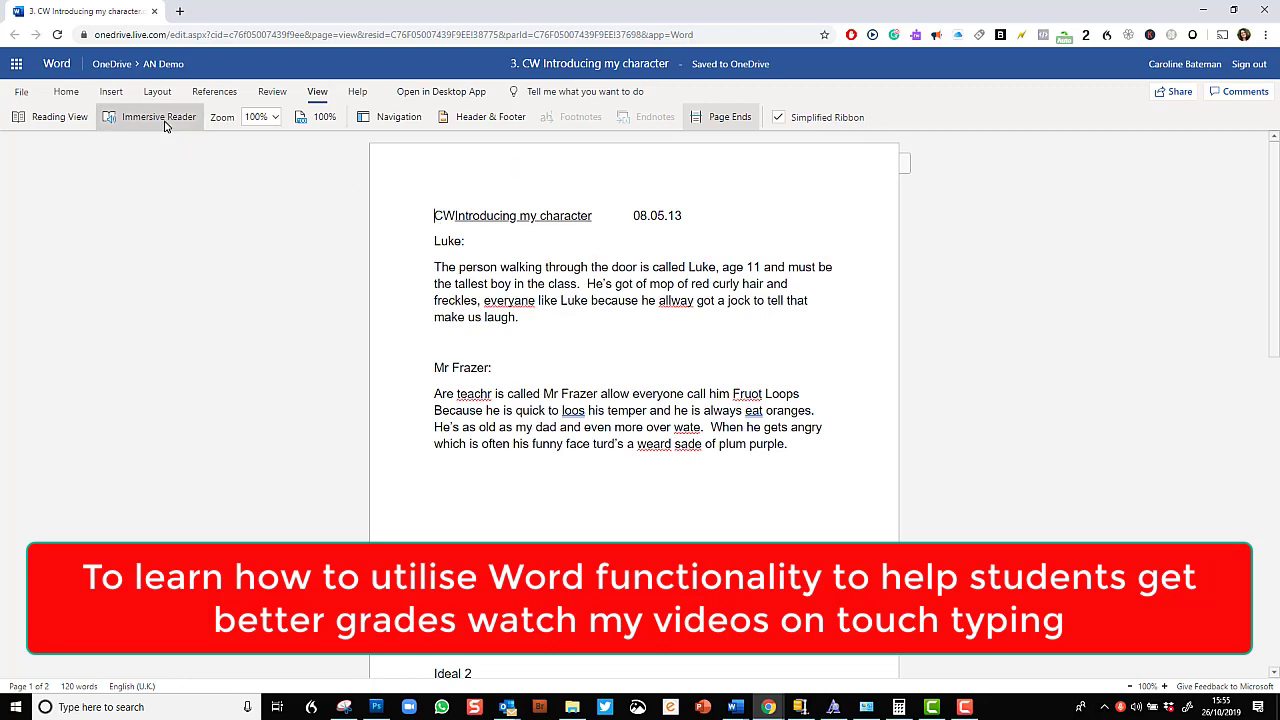
Step: Launch Immersive Reader on 'CW Introducing my character' to show colour-coded words
{"action": "left_click", "coordinate": [157, 117]}
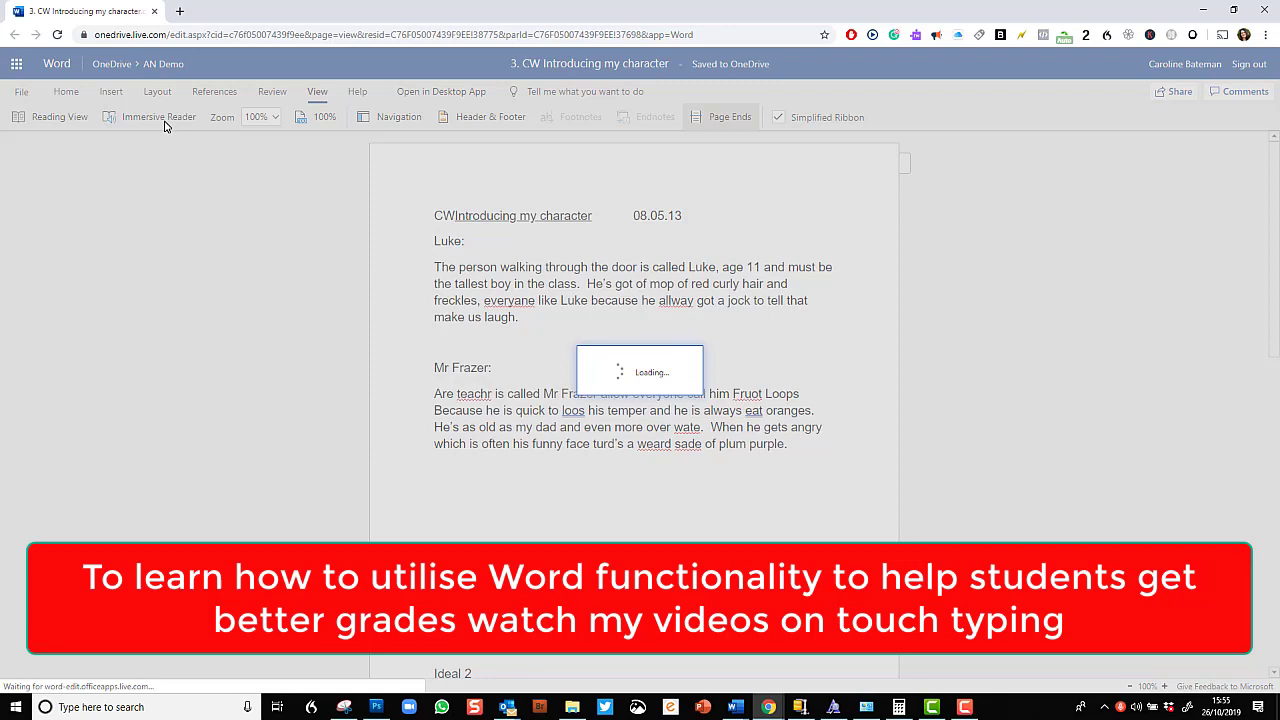
{"action": "left_click", "coordinate": [157, 117]}
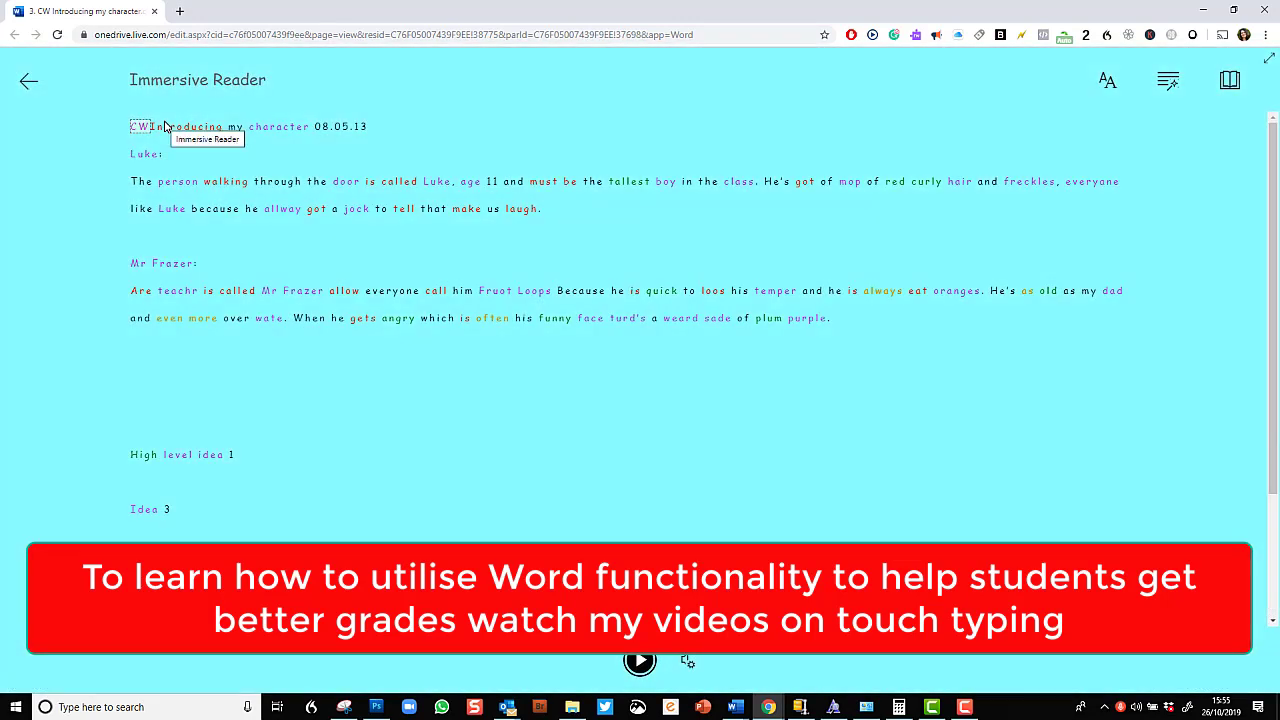
{"action": "mouse_move", "coordinate": [380, 192]}
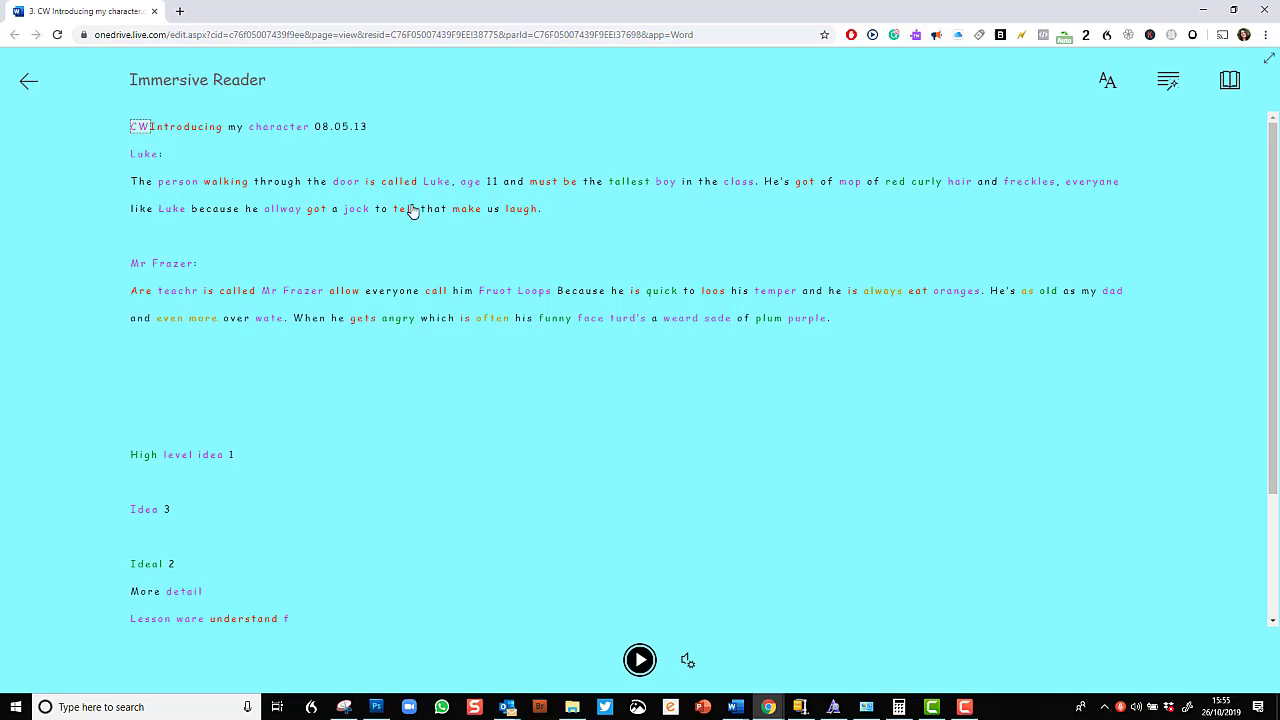
{"action": "mouse_move", "coordinate": [639, 659]}
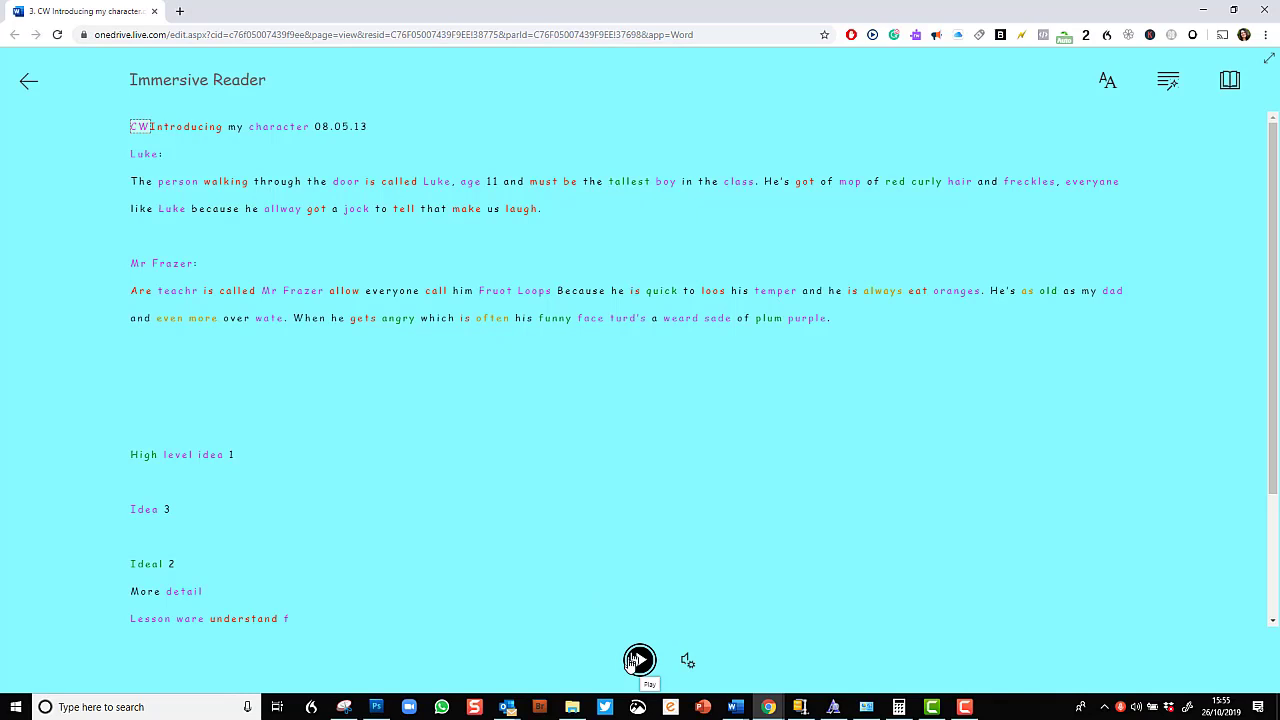
Step: Play the Luke paragraph aloud, pause at 'allway', and leave Immersive Reader for the editor
{"action": "left_click", "coordinate": [639, 660]}
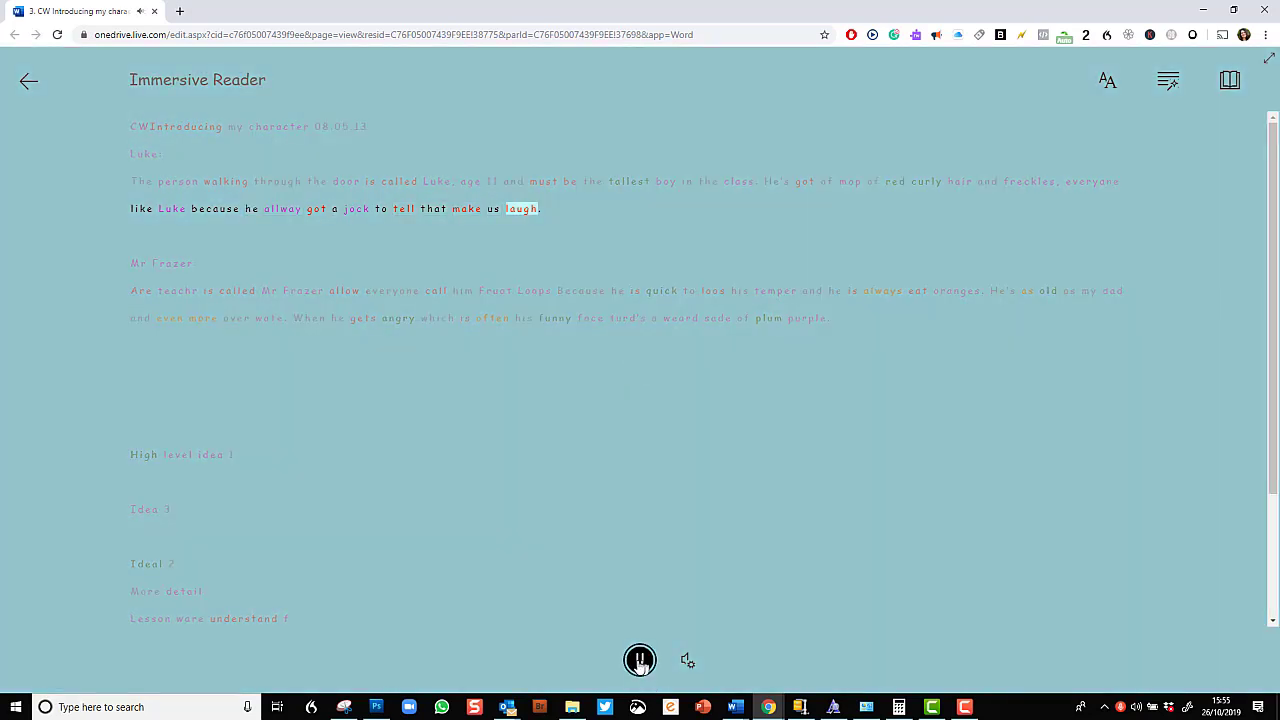
{"action": "left_click", "coordinate": [639, 659]}
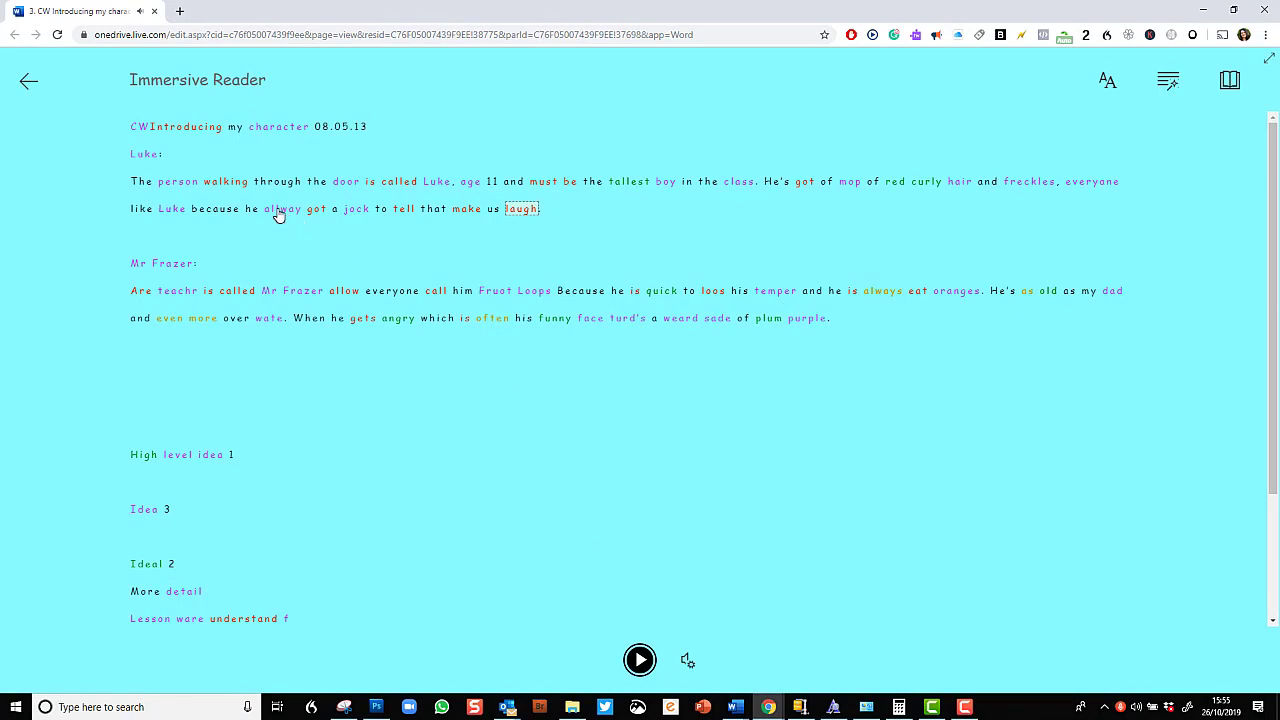
{"action": "left_click", "coordinate": [284, 208]}
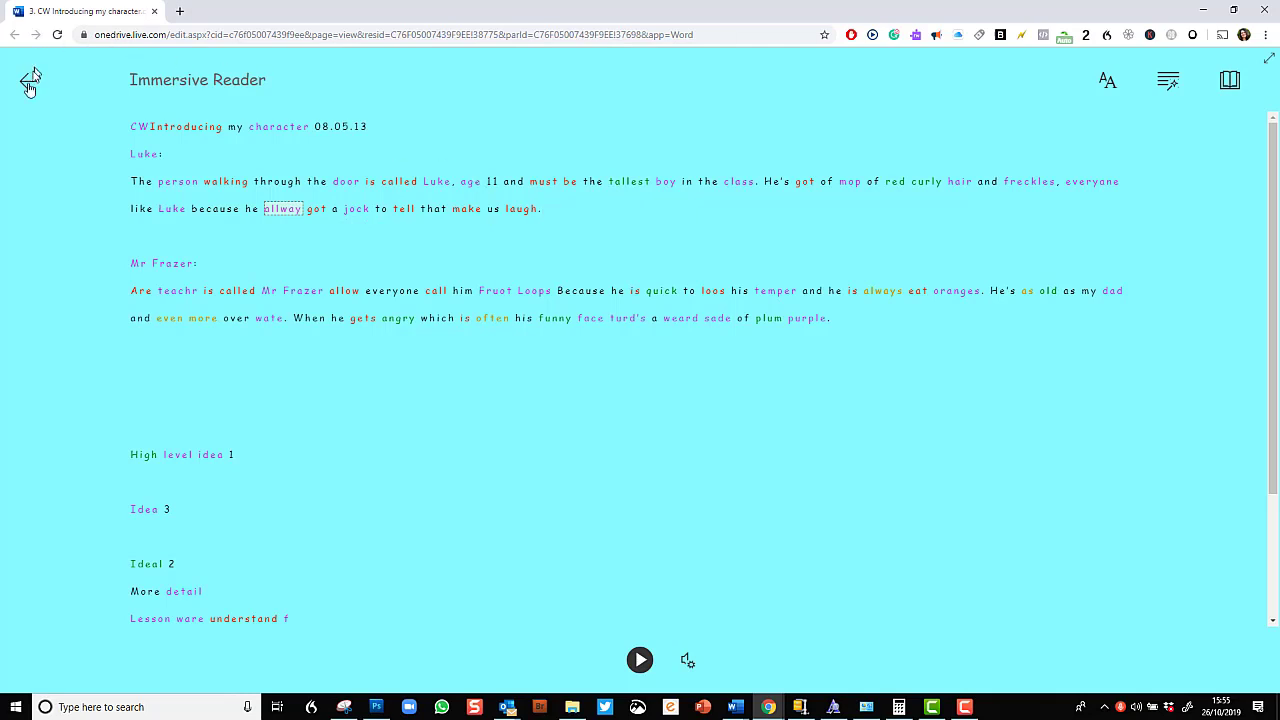
{"action": "left_click", "coordinate": [30, 80]}
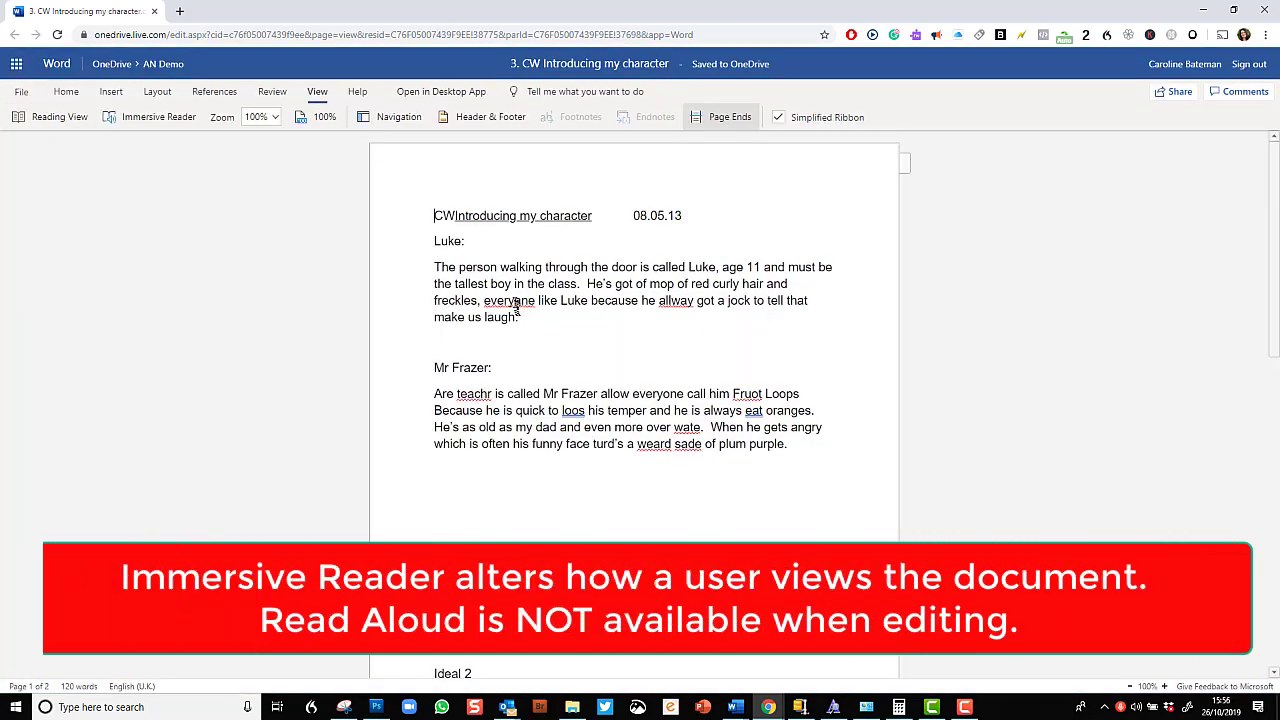